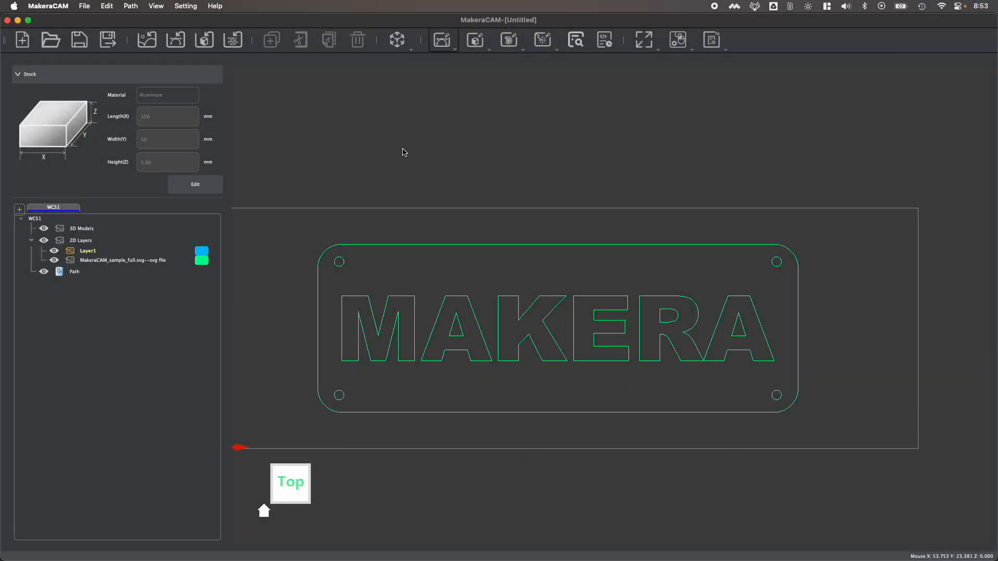
- Return to the Top view, then open and dismiss the 3D Path toolpath list
click(443, 39)
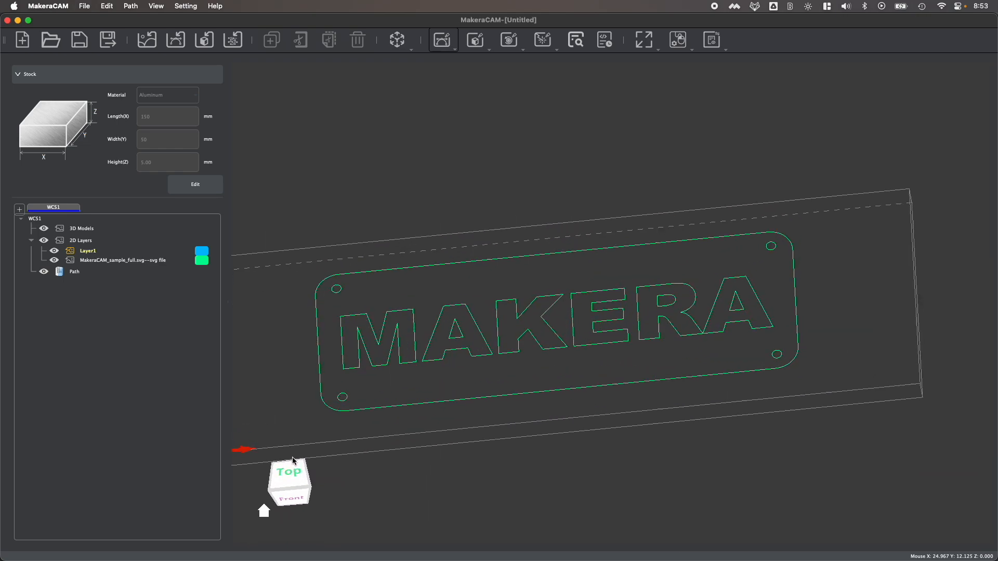
click(287, 471)
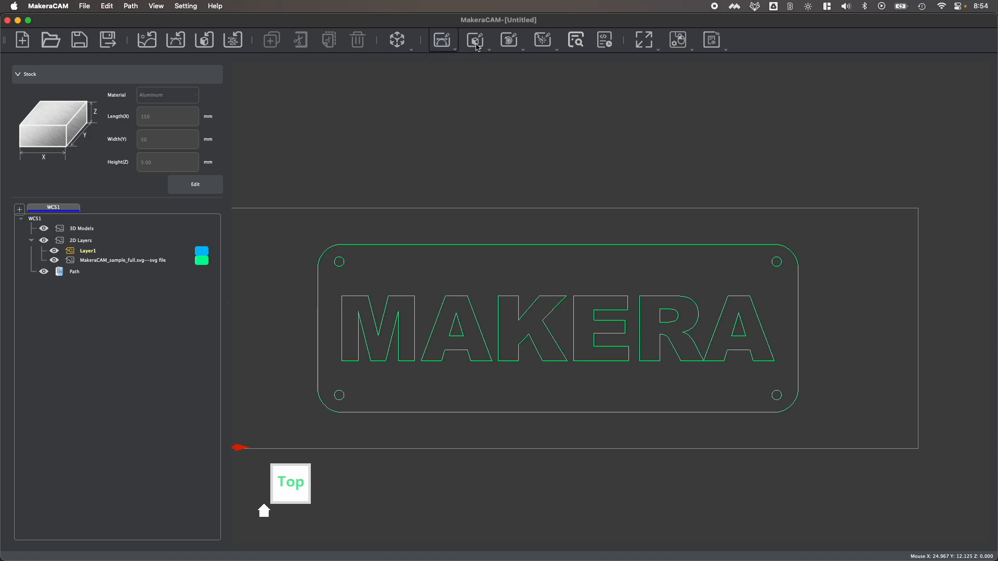
click(476, 39)
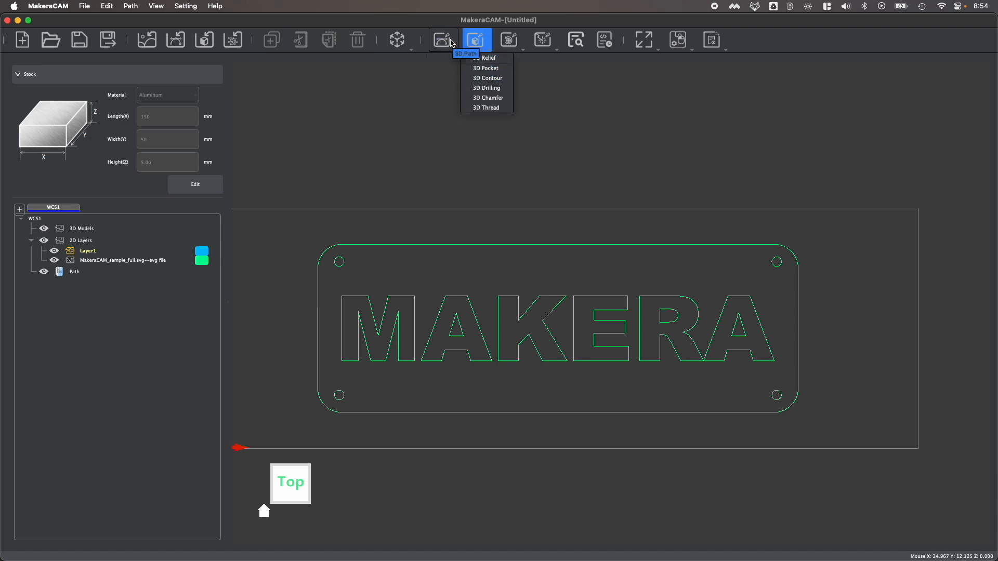
click(442, 39)
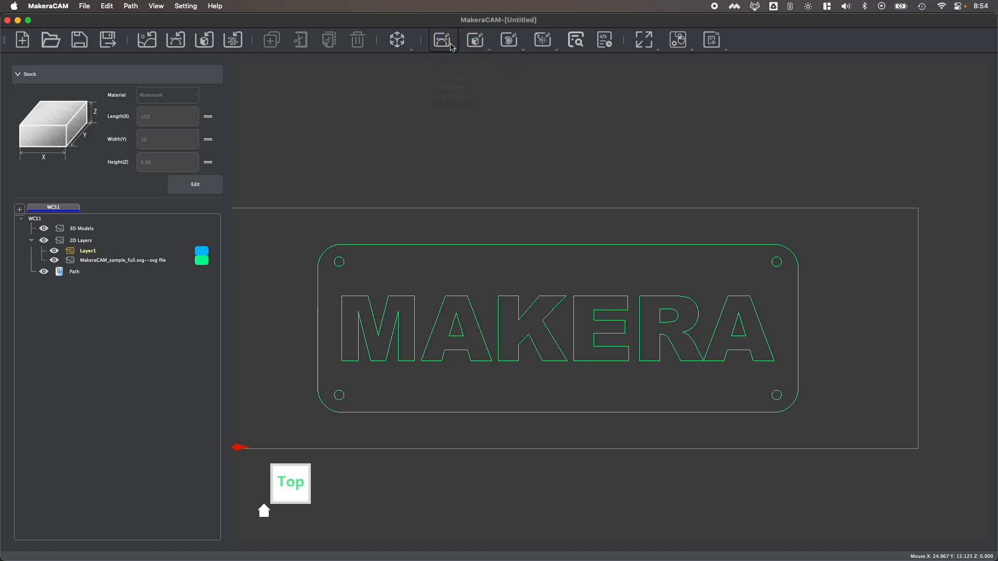
mouse_move(528, 216)
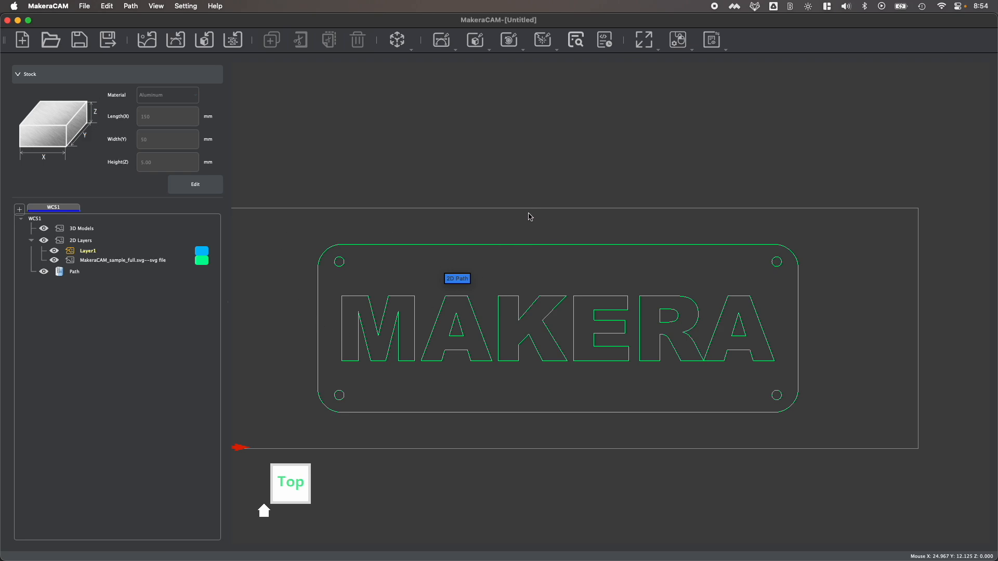
mouse_move(363, 210)
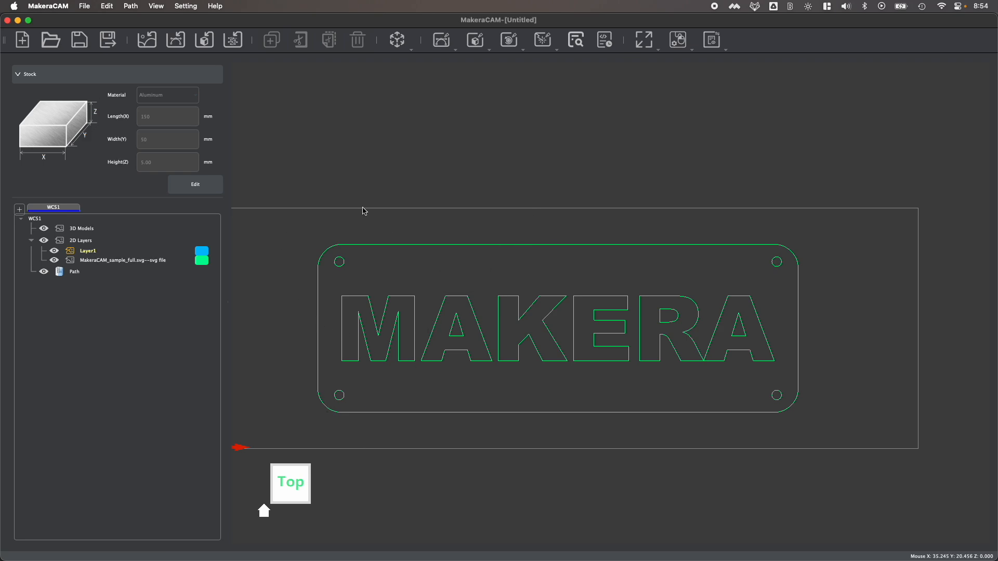
mouse_move(401, 331)
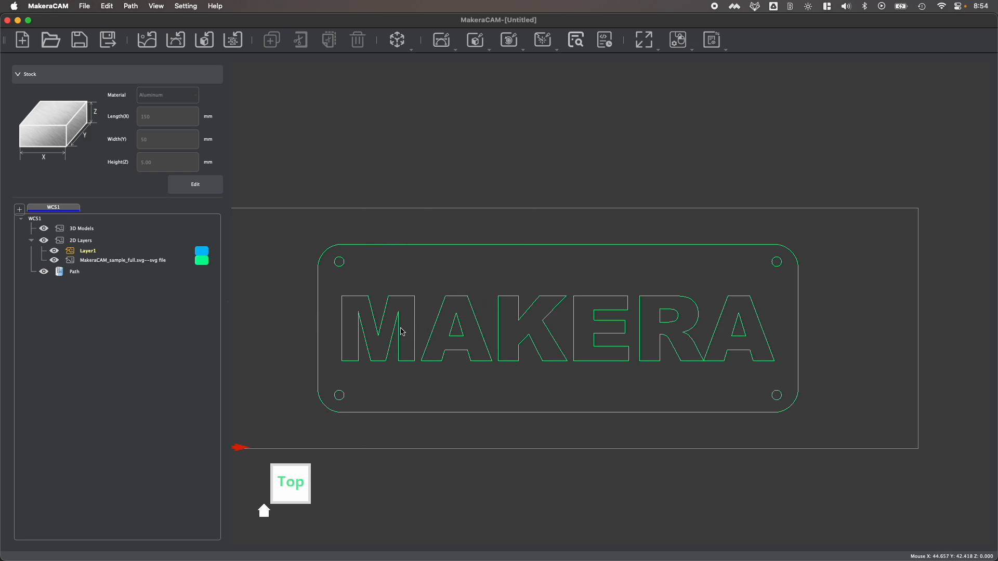
mouse_move(348, 248)
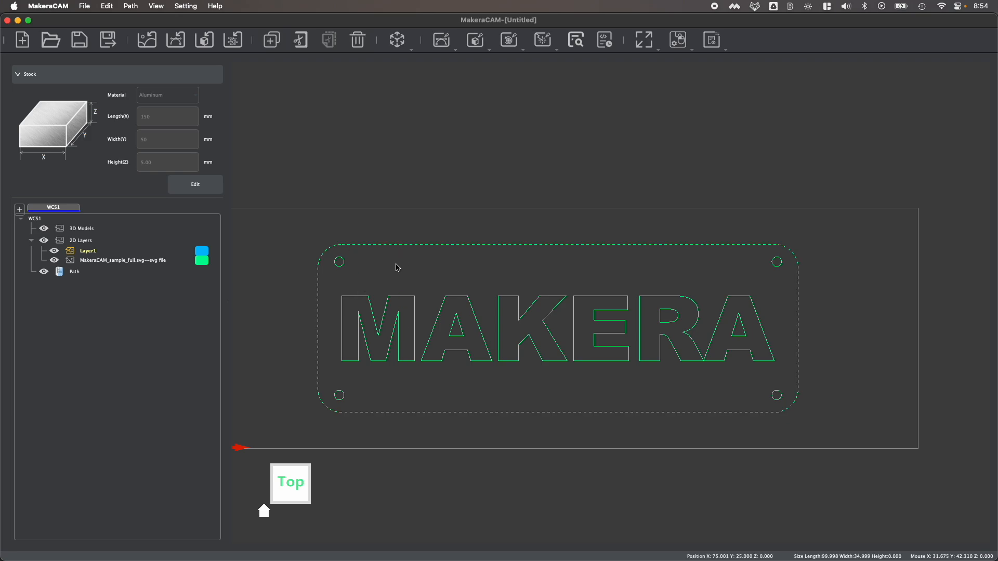
mouse_move(420, 191)
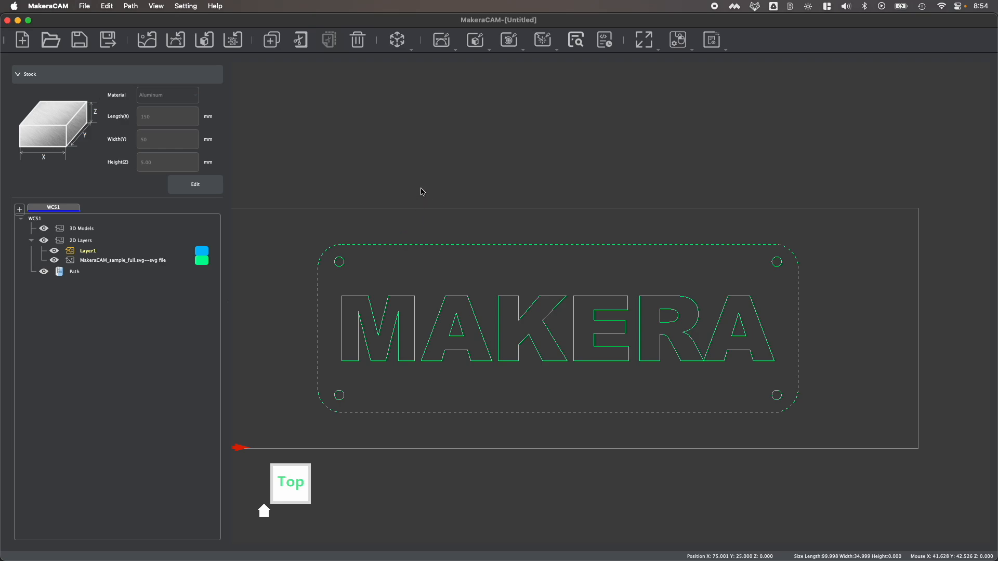
- Set the stock material to Softwood, select the MAKERA letters, and open the 2D Path list
click(443, 39)
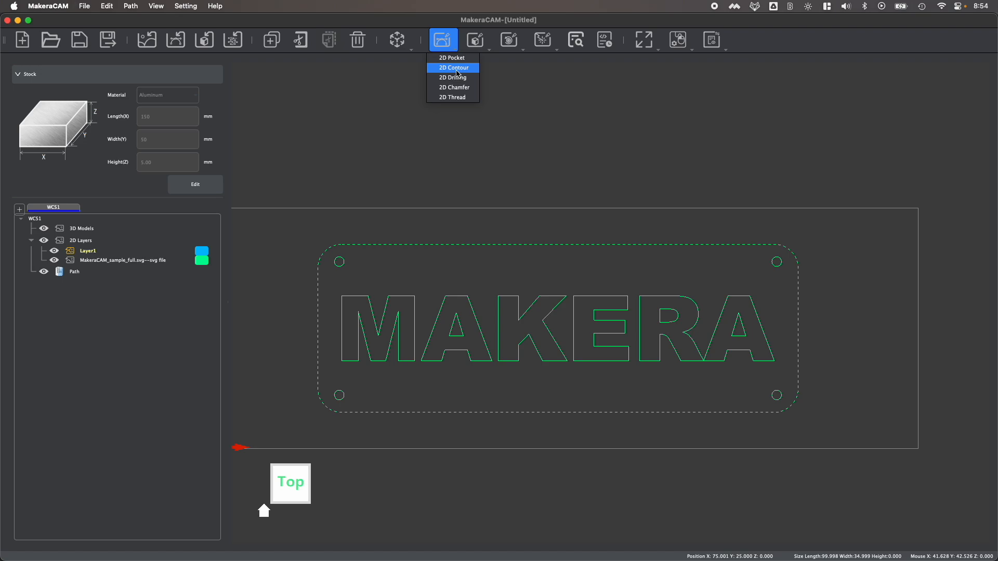
mouse_move(496, 186)
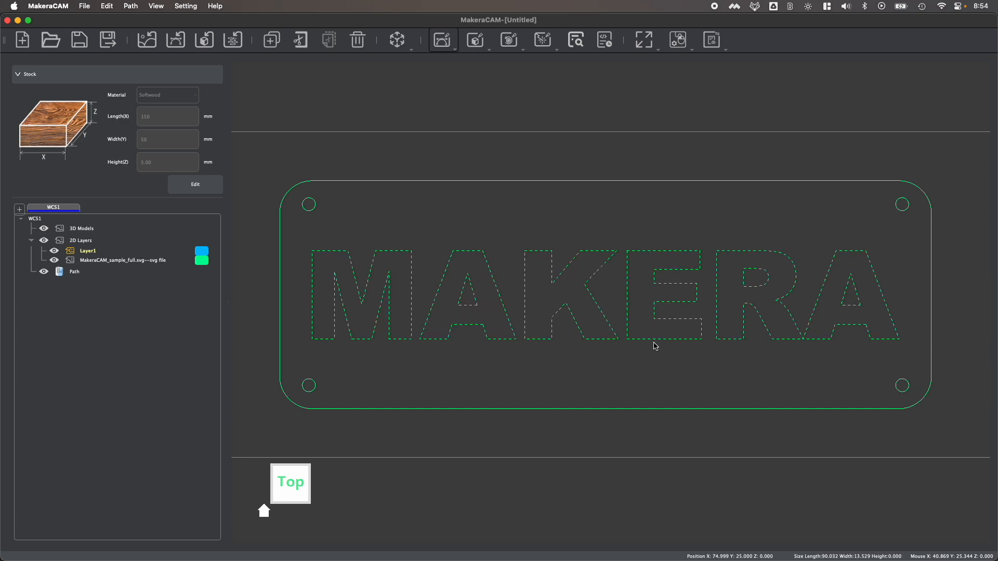
mouse_move(478, 283)
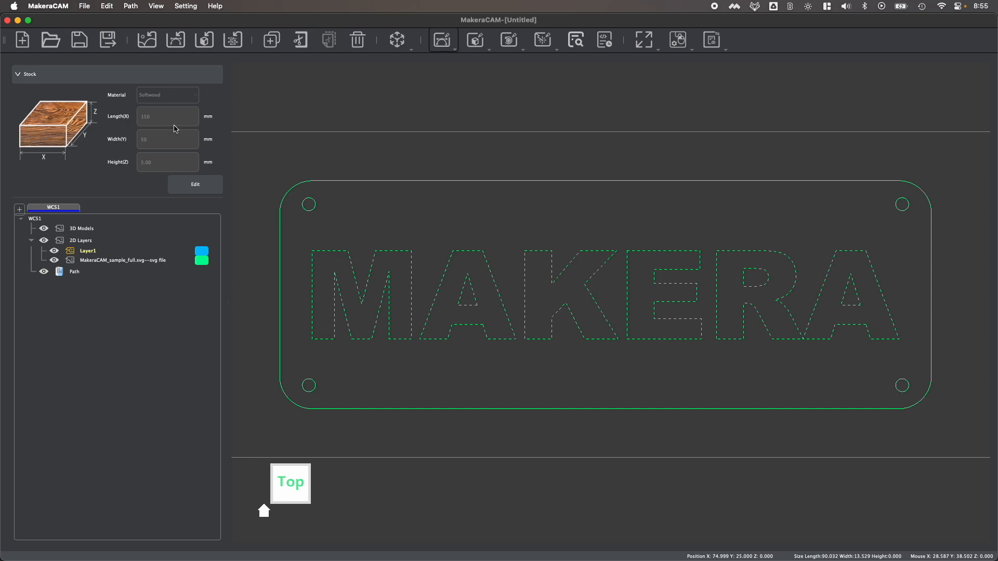
mouse_move(464, 267)
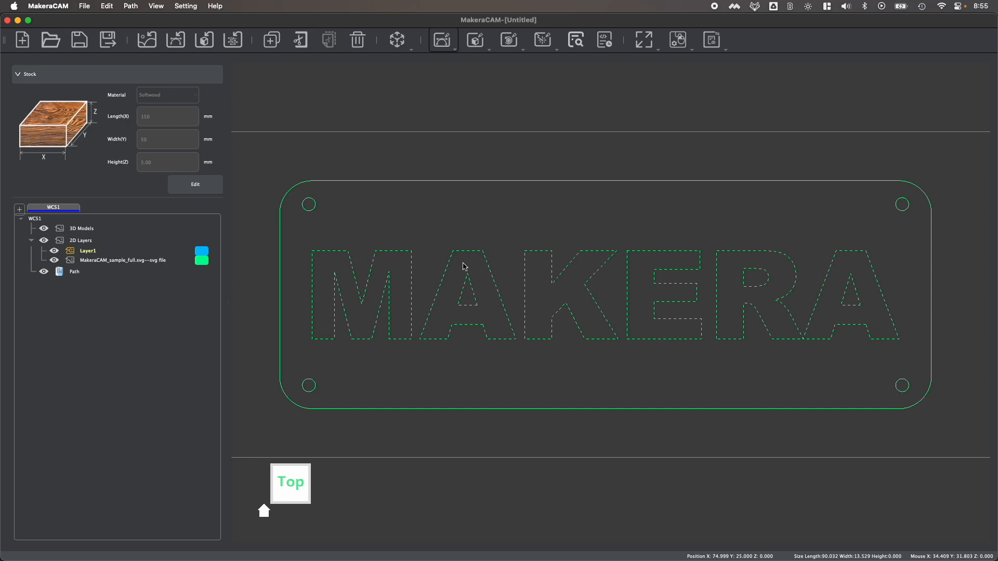
click(442, 39)
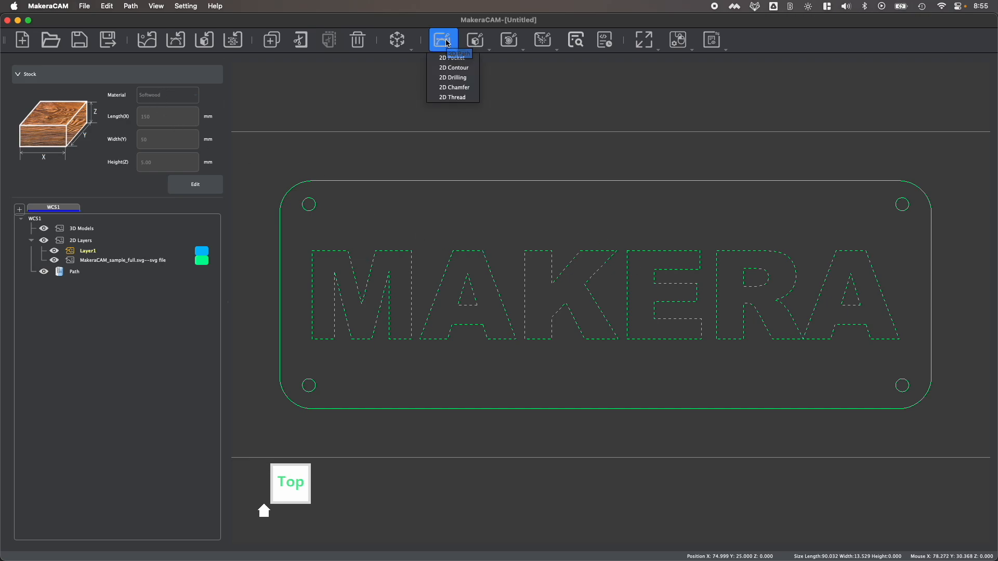
- Create a 2D Contour on the lettering with End Depth 0.3 mm, then review Tool and Strategy
click(454, 68)
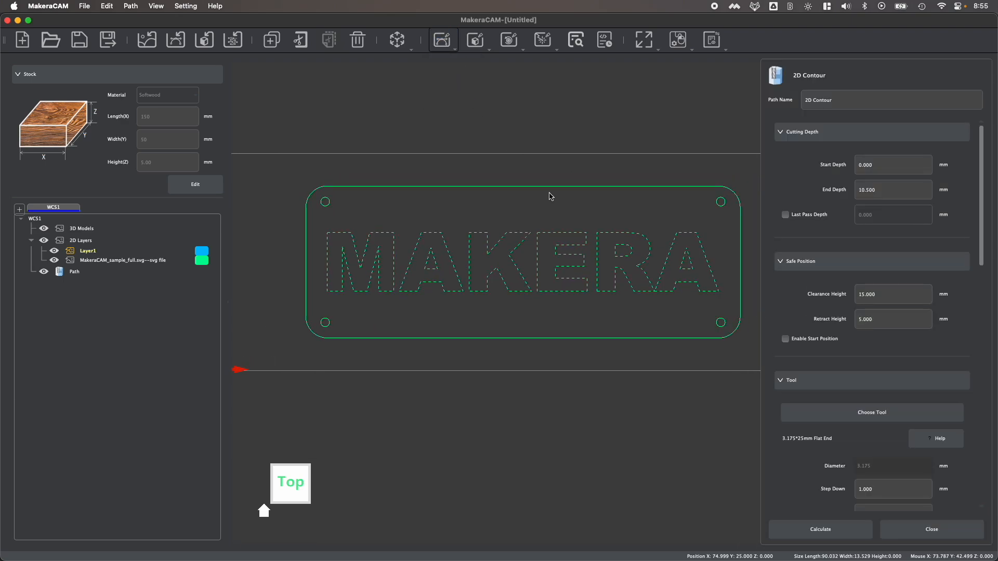
mouse_move(337, 242)
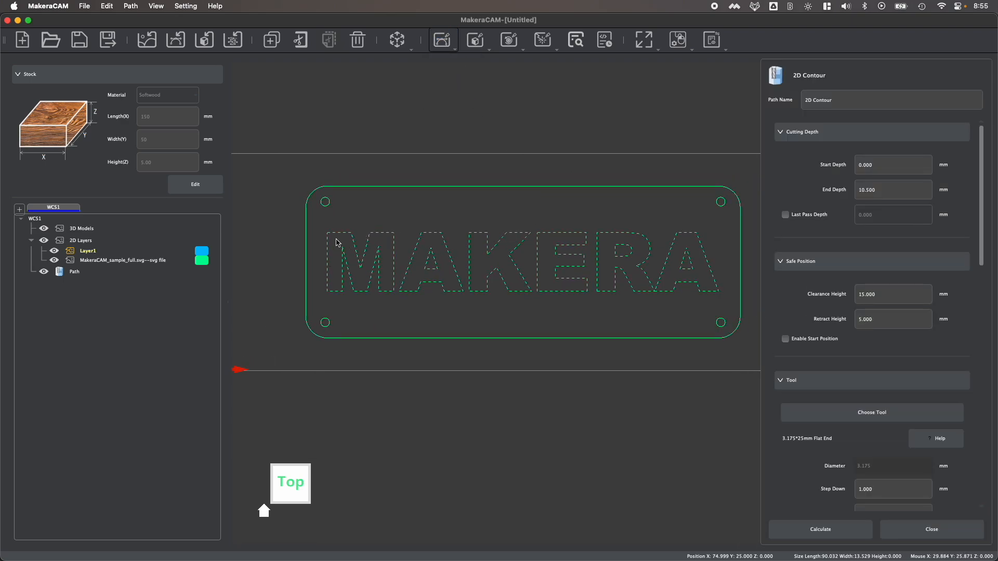
mouse_move(457, 255)
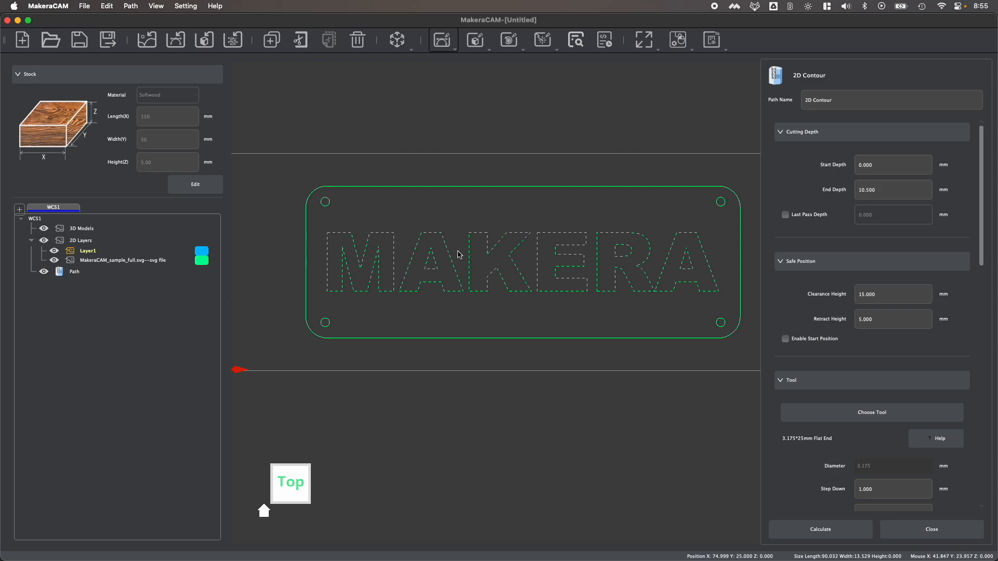
mouse_move(517, 230)
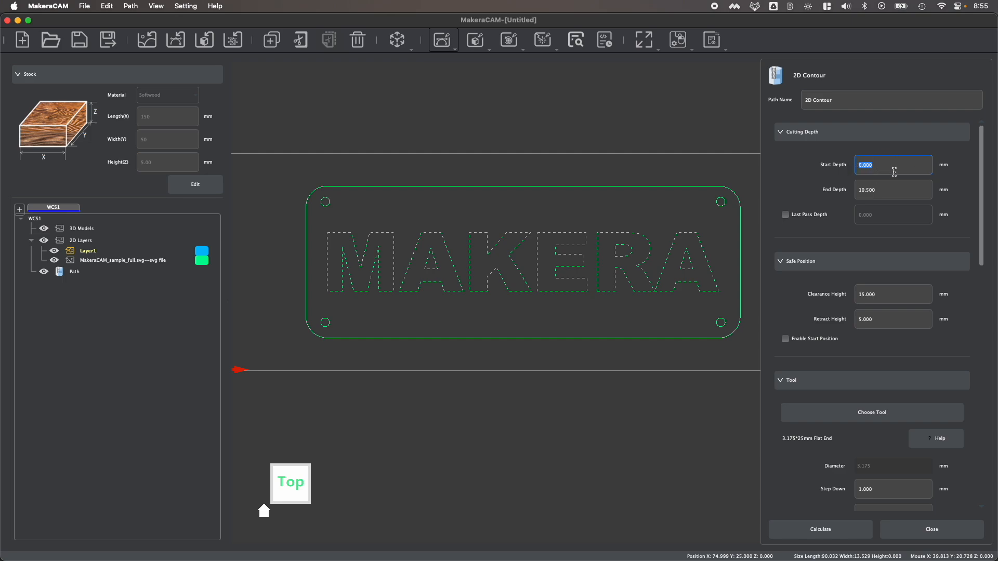
mouse_move(893, 178)
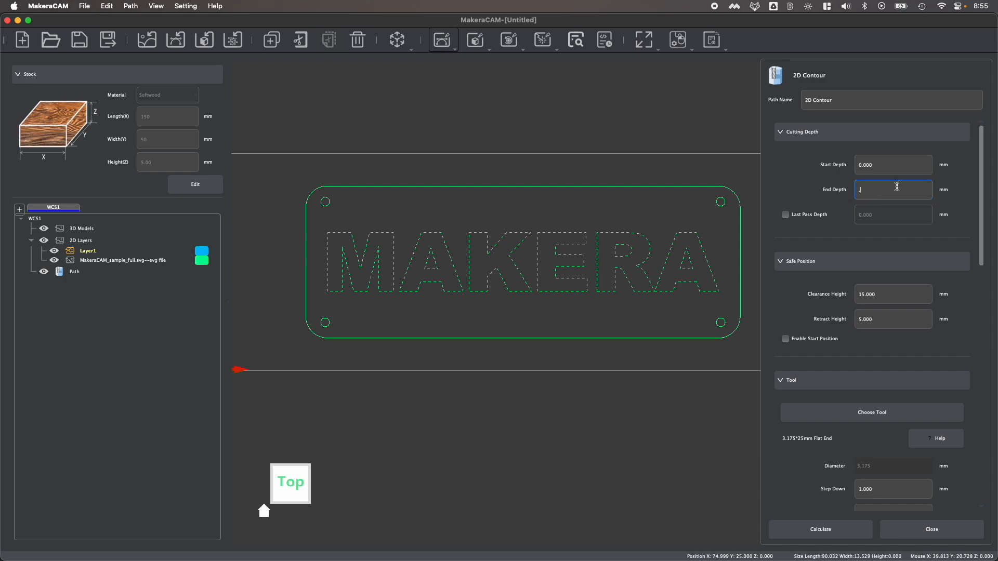
text(3)
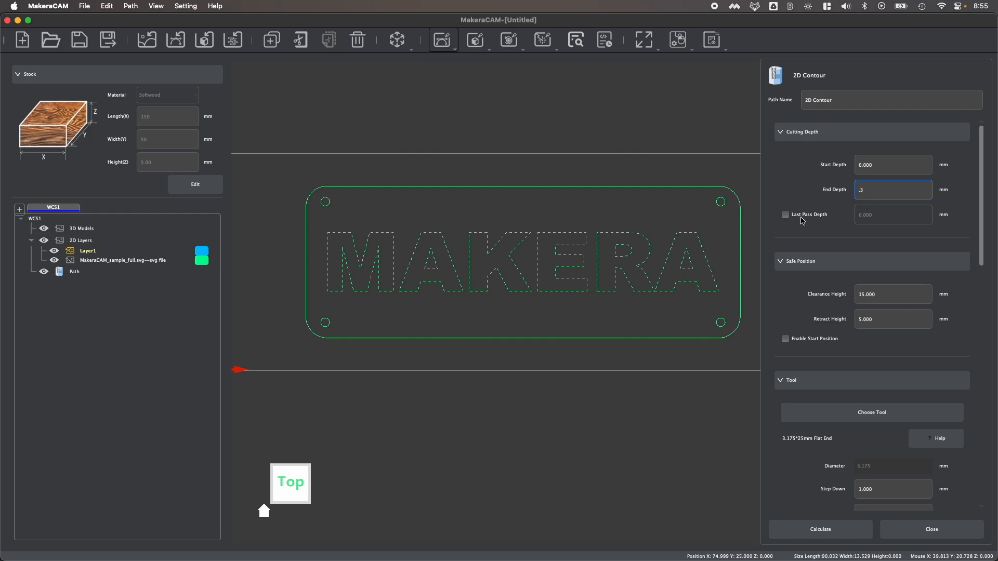
mouse_move(912, 221)
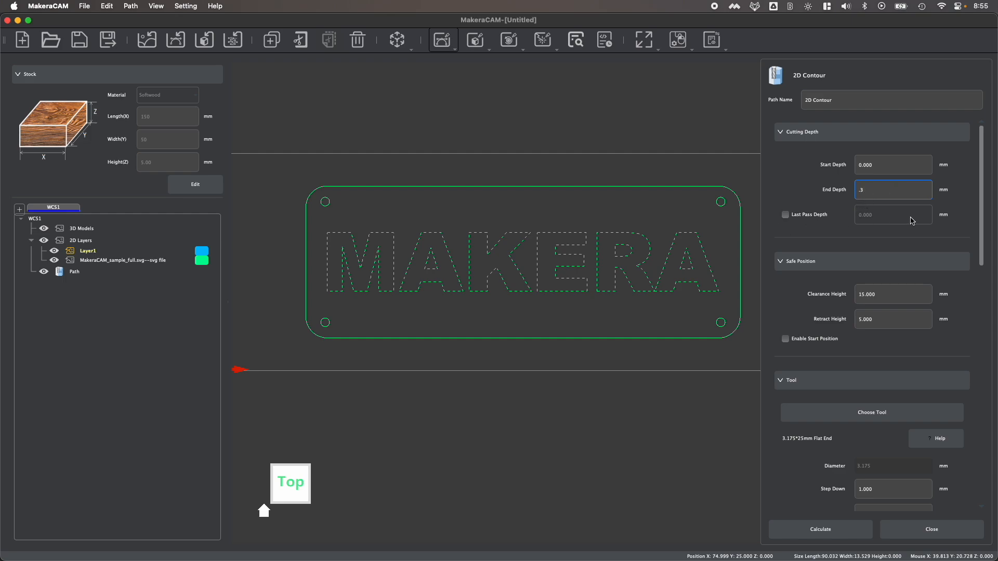
mouse_move(875, 229)
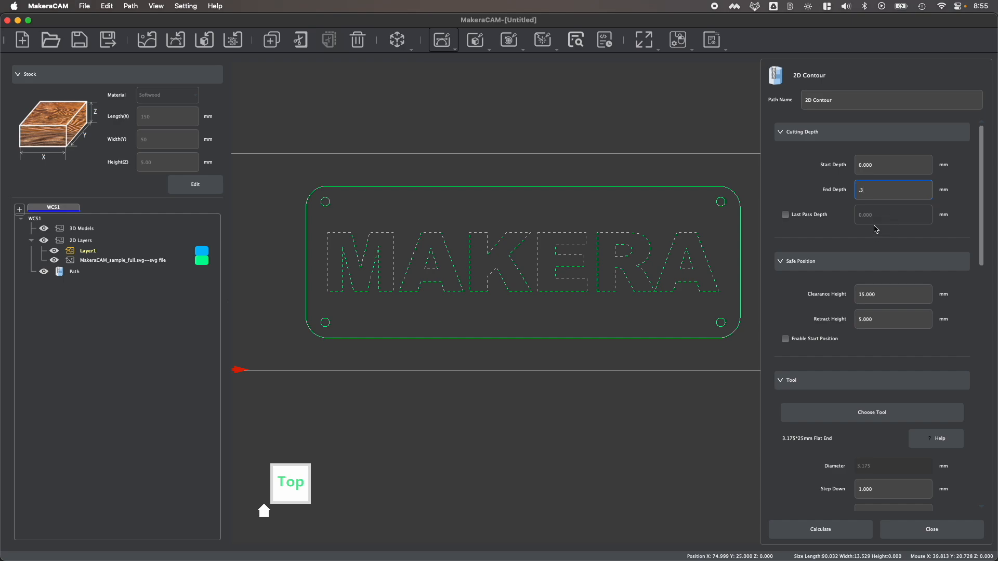
scroll(down, 3)
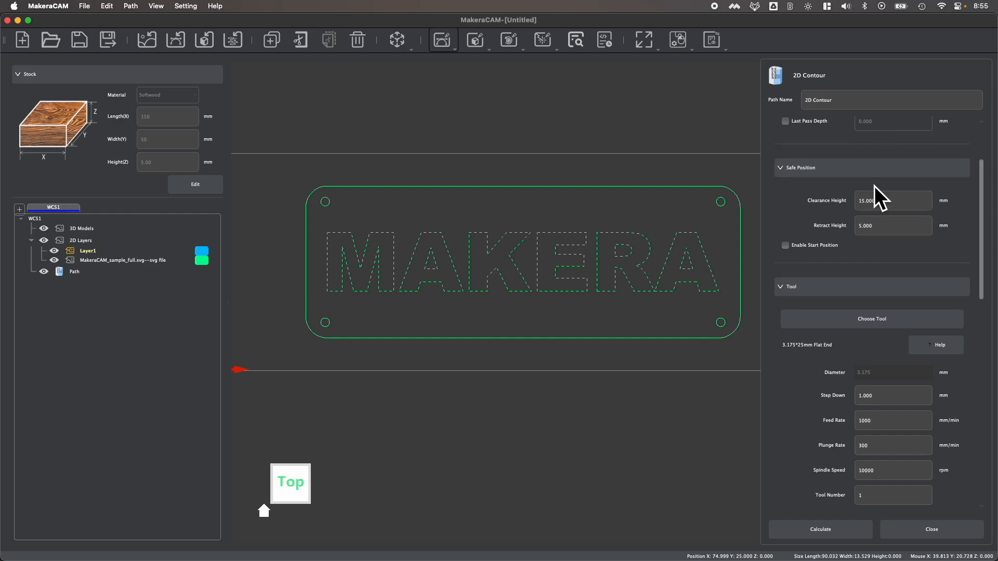
mouse_move(873, 189)
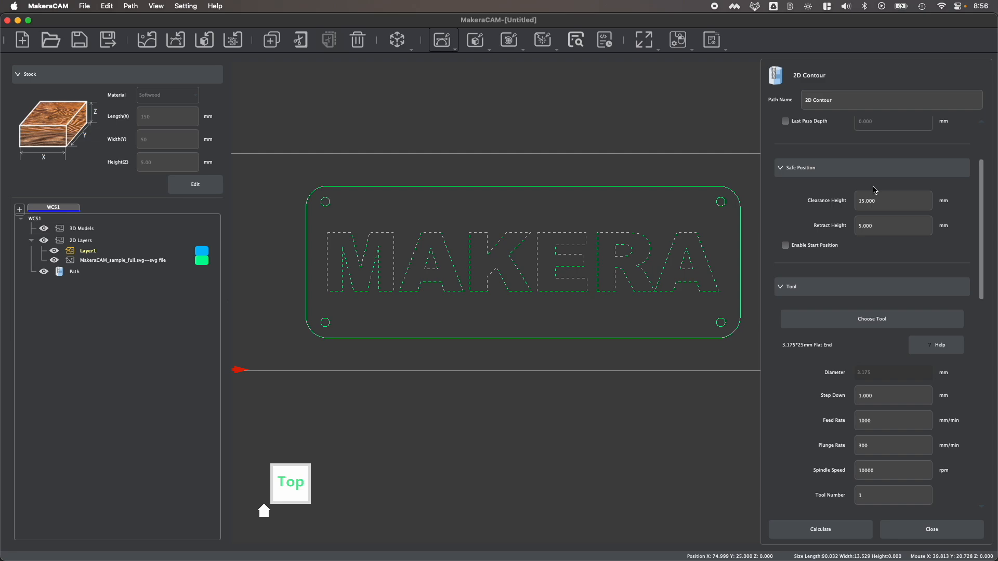
scroll(down, 3)
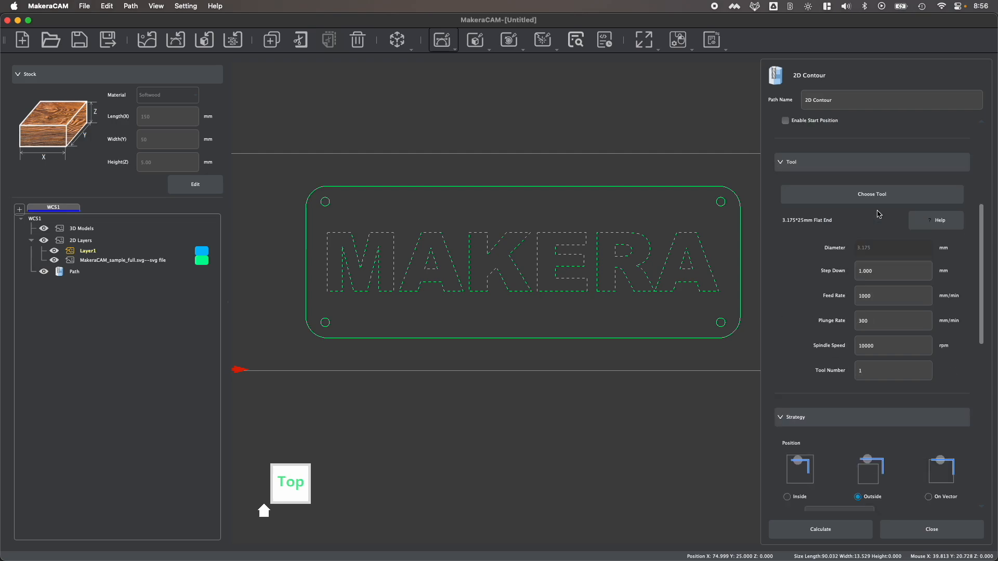
mouse_move(749, 198)
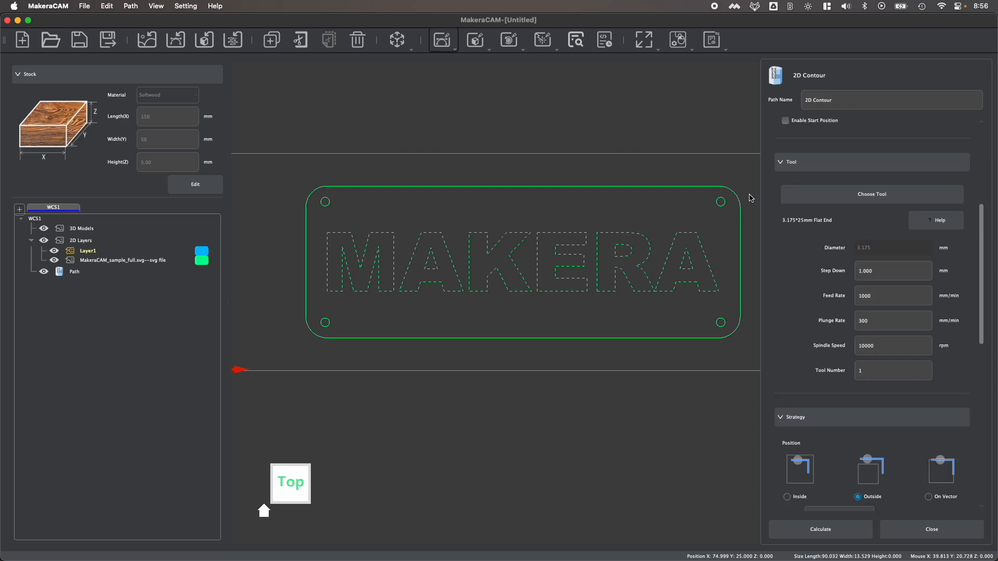
mouse_move(540, 232)
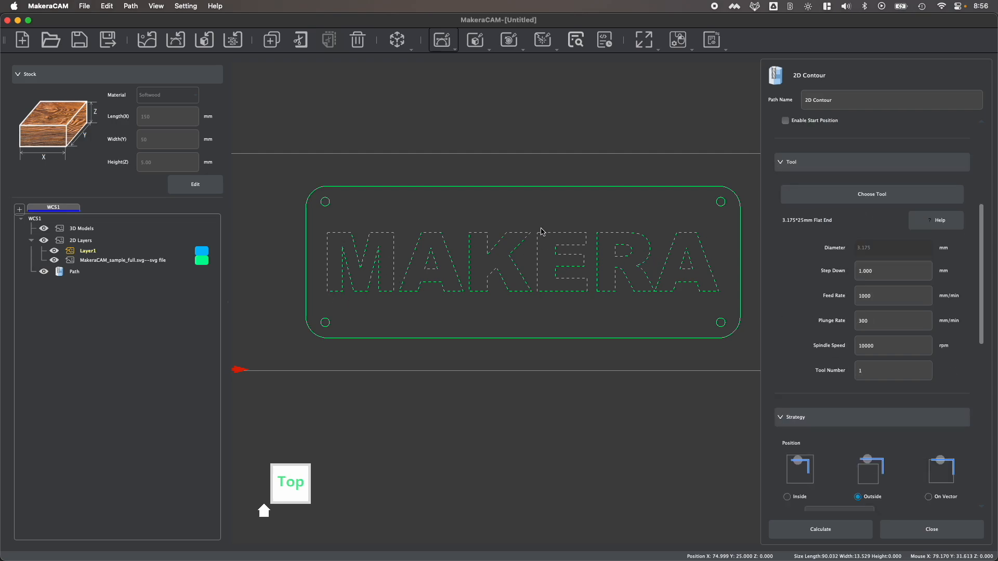
- Pick the 0.2mm*30° Engraving bit from Engraving > Single Flute Non Metal
click(871, 194)
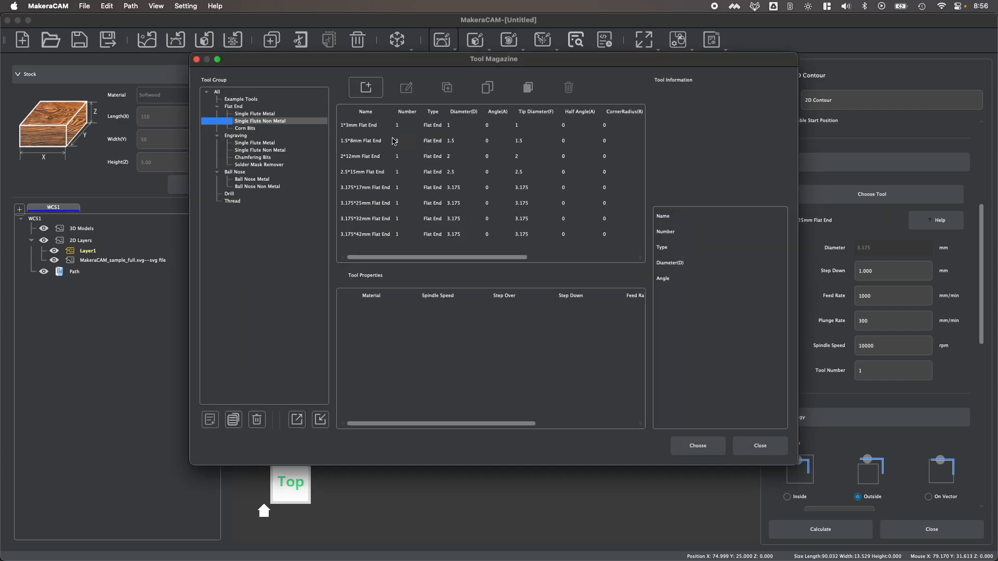
click(259, 150)
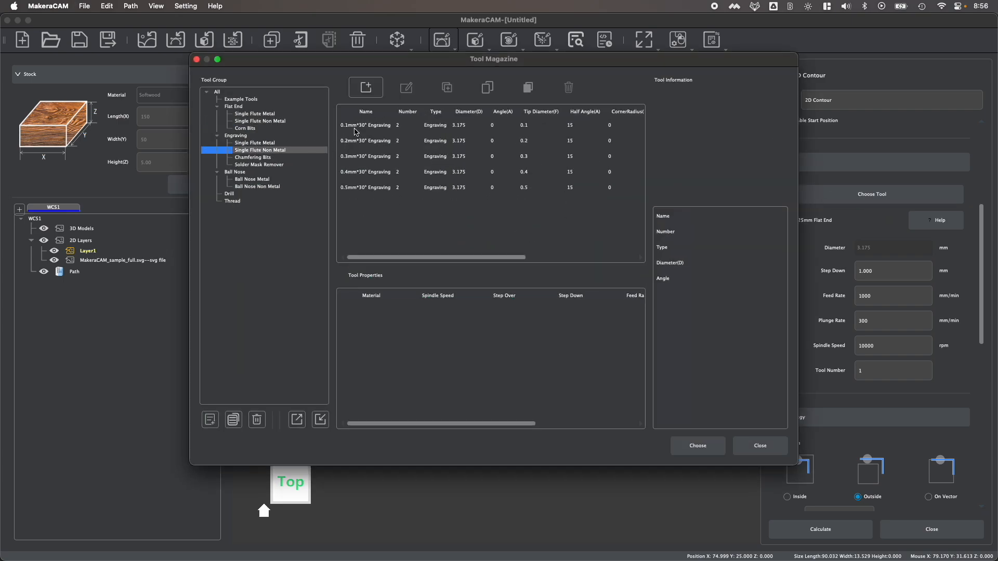
click(366, 141)
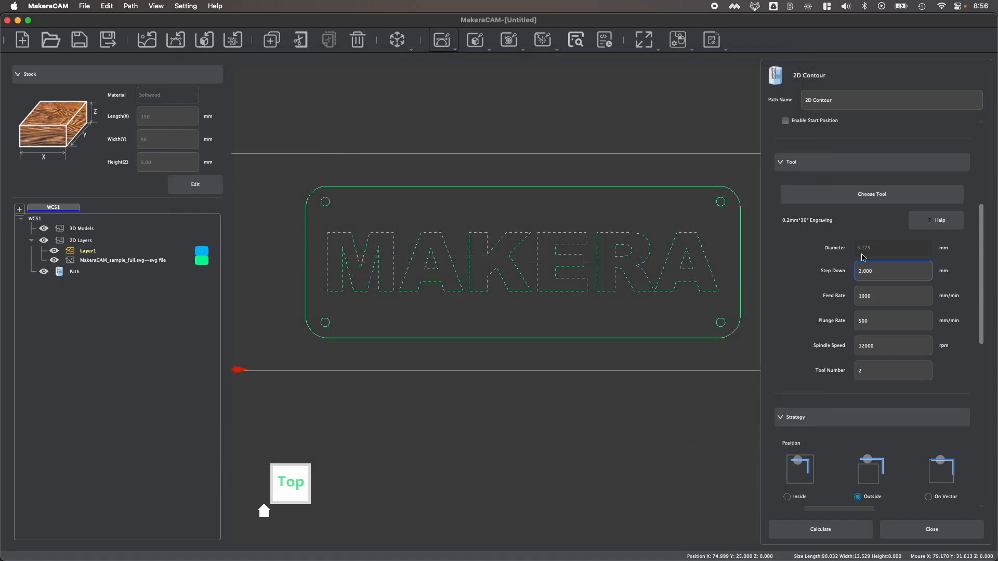
- Change the engraving contour's Step Down from 2.000 to 0.1 mm
click(892, 295)
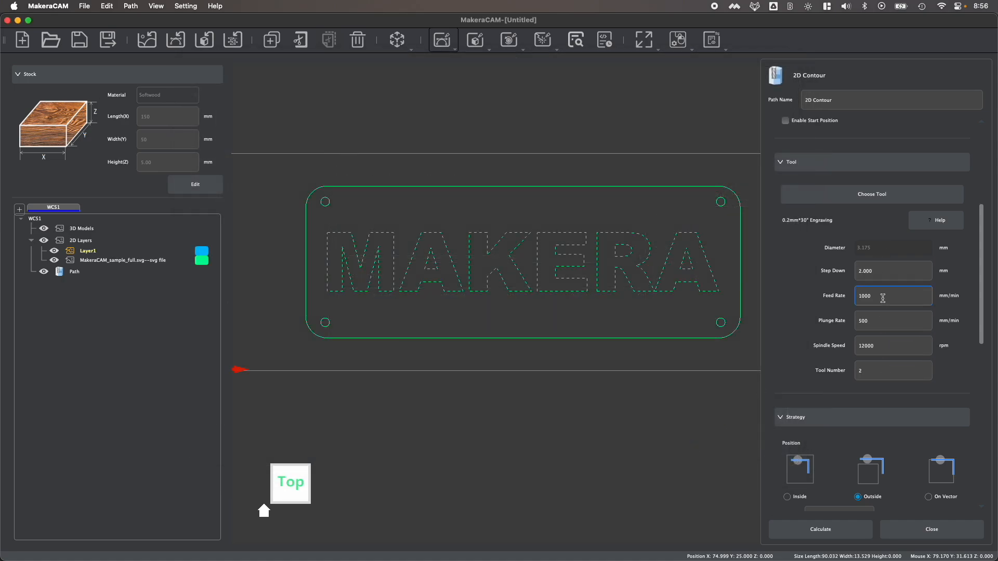
mouse_move(891, 283)
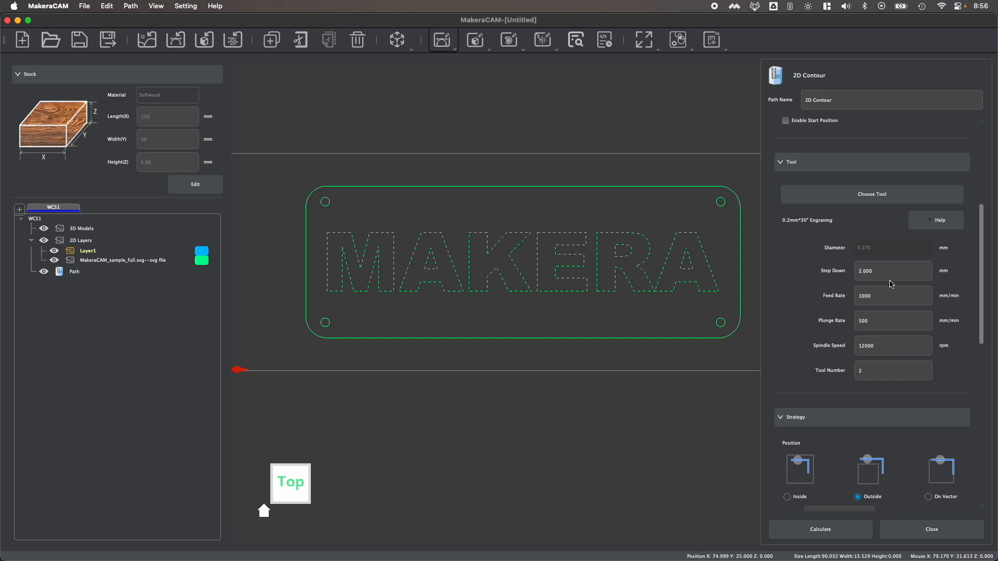
click(893, 295)
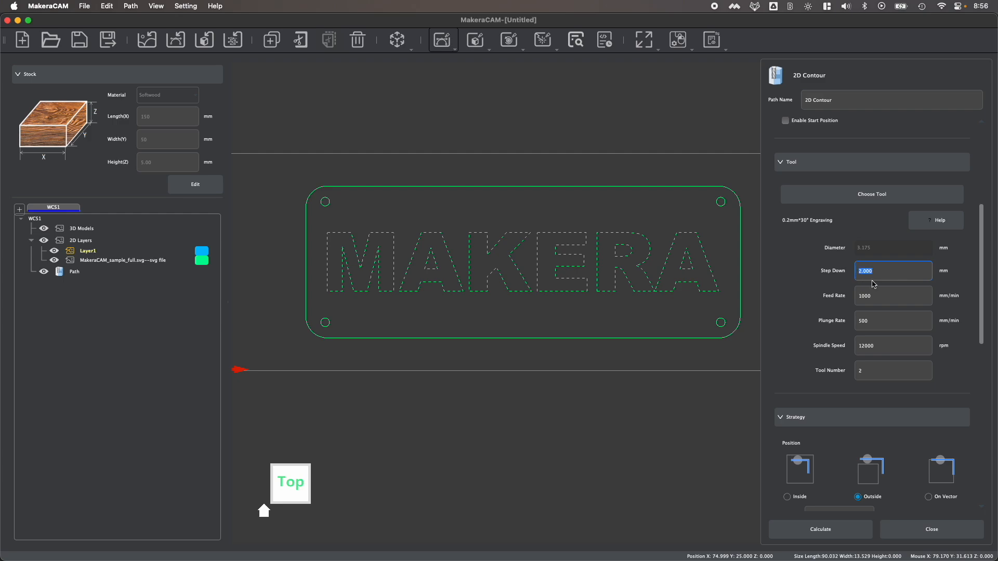
mouse_move(870, 266)
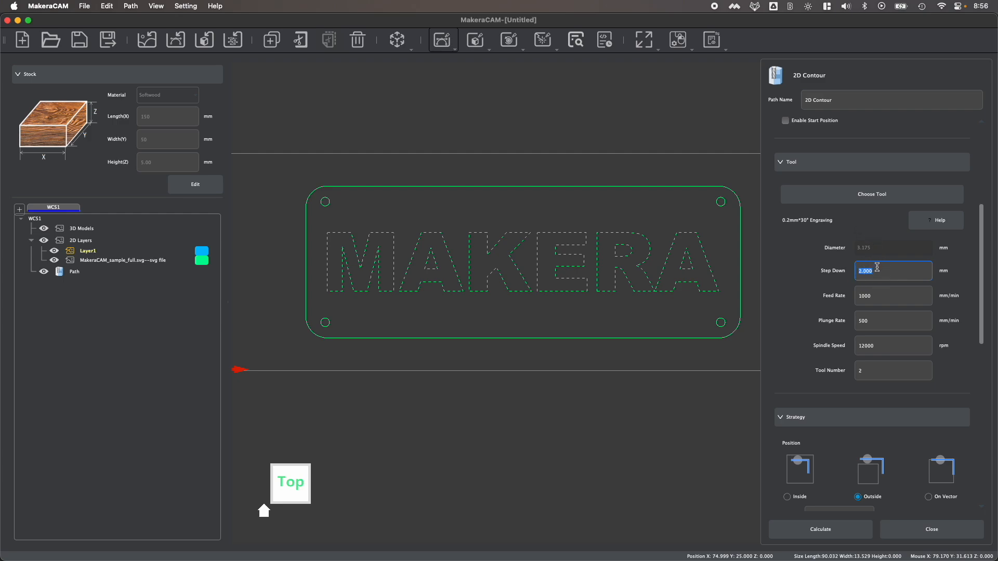
scroll(up, 3)
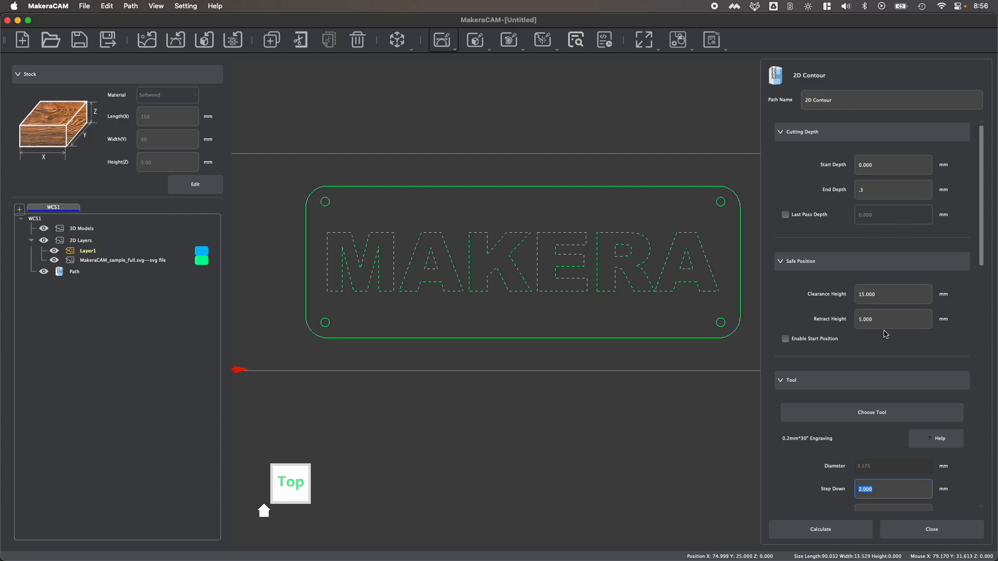
scroll(down, 3)
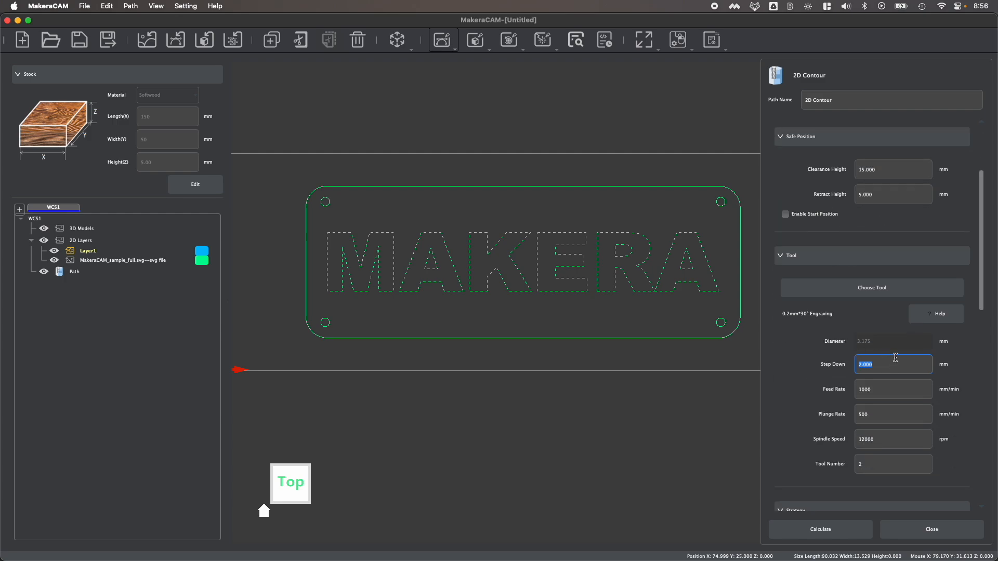
text(.1)
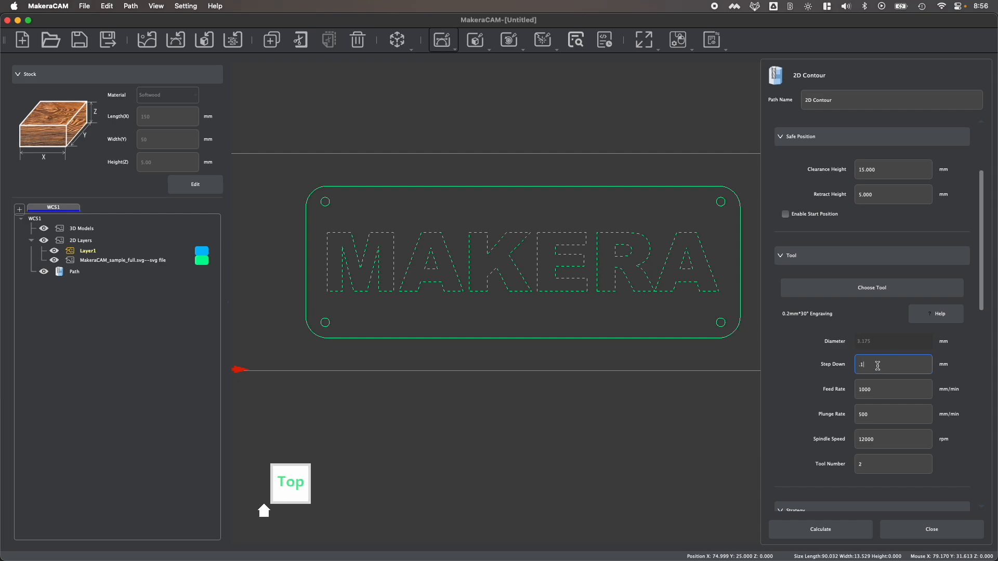
scroll(up, 3)
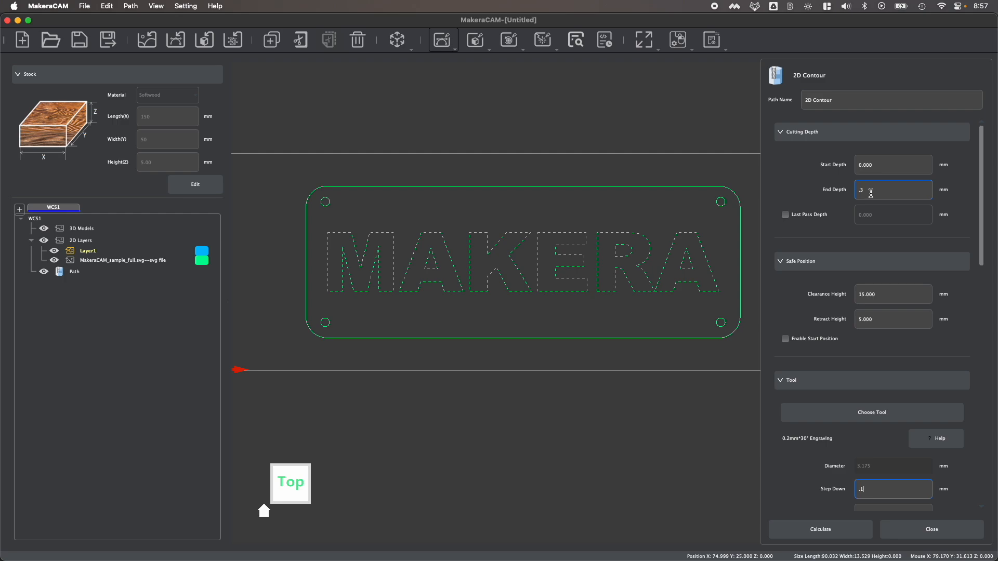
scroll(down, 3)
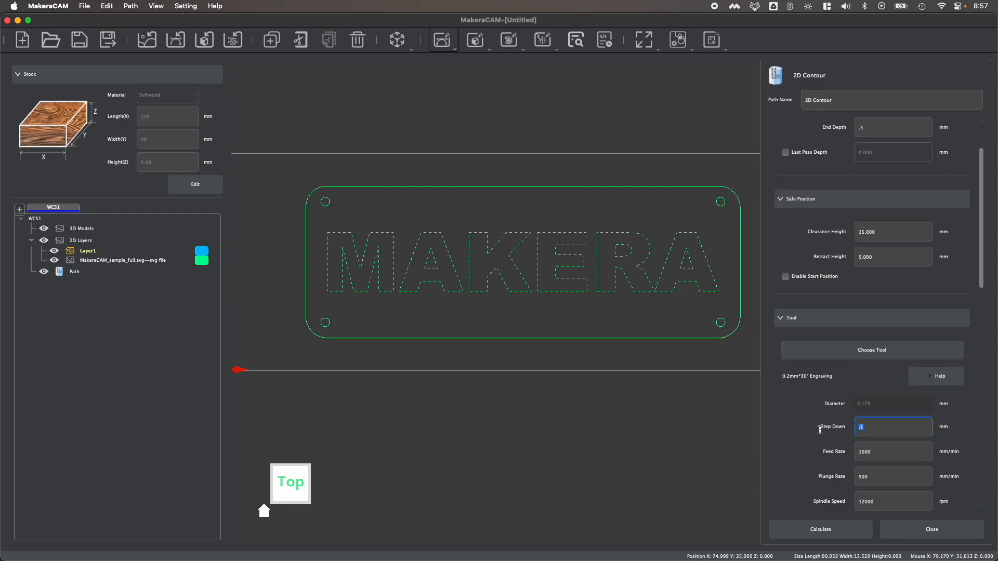
- Set the contour position to On Vector and the cutting direction to Climb
scroll(down, 3)
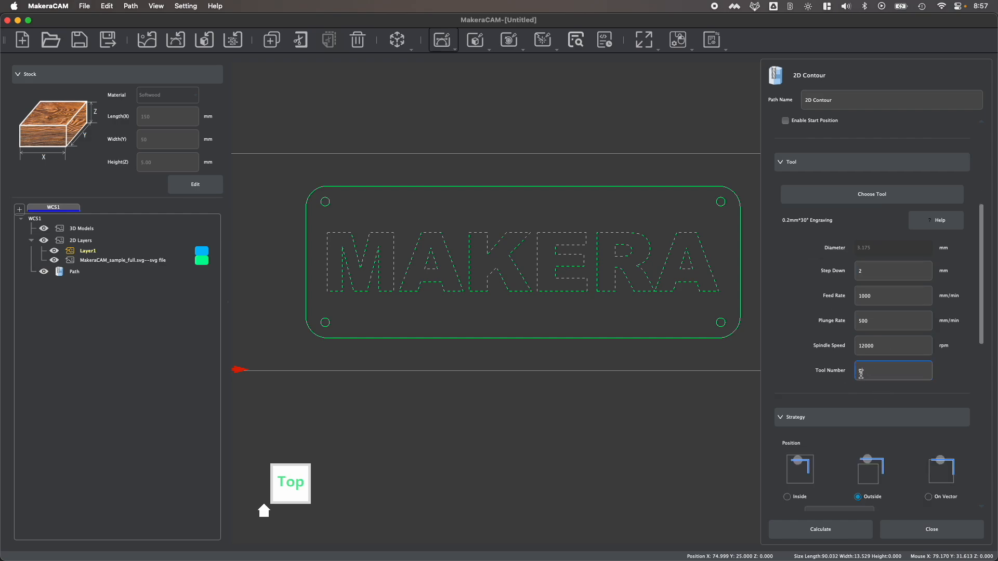
text(2)
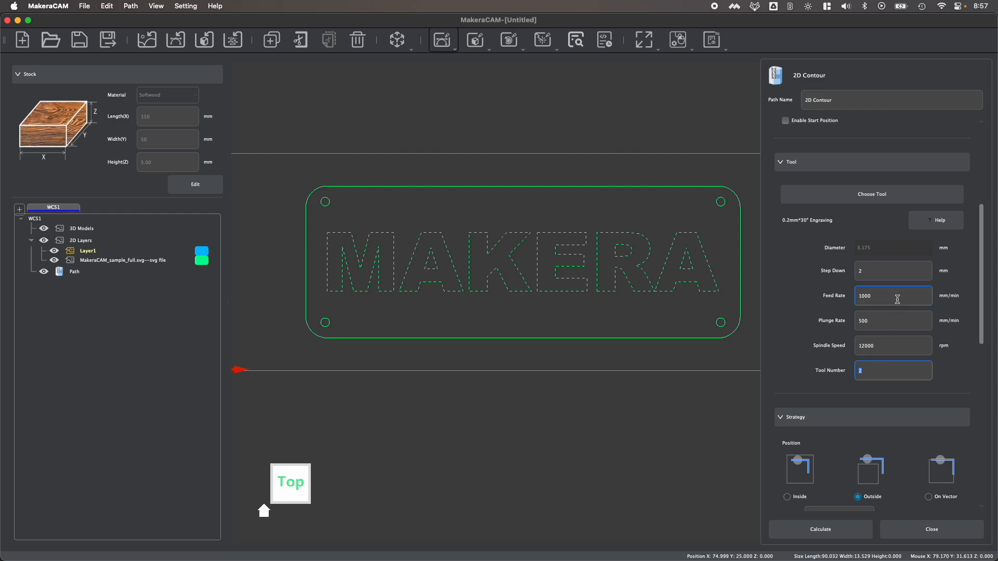
scroll(down, 3)
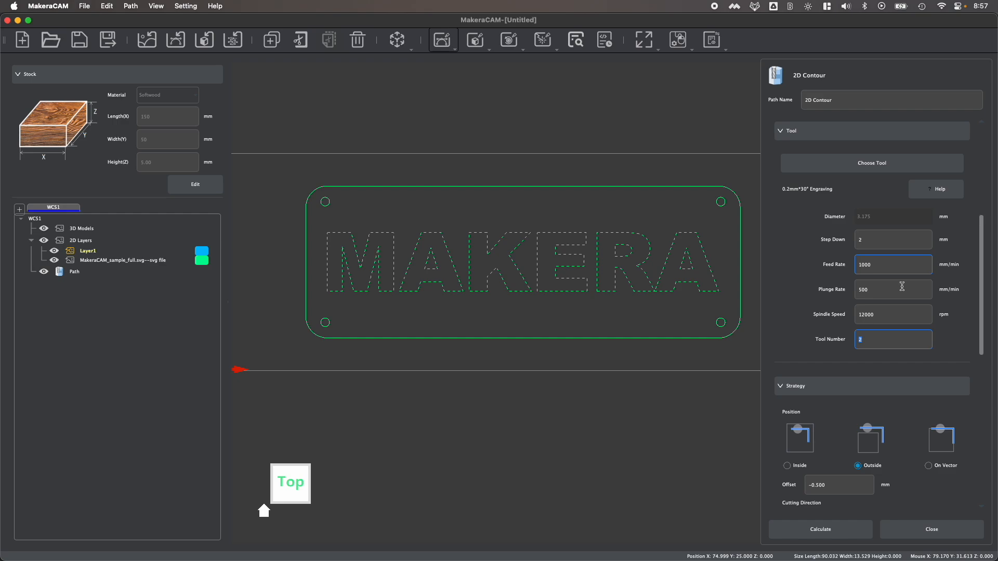
scroll(down, 3)
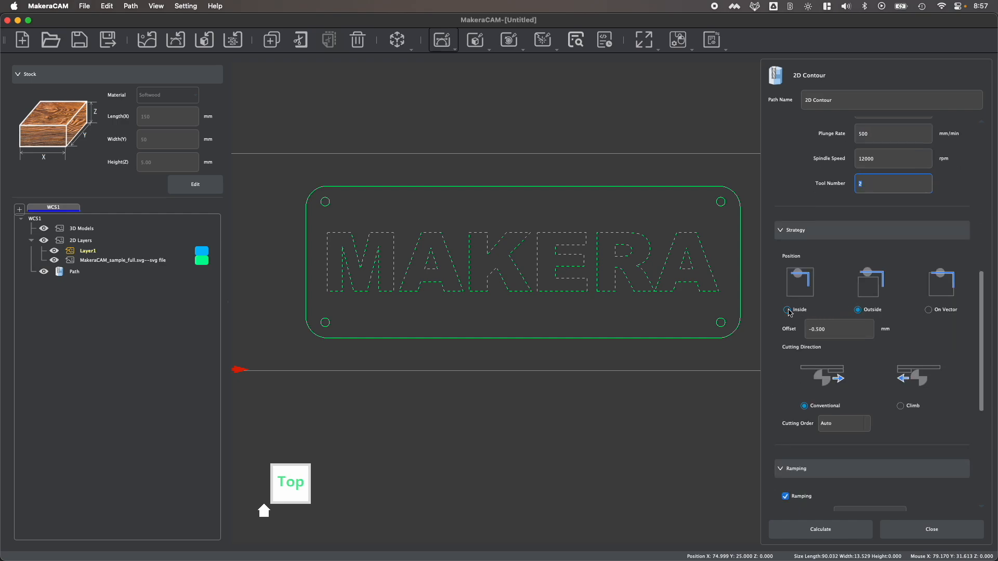
click(787, 310)
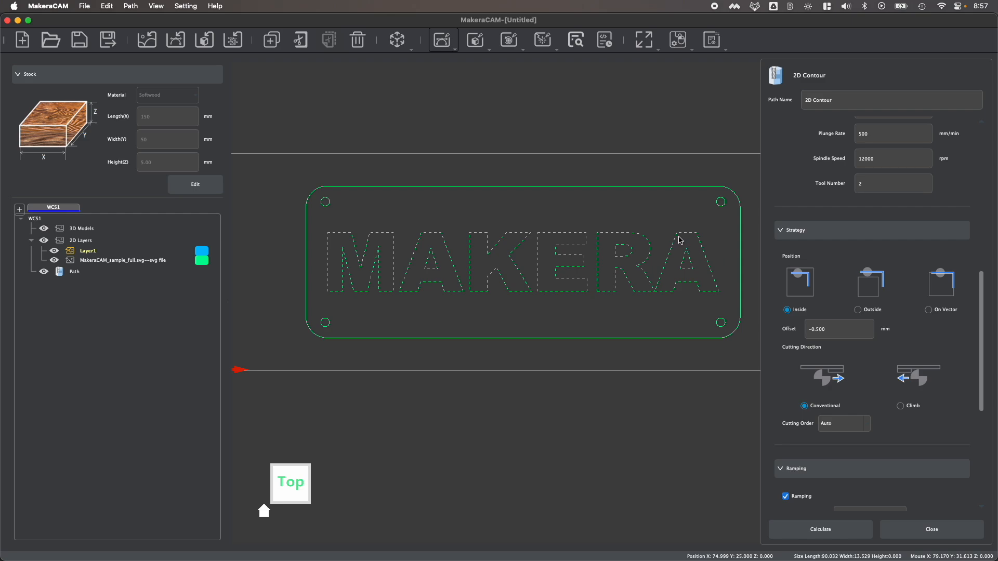
mouse_move(664, 283)
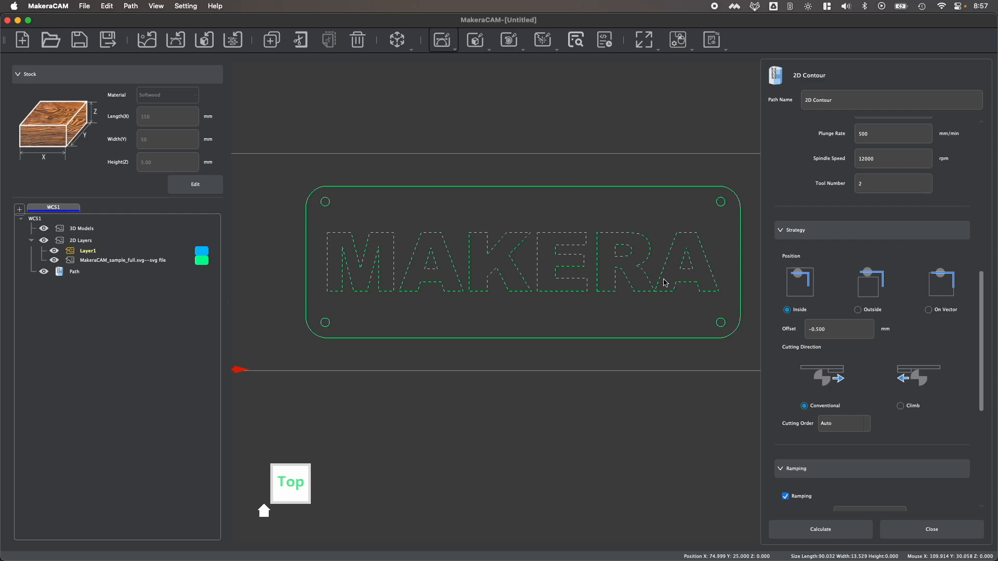
mouse_move(676, 239)
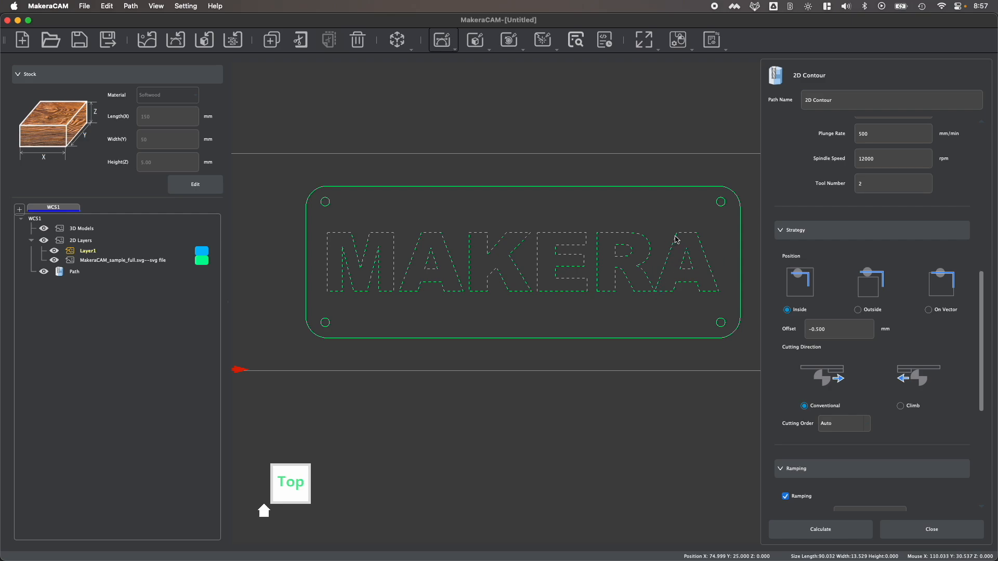
mouse_move(678, 249)
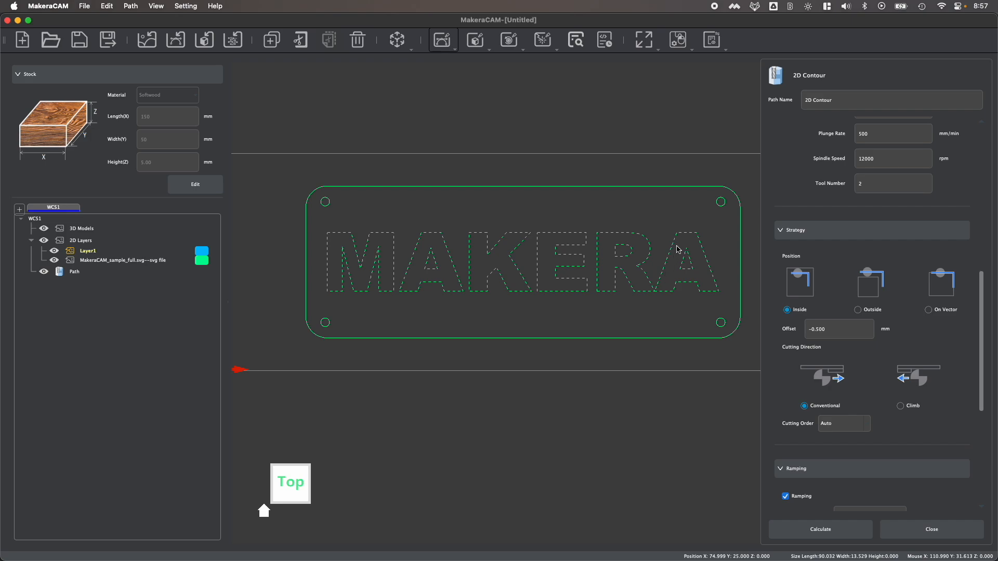
mouse_move(666, 268)
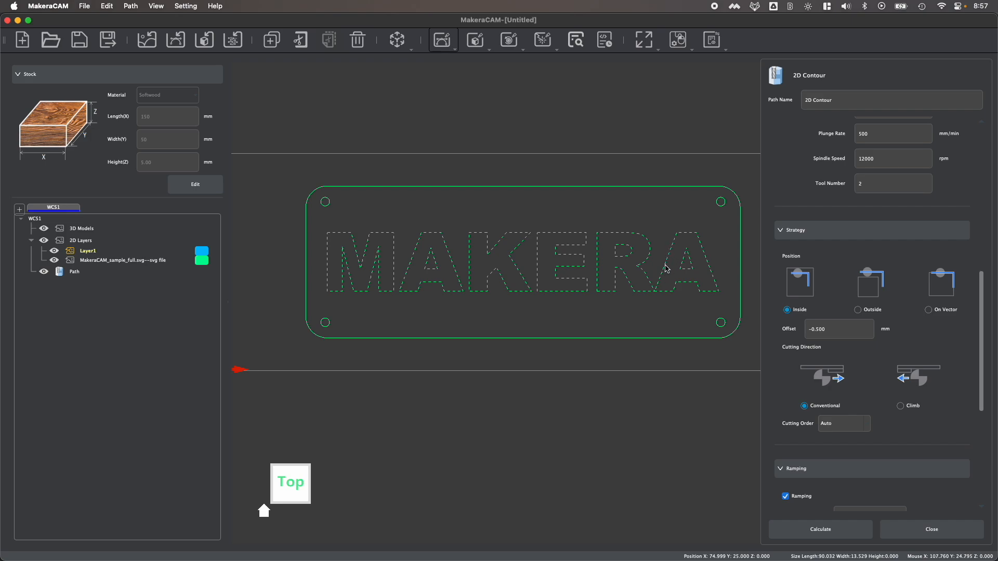
mouse_move(674, 235)
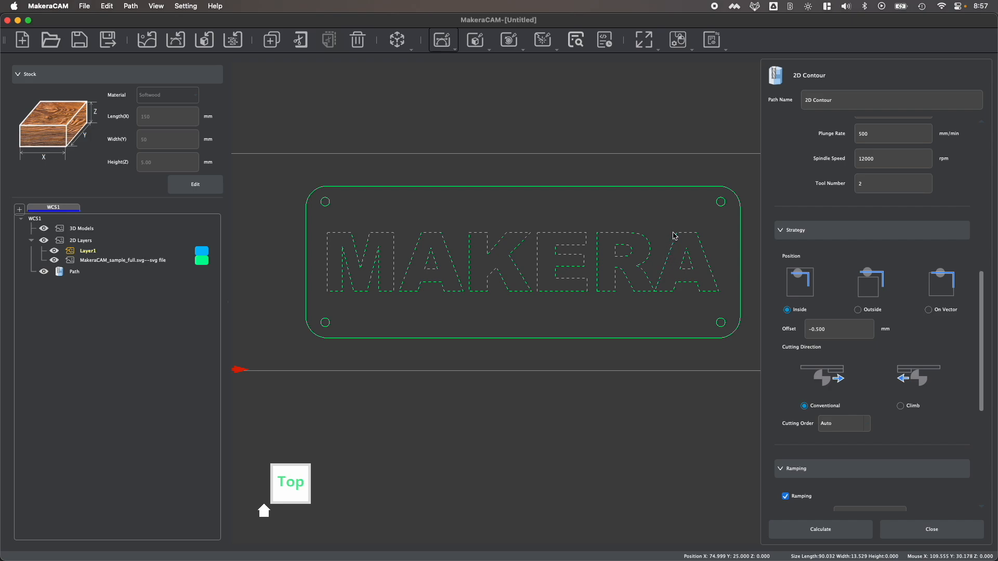
mouse_move(921, 313)
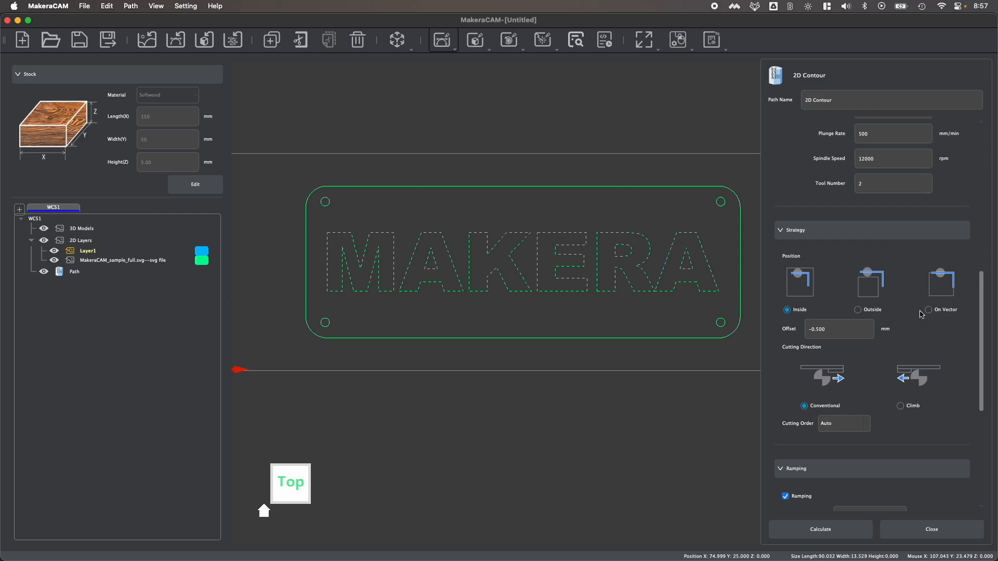
click(930, 310)
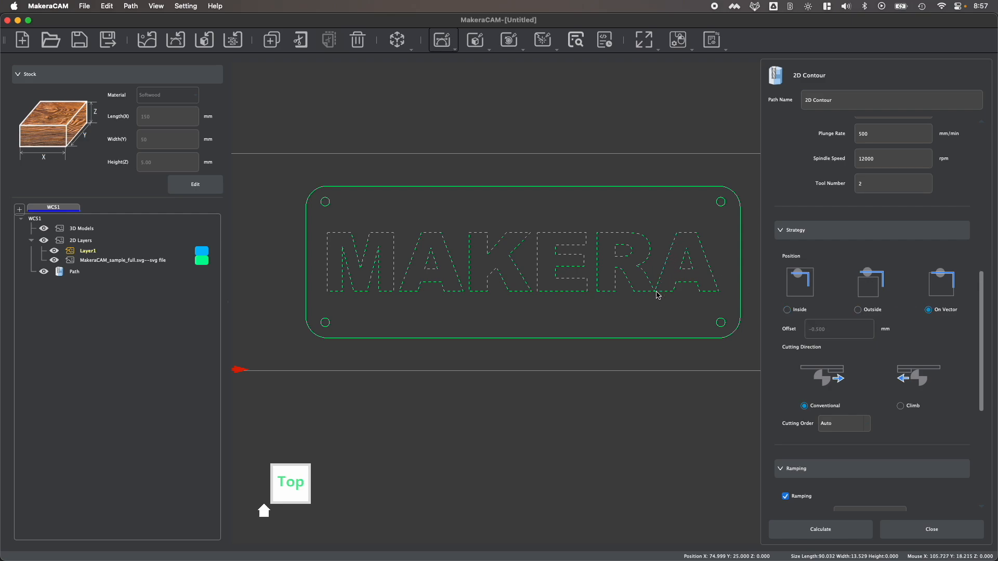
mouse_move(735, 295)
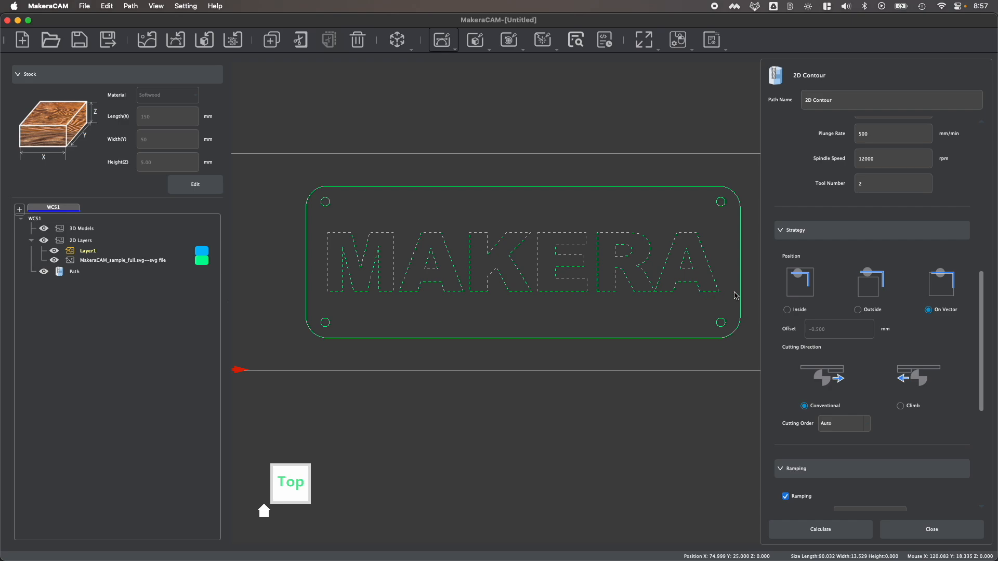
mouse_move(664, 276)
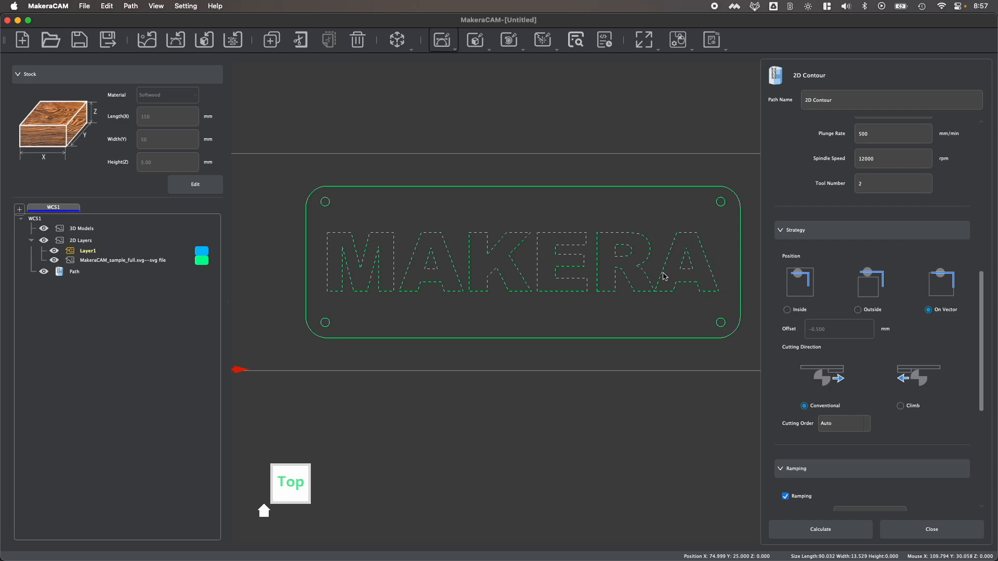
mouse_move(898, 247)
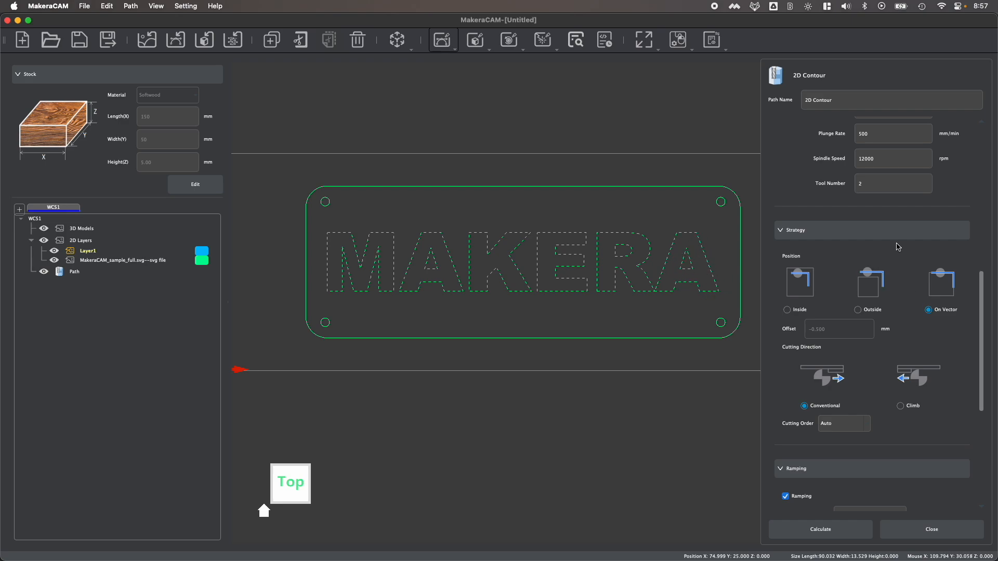
mouse_move(859, 310)
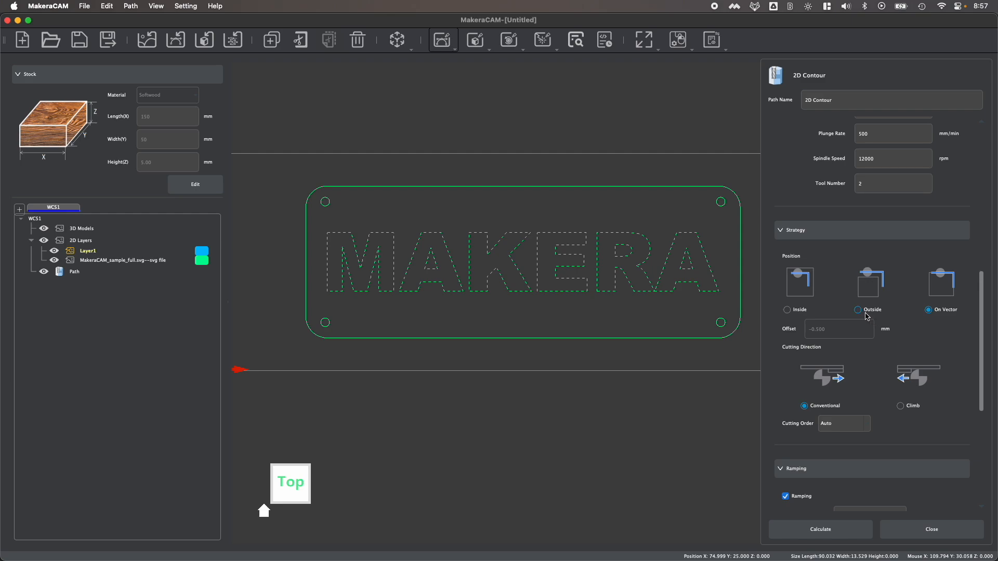
click(857, 310)
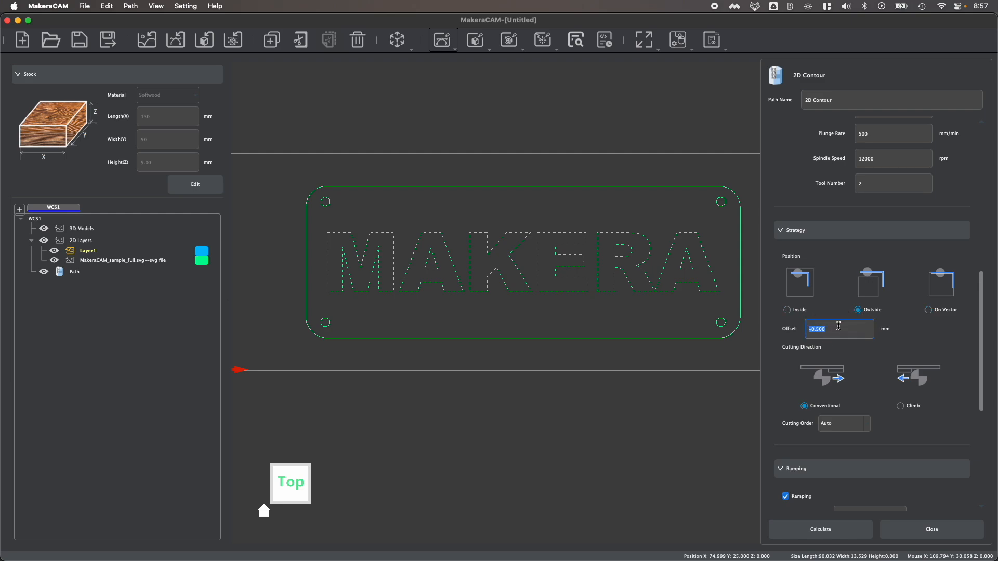
mouse_move(721, 270)
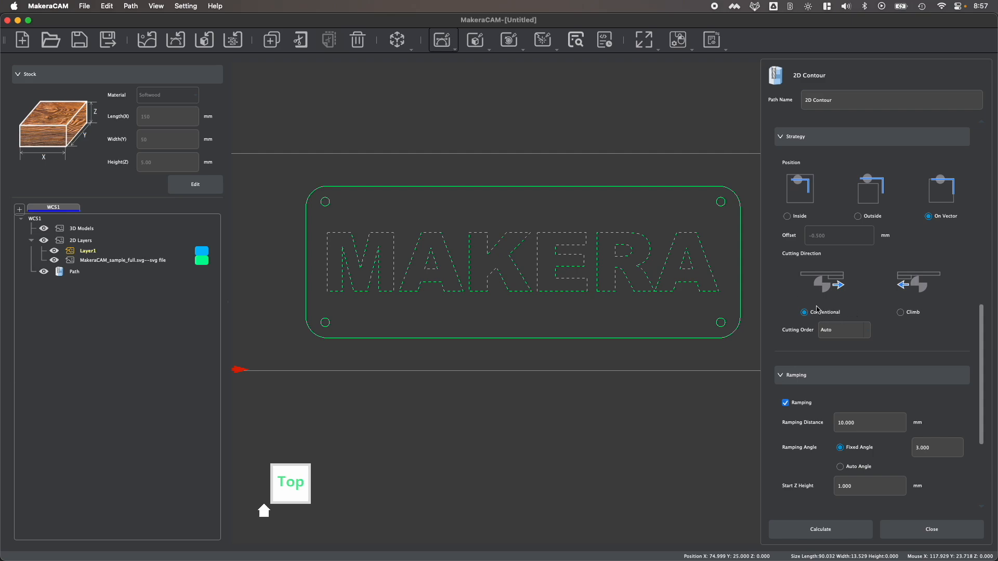
click(900, 312)
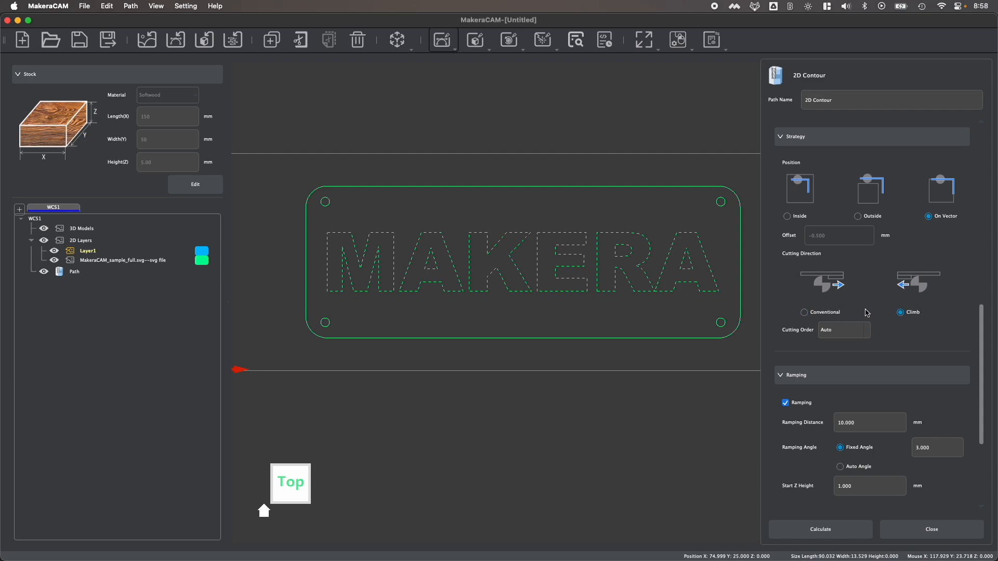
- Scroll to the Ramping section and uncheck Ramping for the engraving contour
scroll(down, 3)
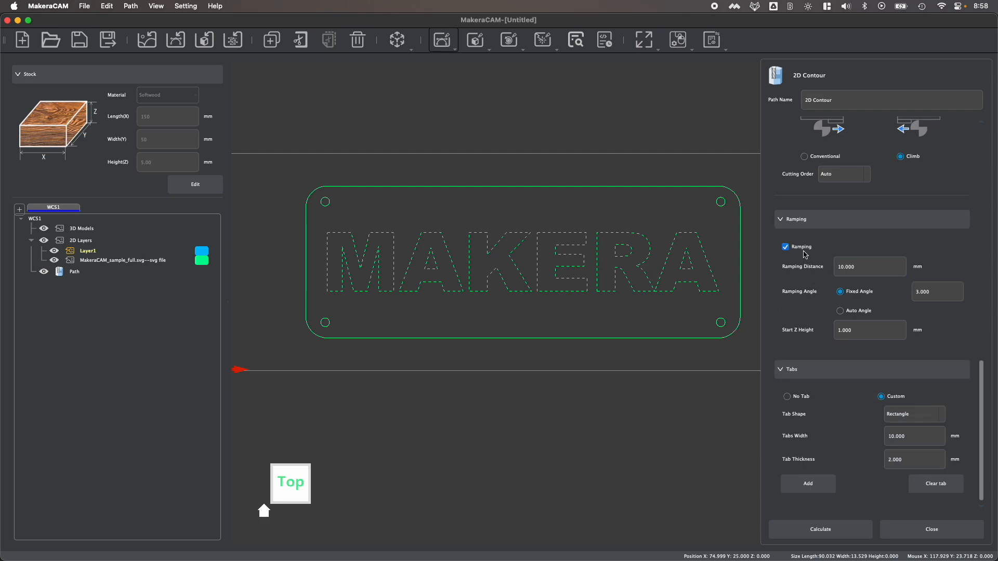
mouse_move(776, 245)
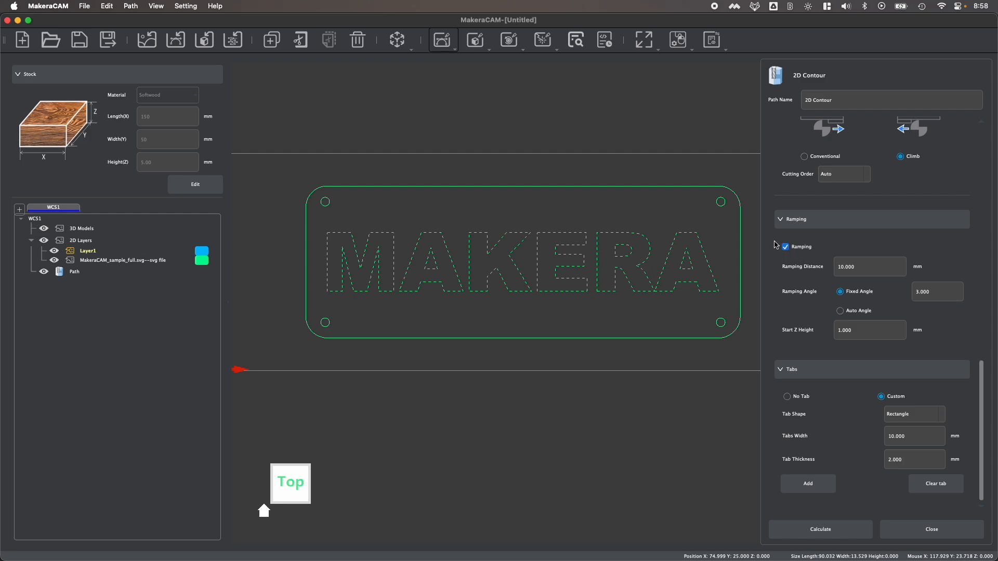
mouse_move(831, 258)
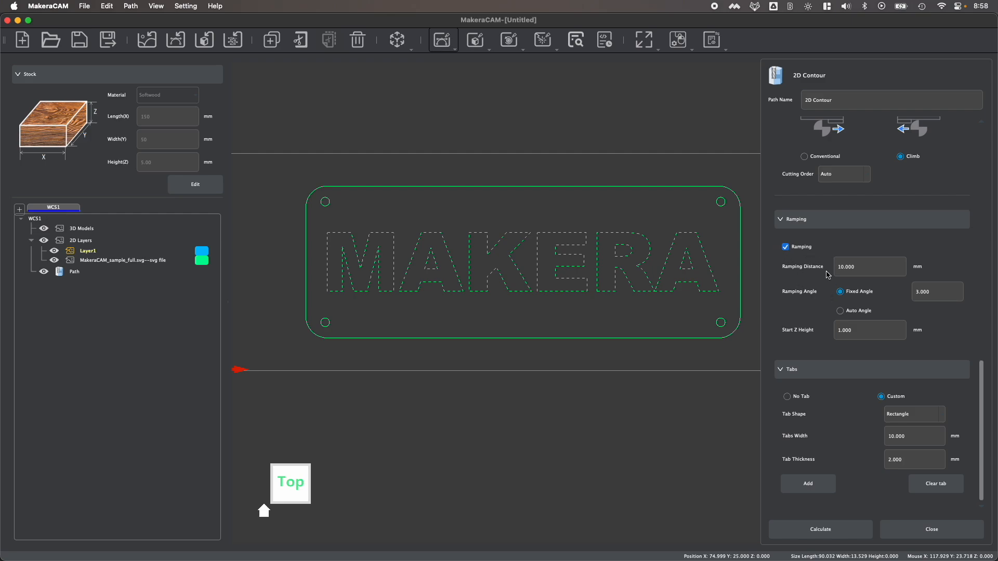
click(869, 267)
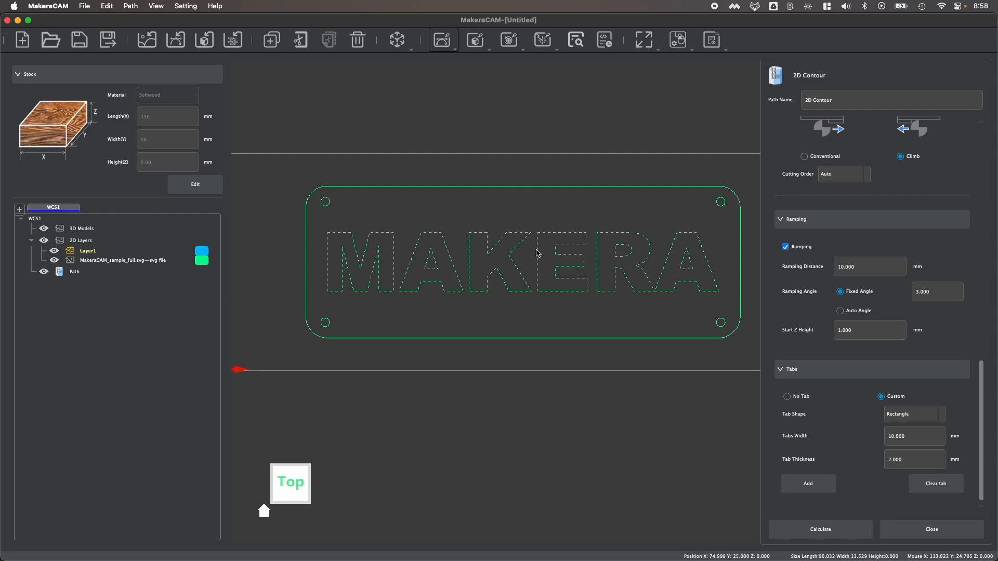
mouse_move(823, 277)
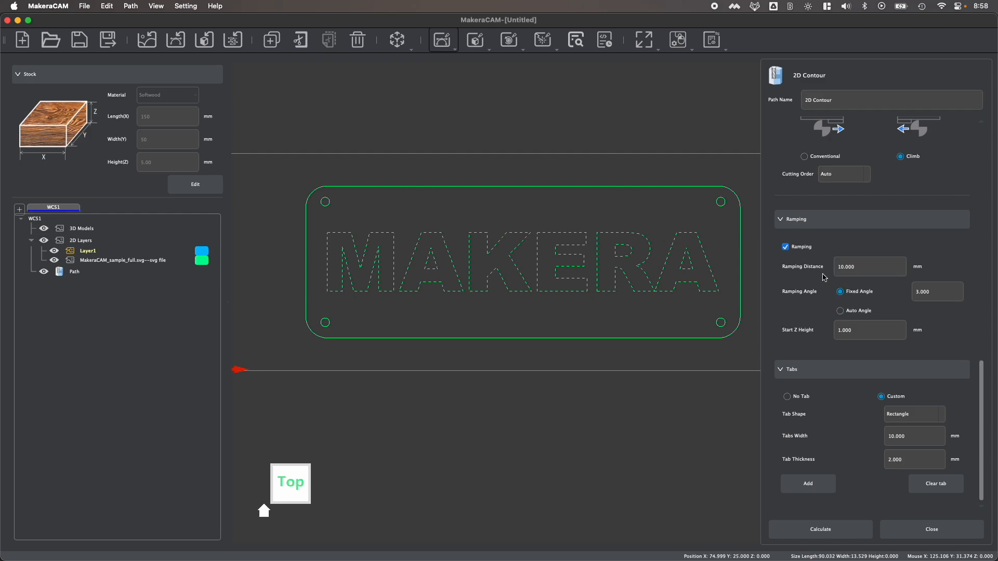
mouse_move(860, 286)
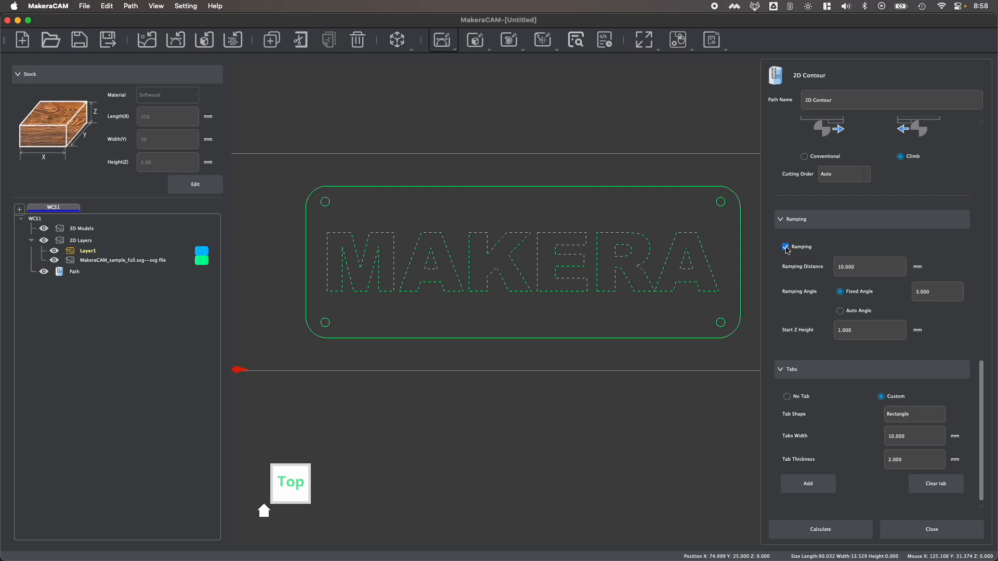
click(785, 247)
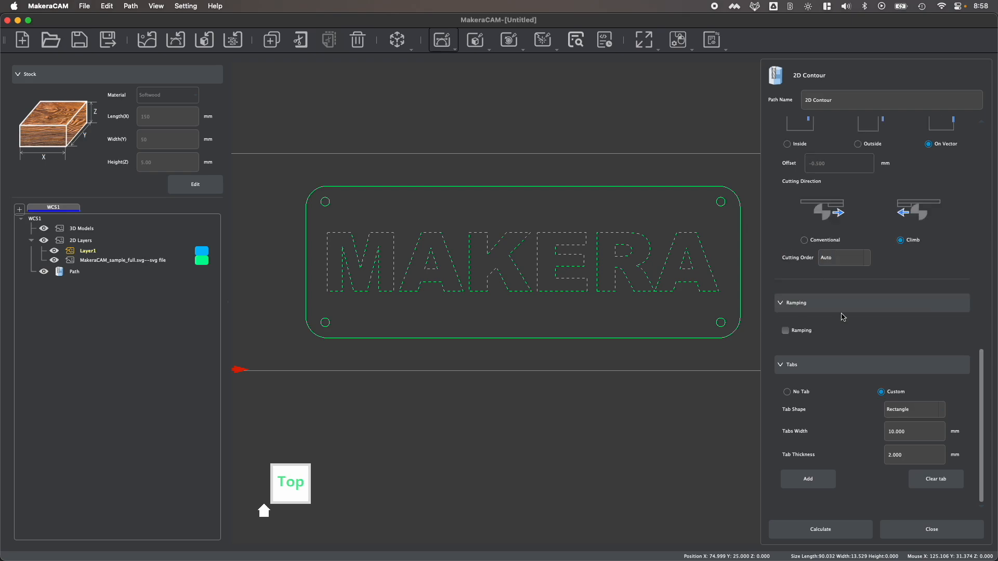
mouse_move(812, 409)
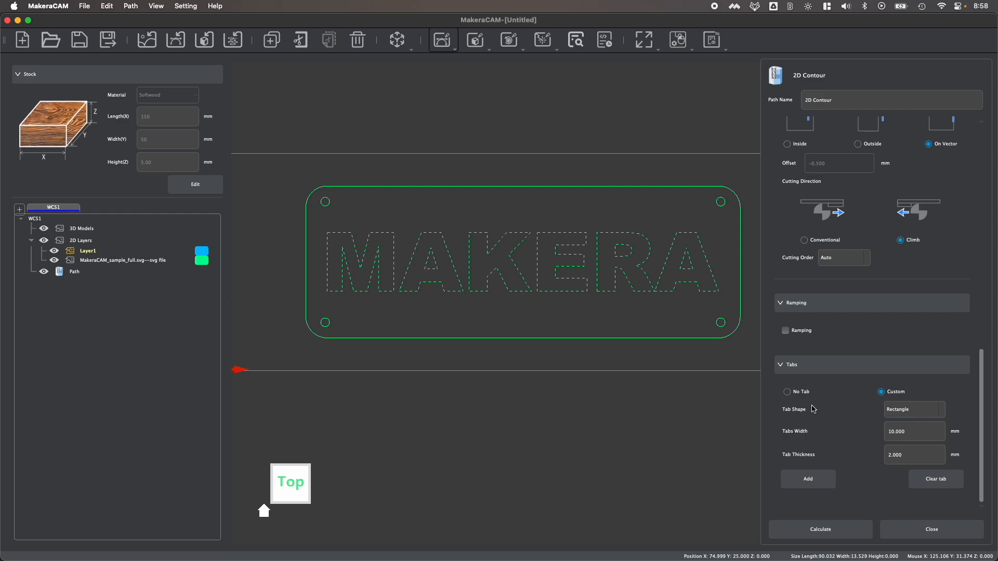
mouse_move(789, 400)
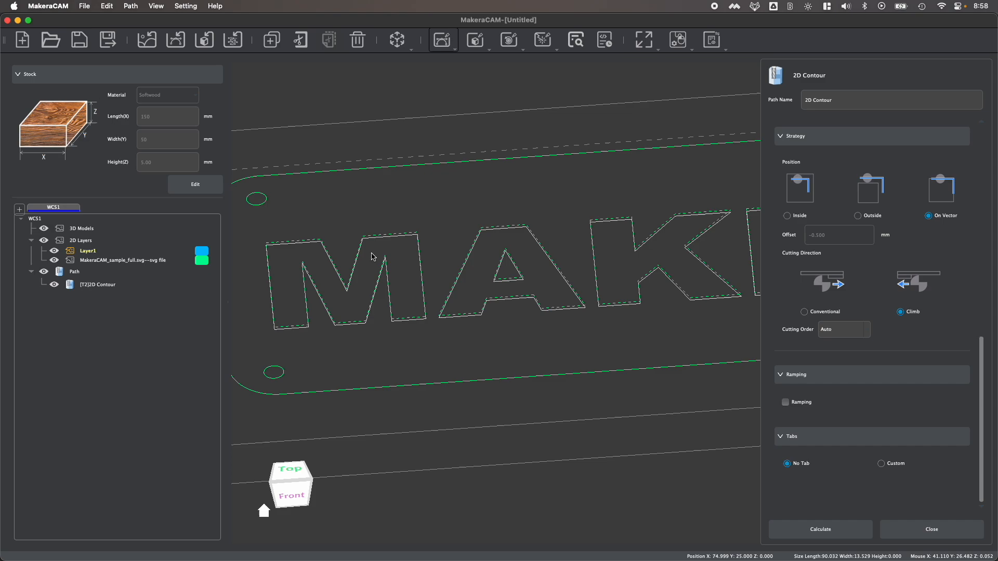
- Hide the engraving path and layer, return to Top view, and select the outer outline
click(292, 479)
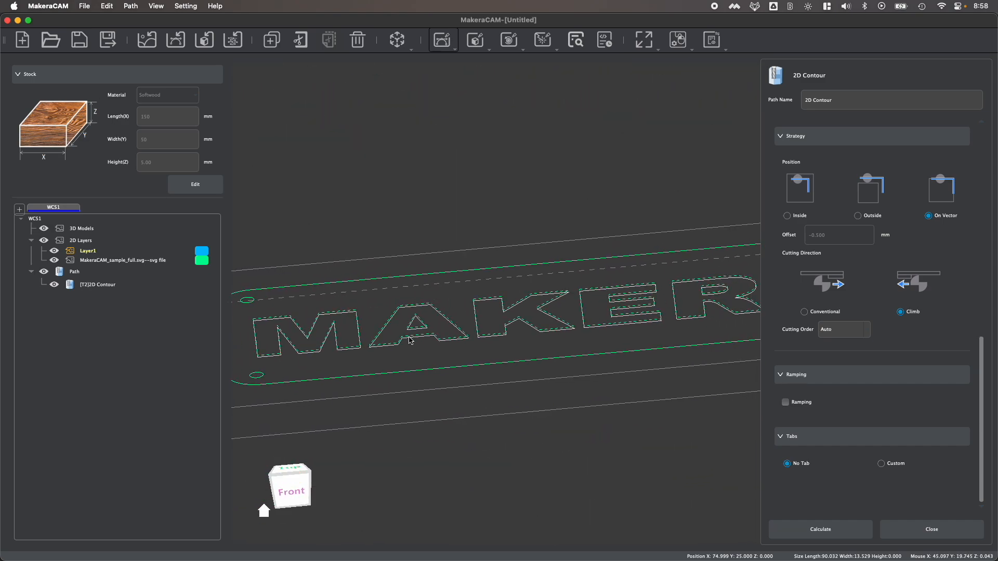
click(119, 260)
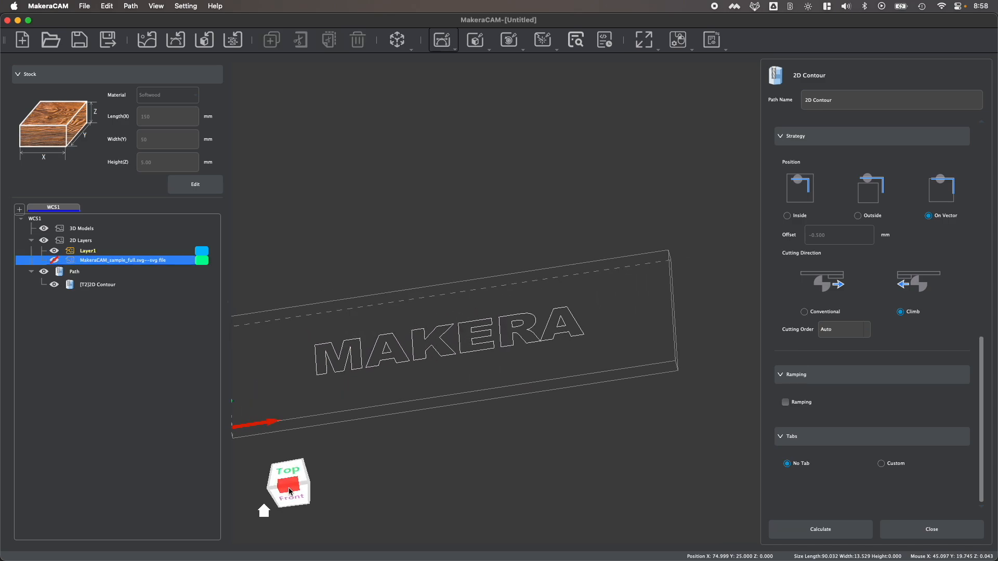
click(287, 471)
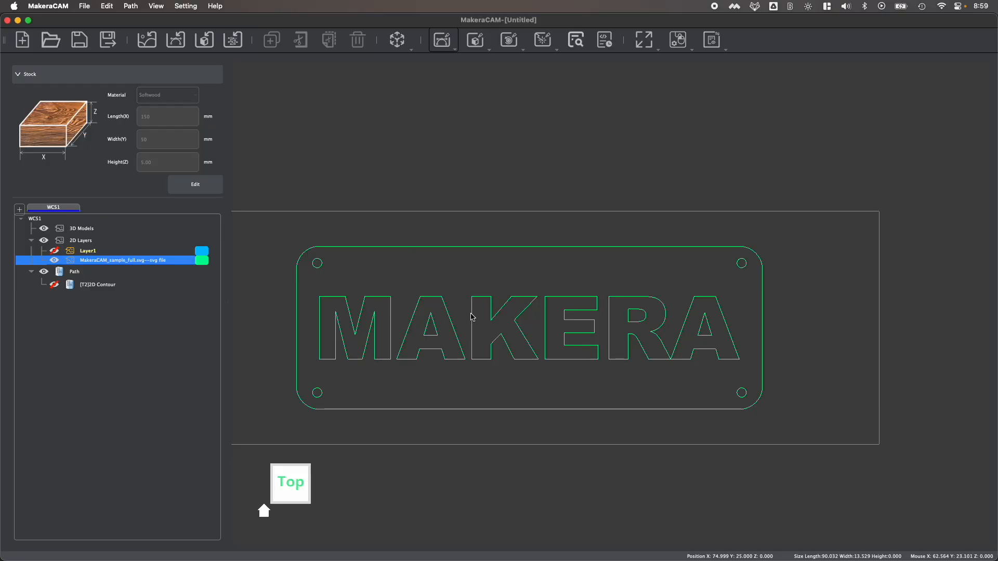
mouse_move(454, 258)
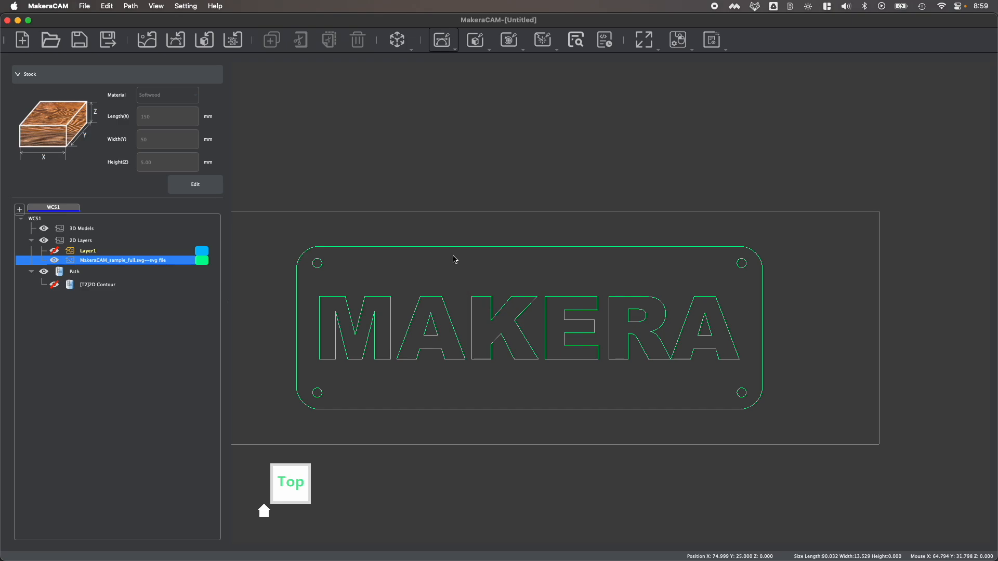
click(453, 249)
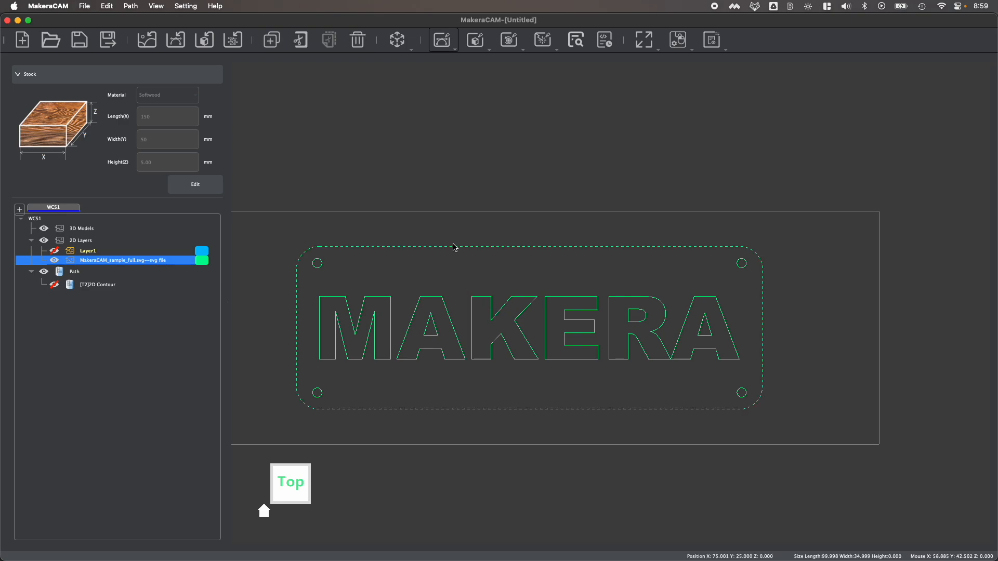
- Start a 2D Contour on the outer outline with End Depth 5.5 mm
double_click(98, 284)
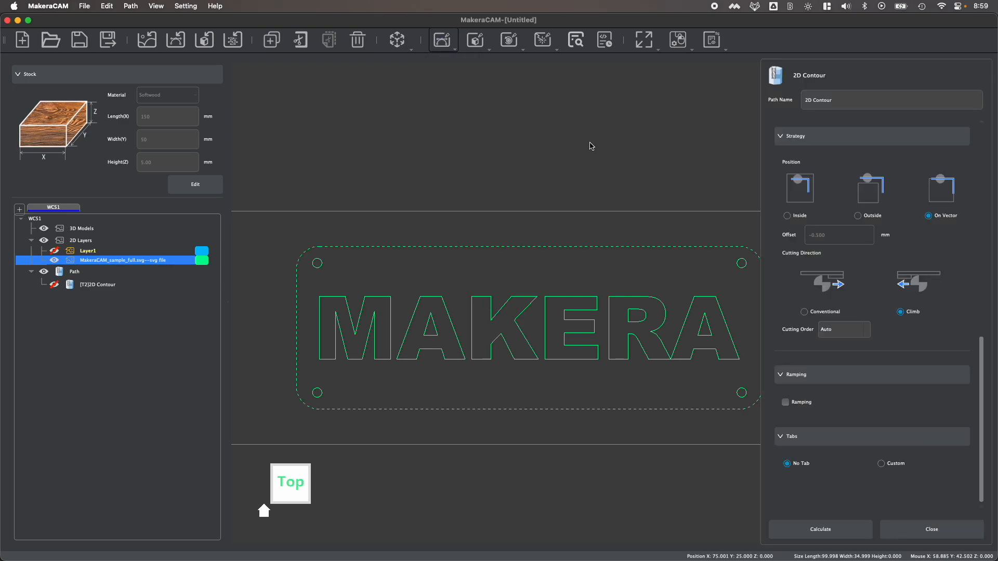
scroll(down, 3)
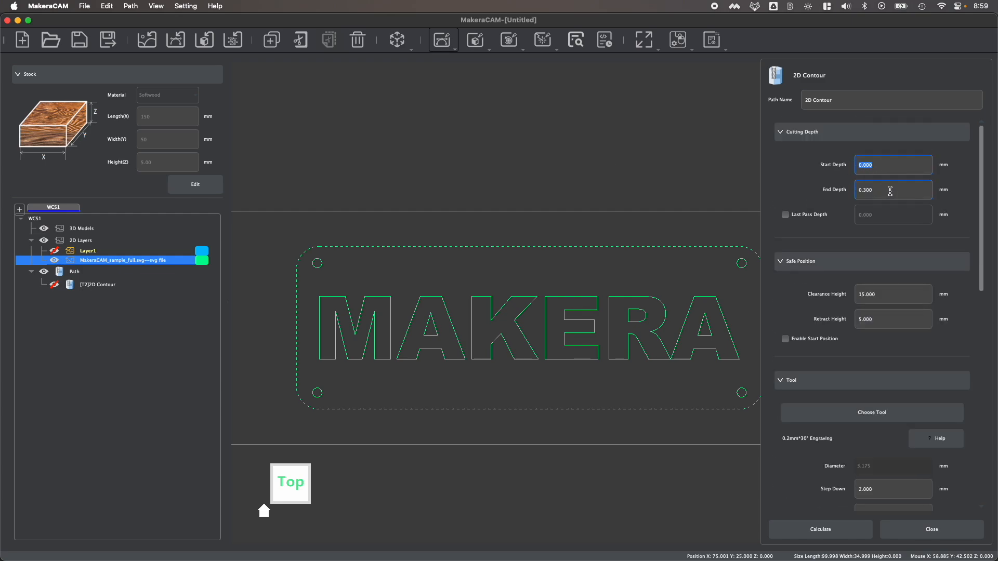
click(893, 190)
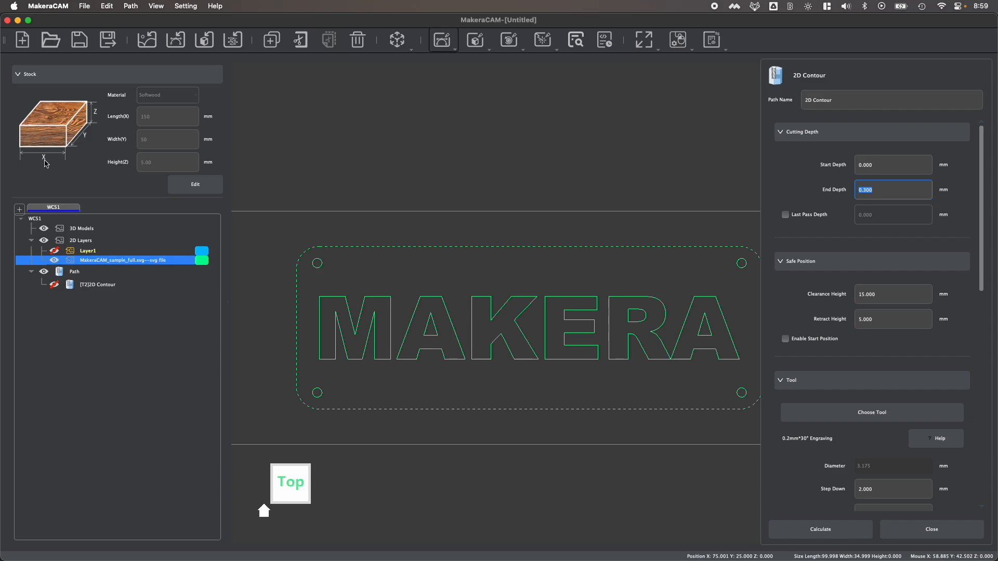
mouse_move(155, 175)
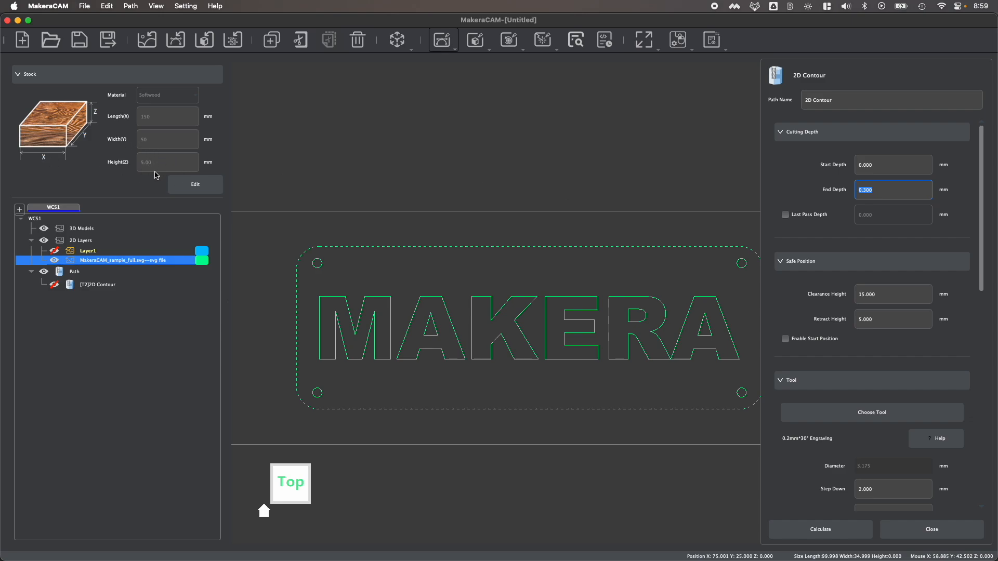
mouse_move(933, 192)
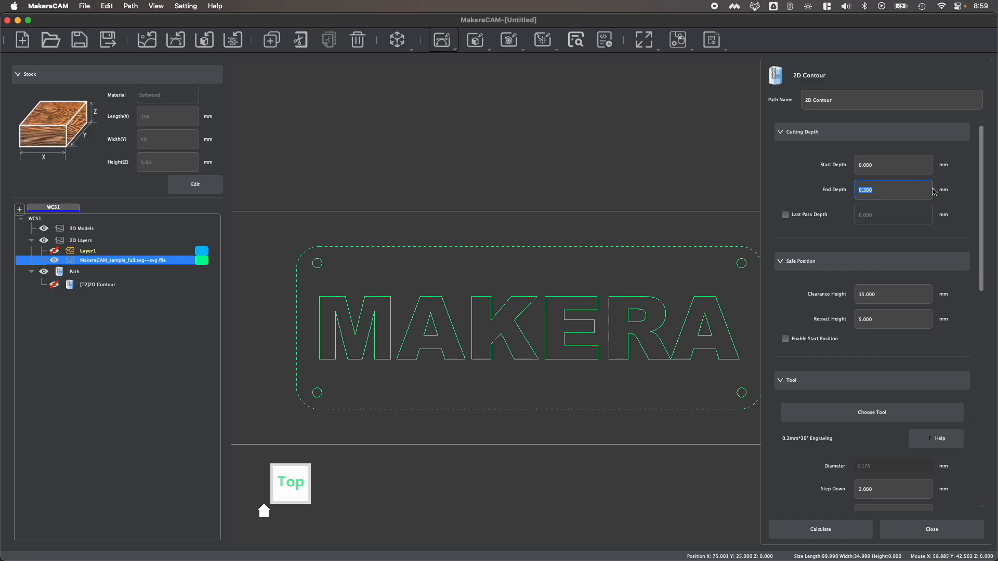
mouse_move(937, 169)
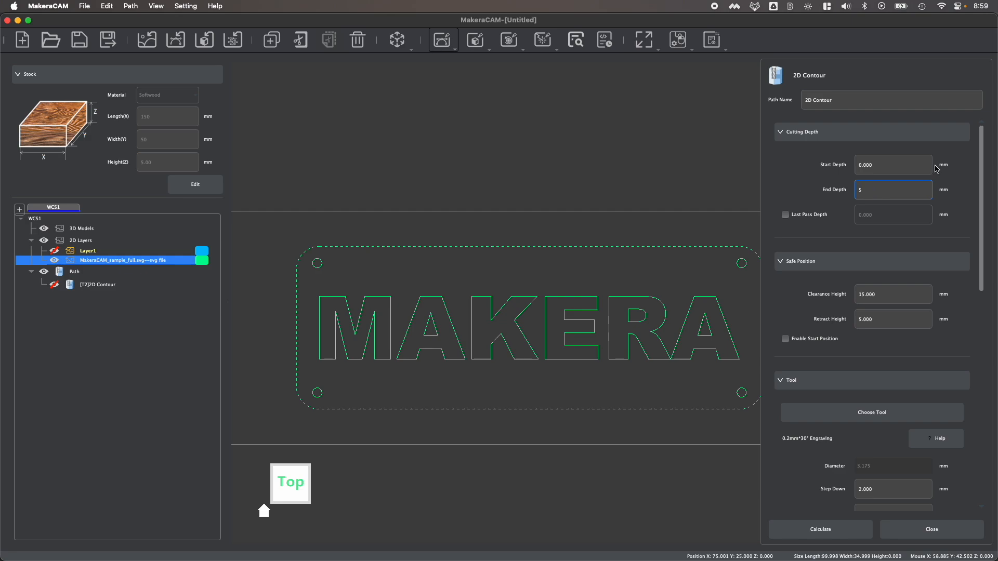
text(5.5)
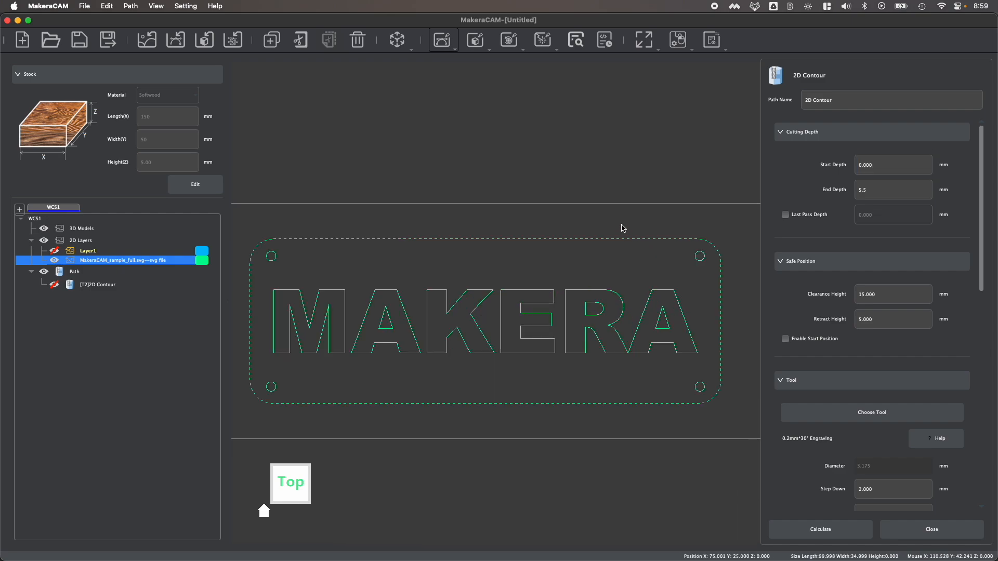
mouse_move(810, 229)
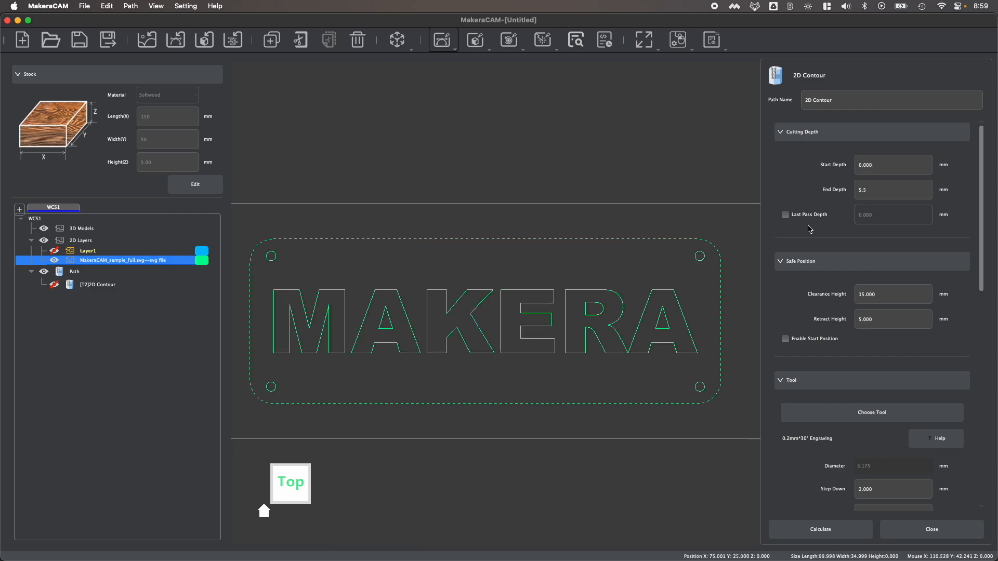
scroll(down, 3)
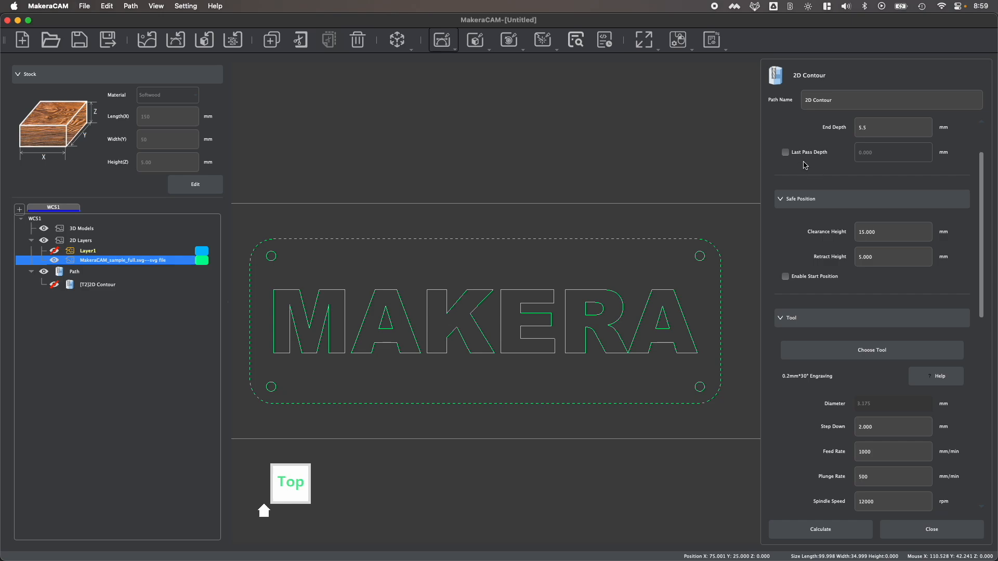
scroll(down, 3)
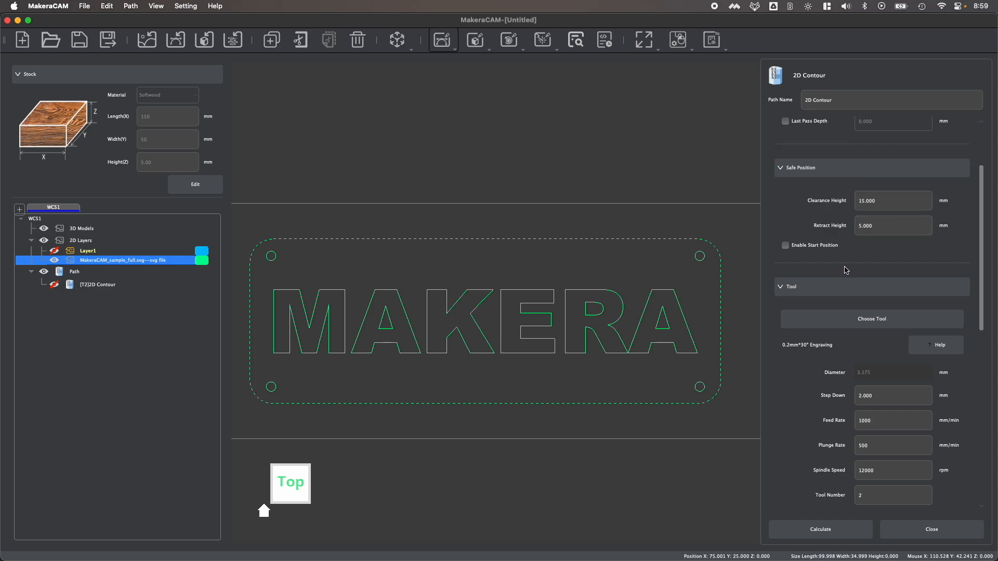
scroll(down, 3)
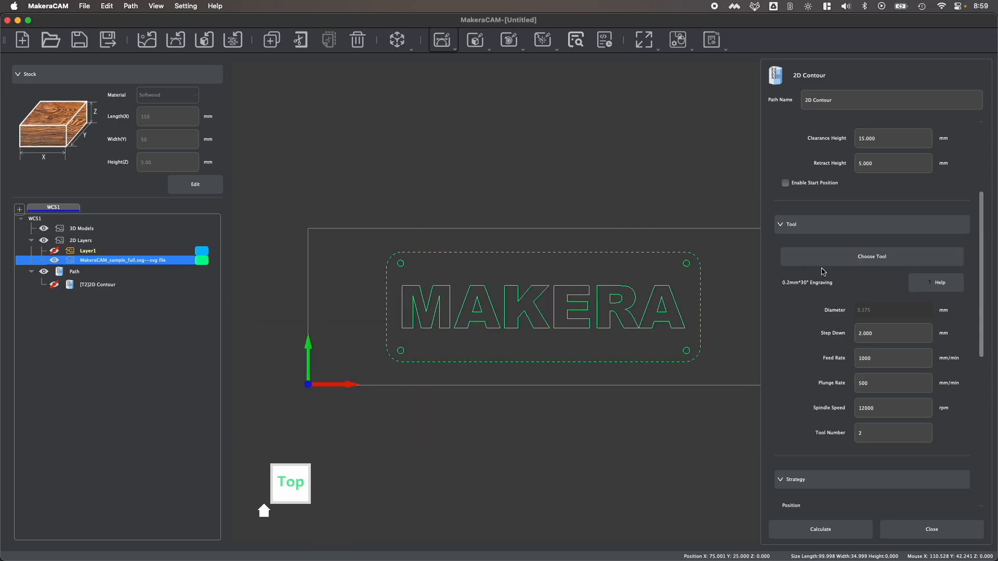
- Choose the 3.175*12mm Flat End (Metal) bit from Flat End > Single Flute Metal
click(871, 256)
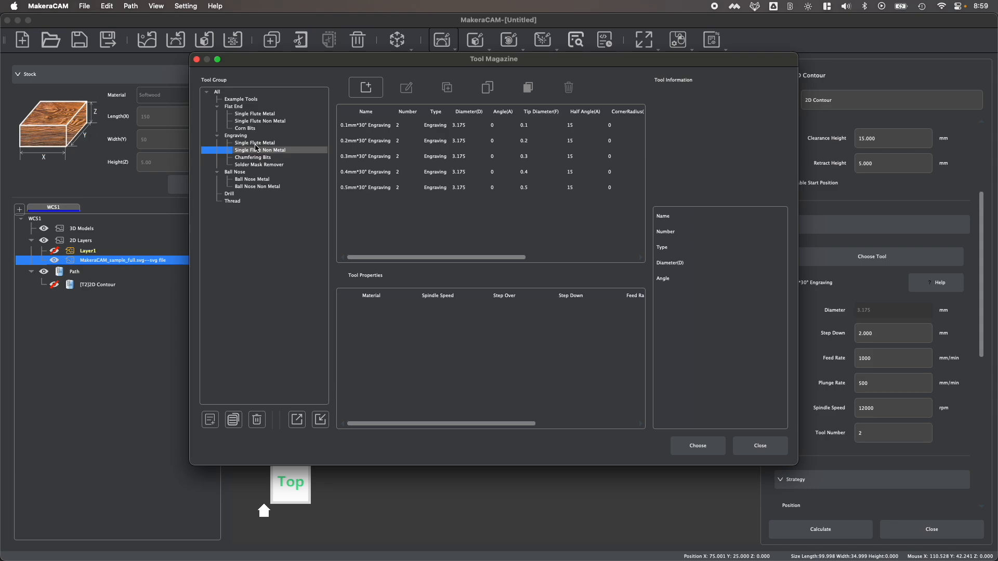
click(254, 114)
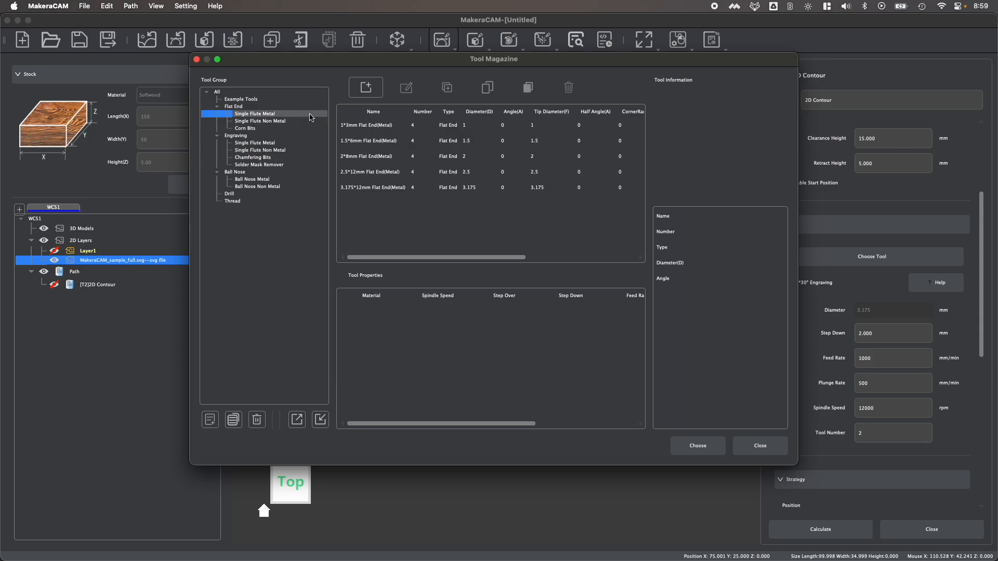
mouse_move(271, 133)
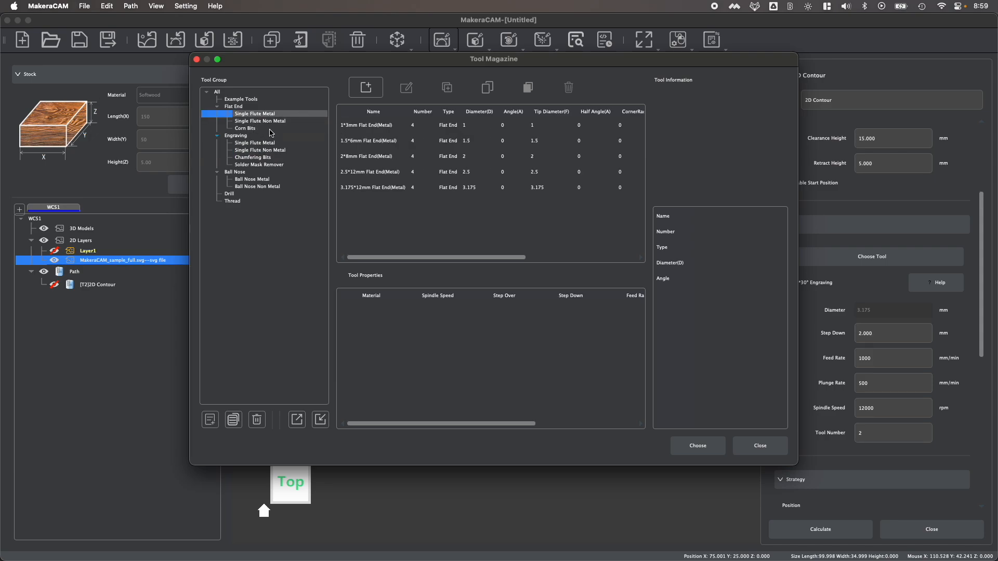
click(373, 187)
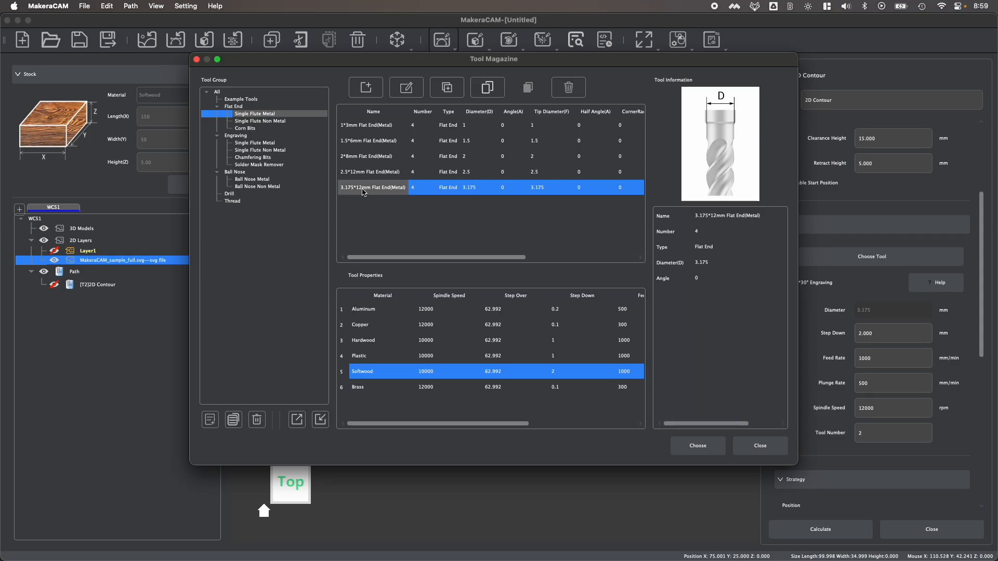
mouse_move(474, 338)
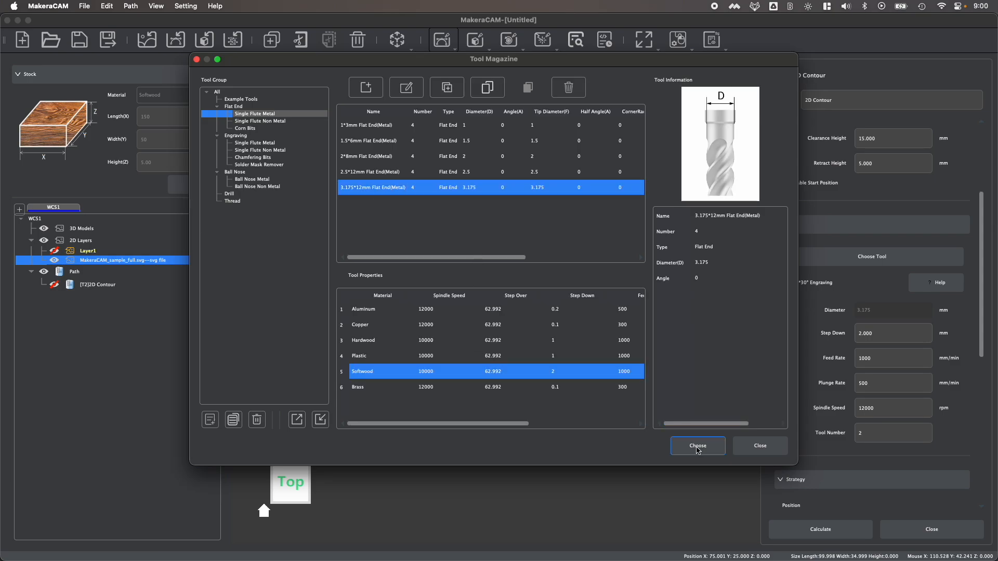
mouse_move(605, 412)
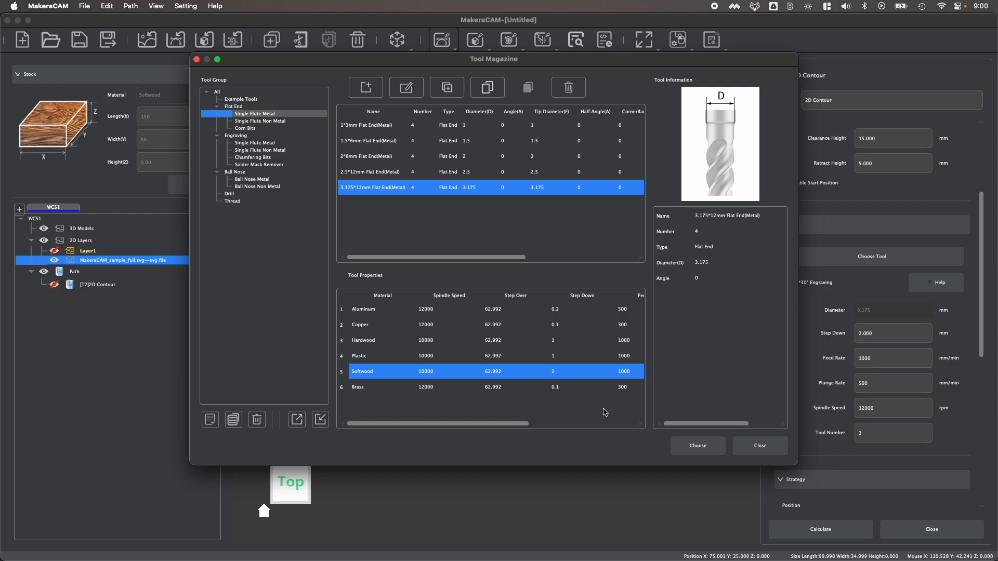
click(697, 446)
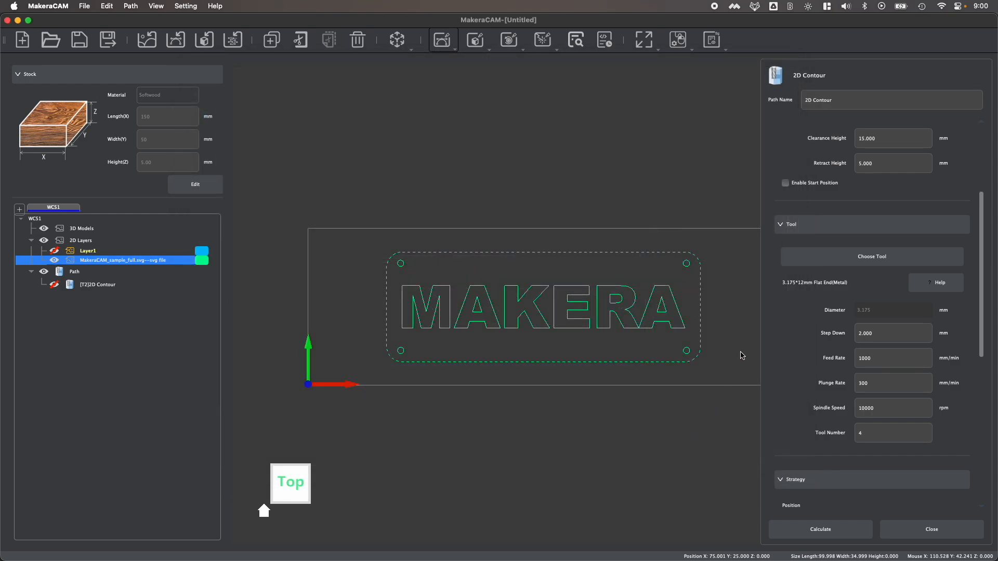
mouse_move(889, 320)
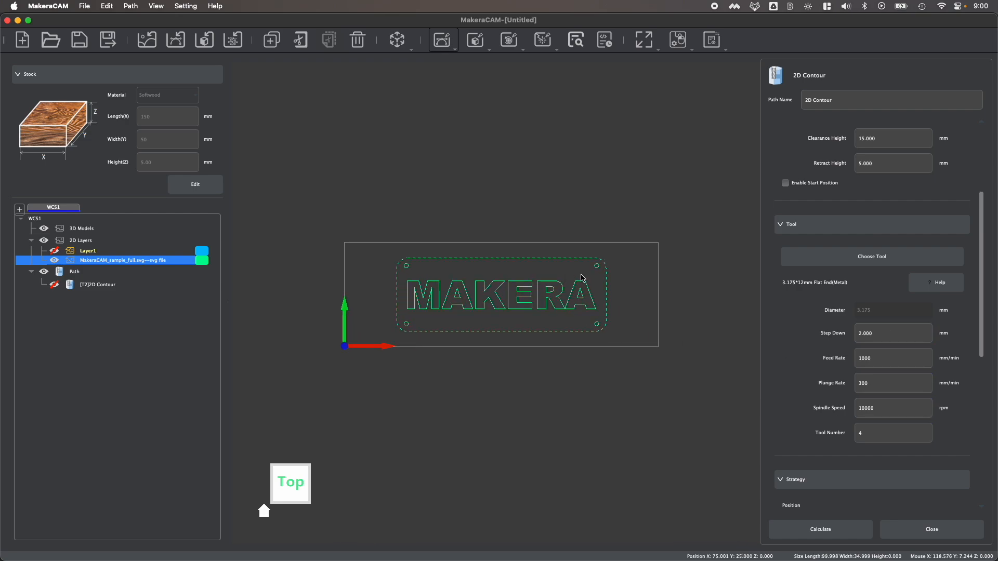
triple_click(893, 332)
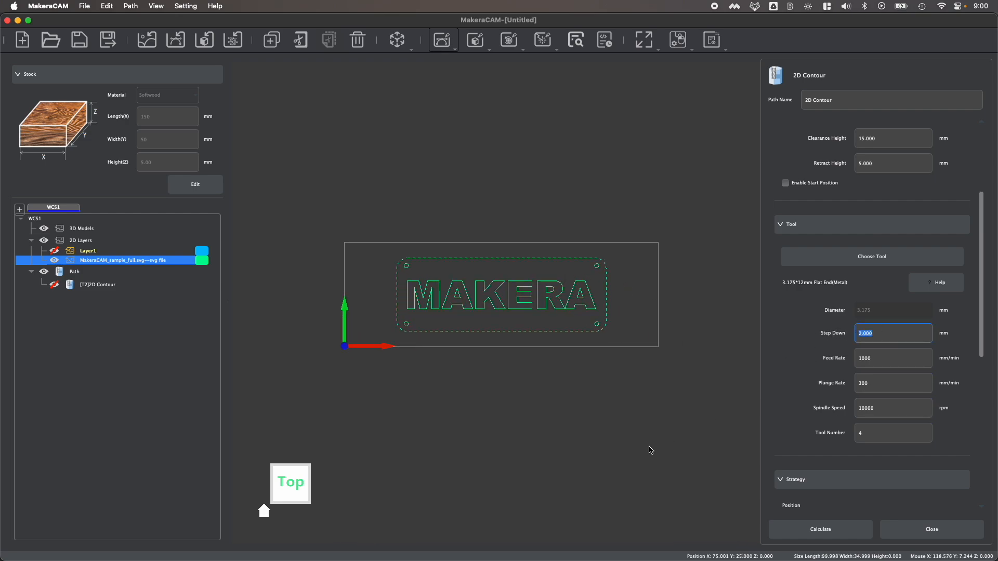
mouse_move(870, 420)
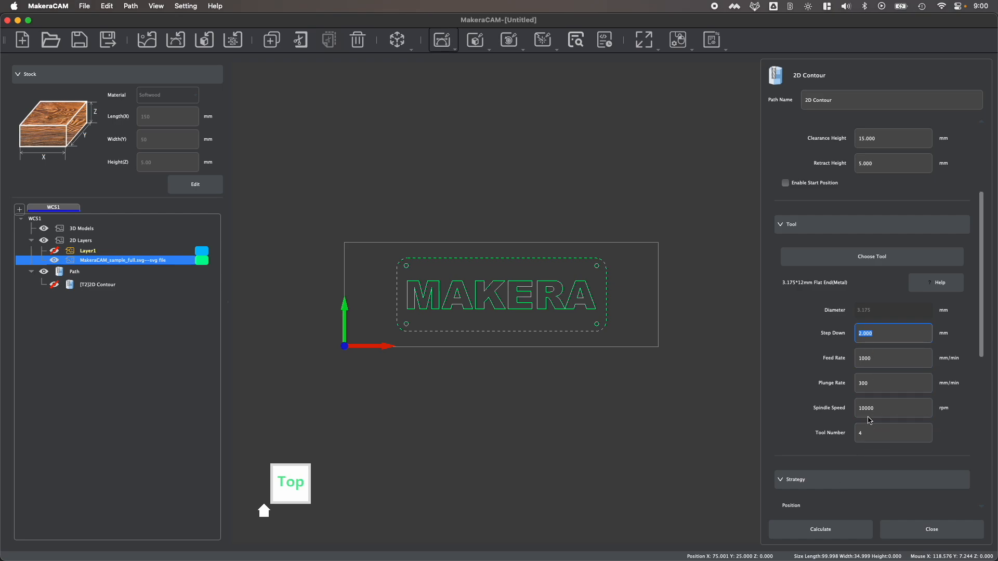
click(893, 433)
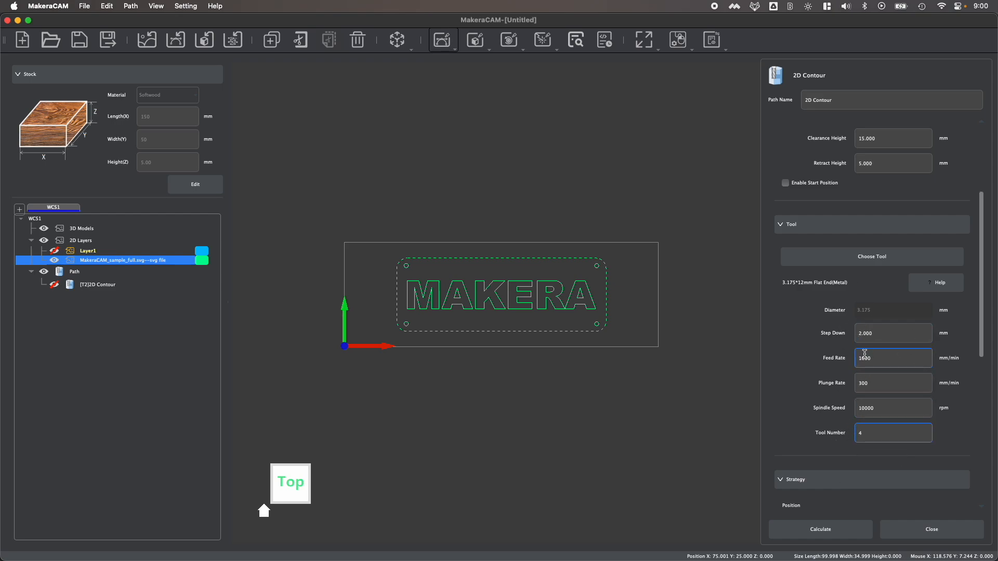
scroll(down, 3)
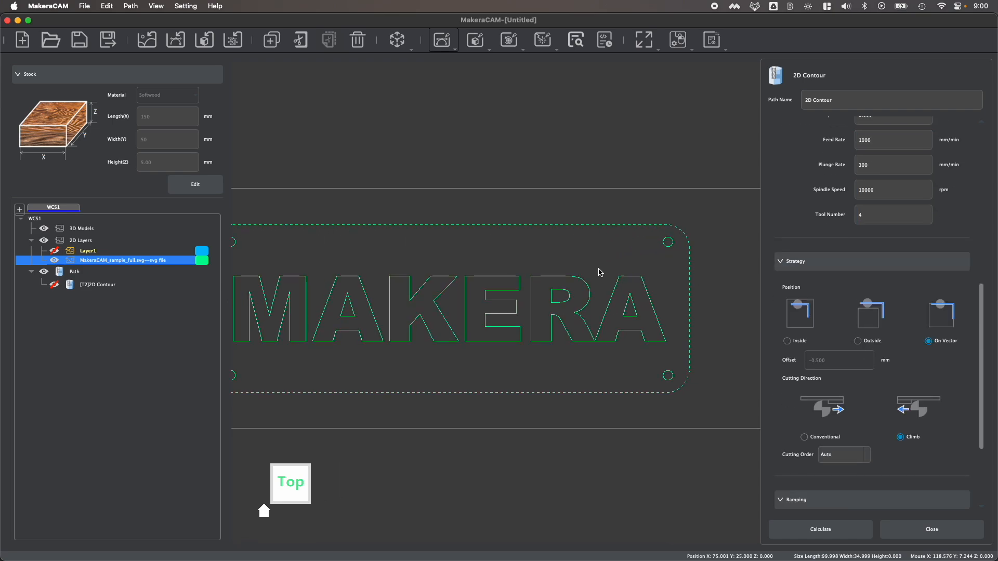
- Set the contour position to Outside and change the offset from -0.5 to 0
click(859, 341)
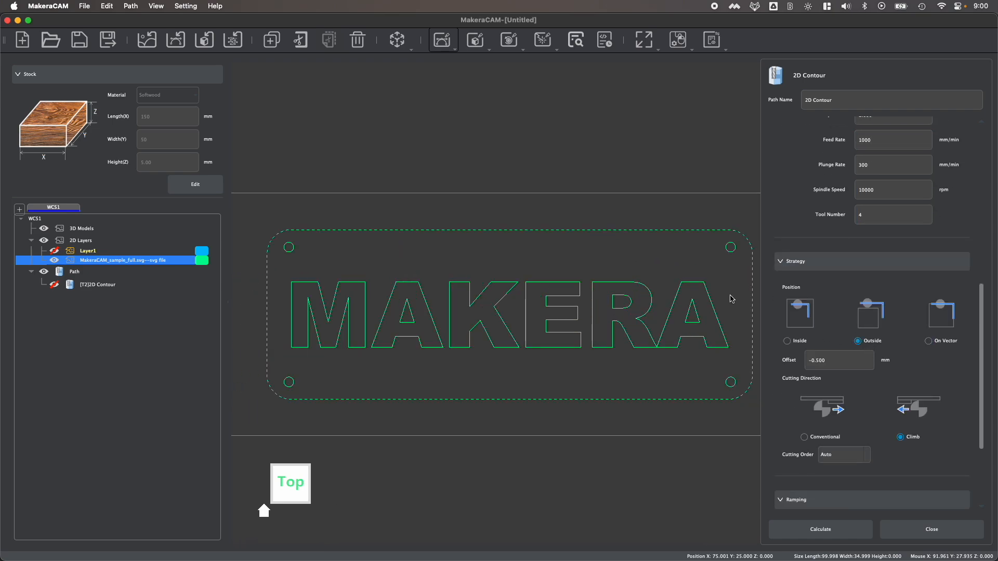
mouse_move(245, 281)
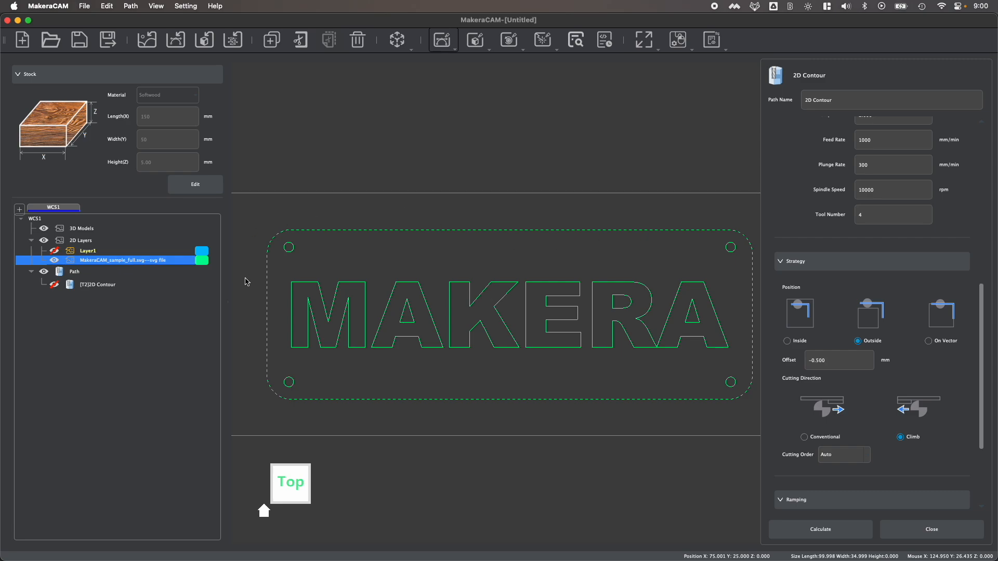
mouse_move(687, 457)
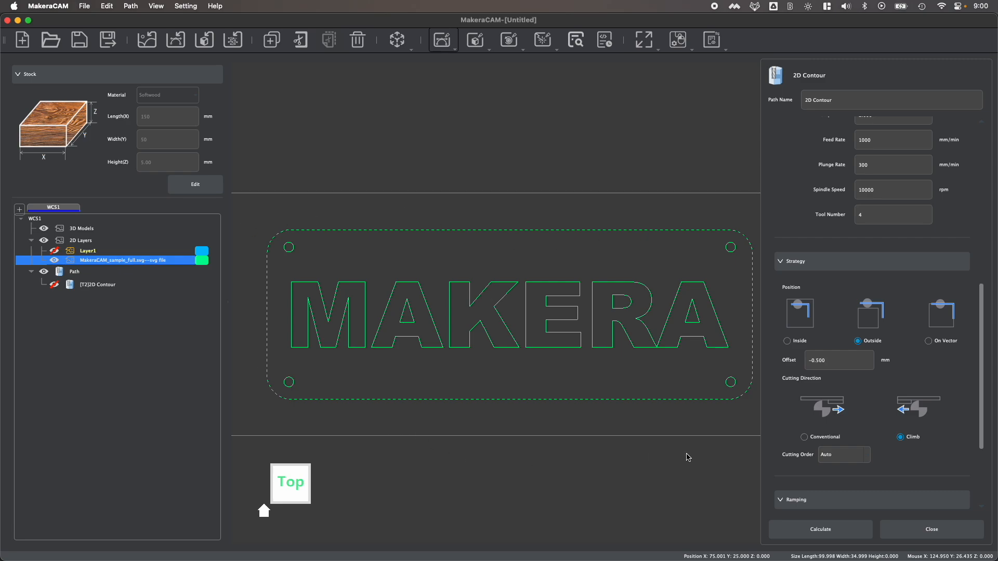
mouse_move(465, 275)
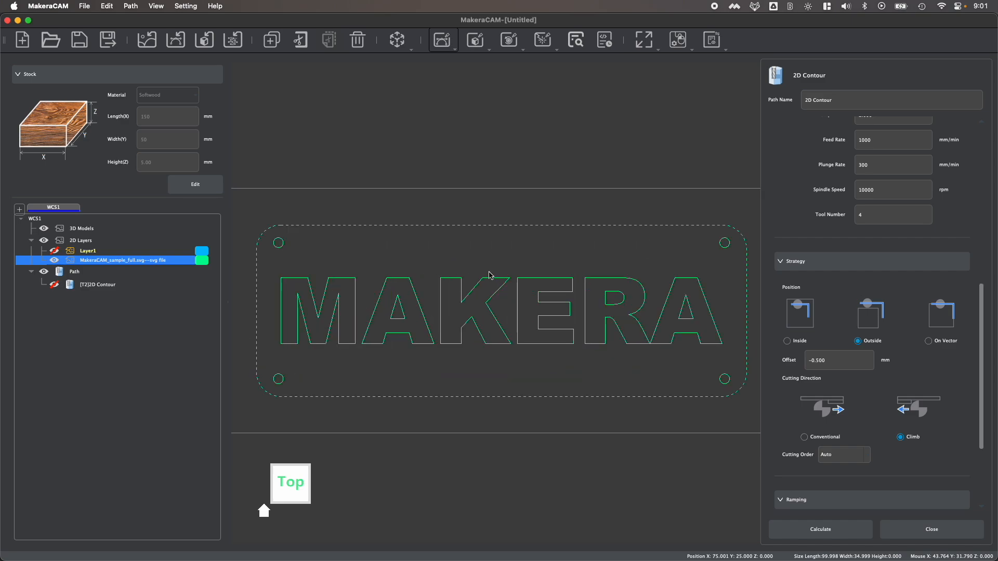
mouse_move(253, 248)
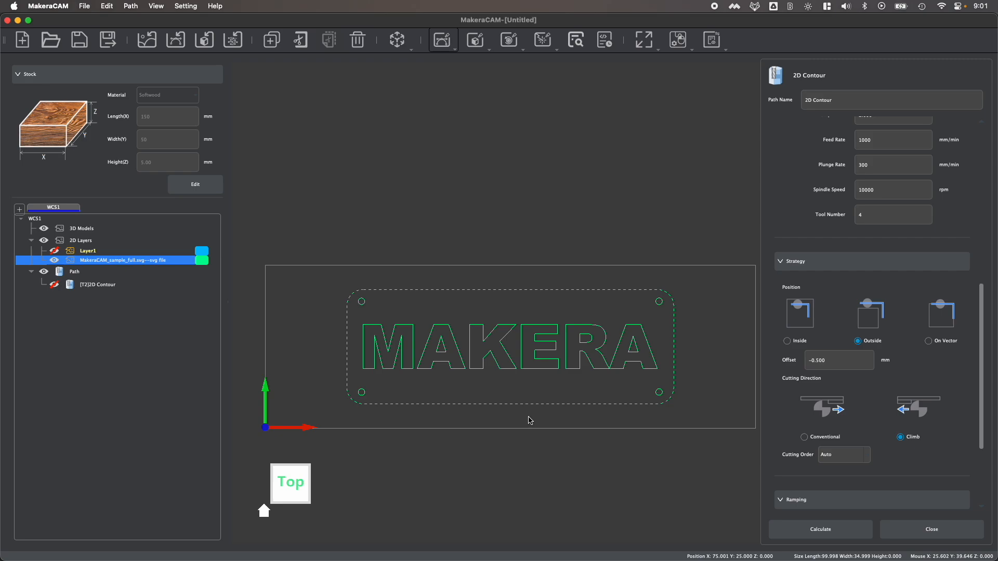
triple_click(838, 361)
text(0)
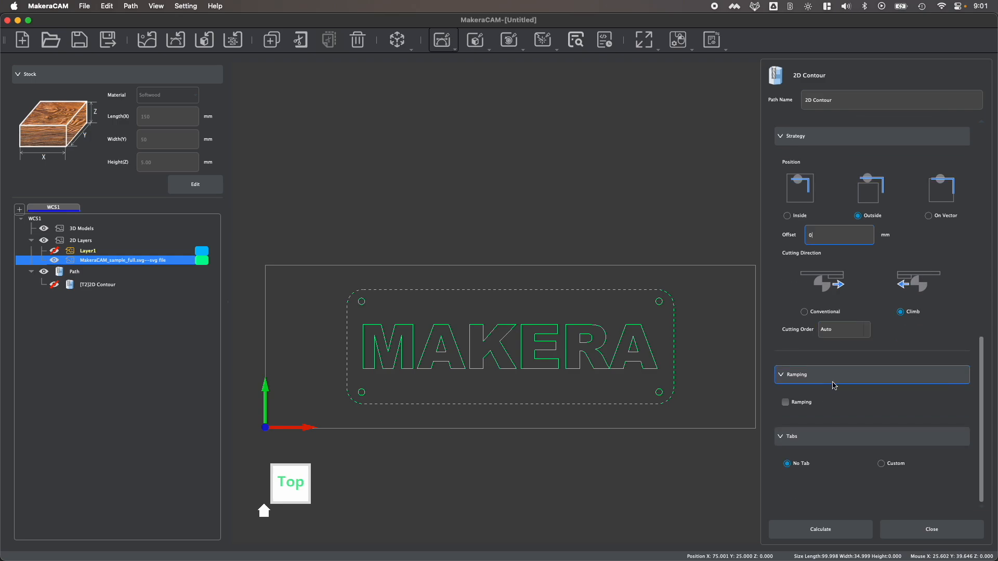
- Tick Ramping for the outline, keeping 10 mm distance, 3° angle and 1 mm start height
click(785, 402)
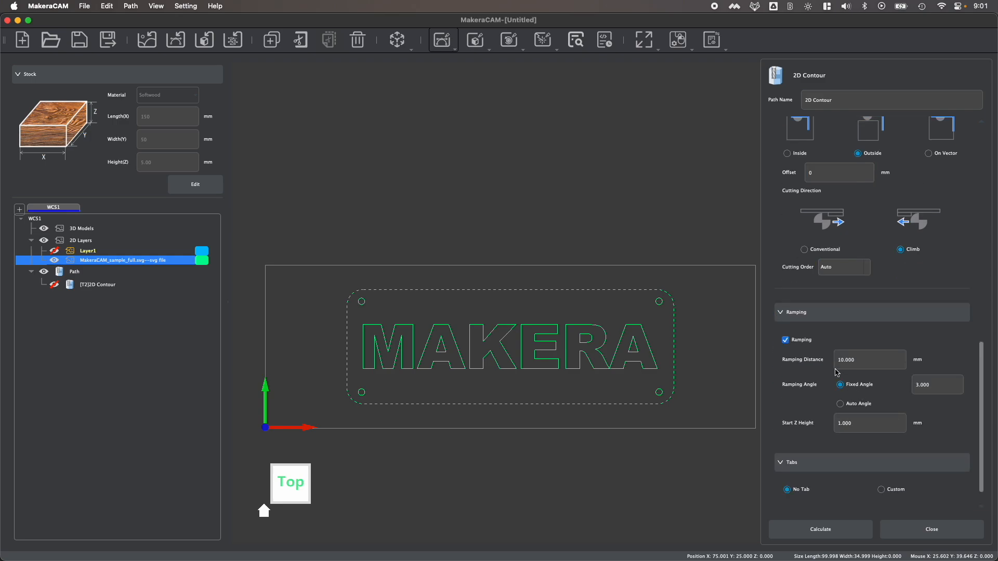
scroll(up, 3)
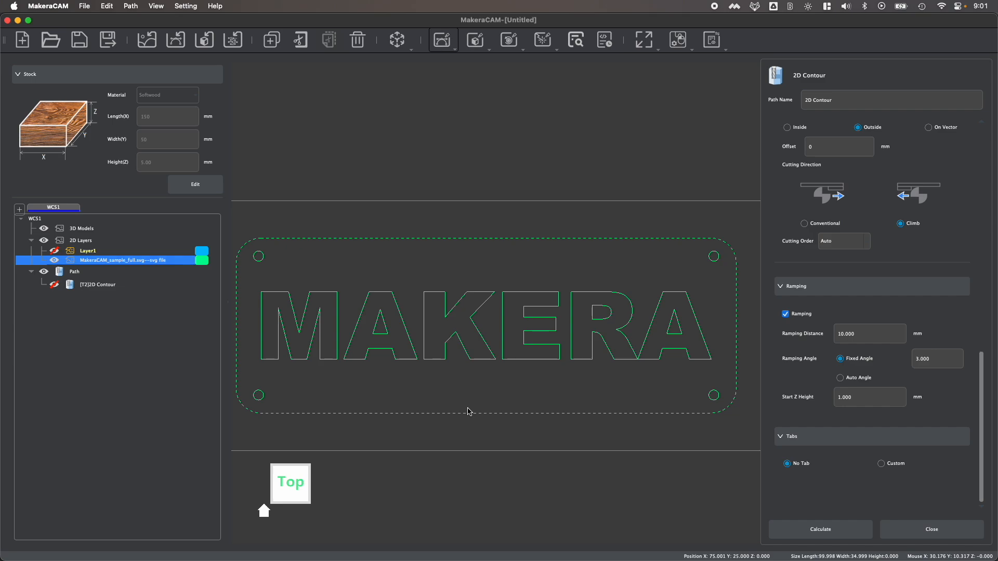
mouse_move(466, 329)
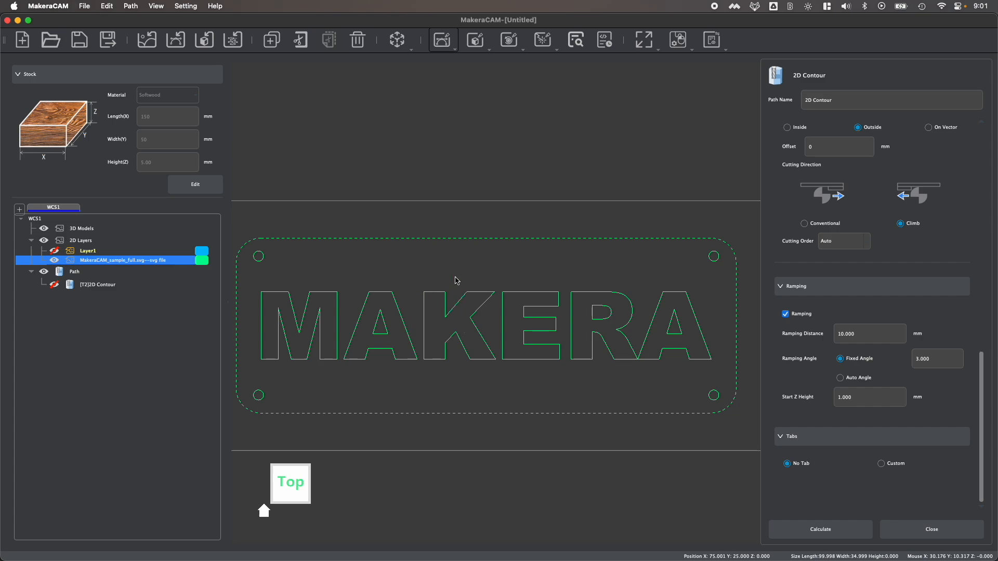
mouse_move(536, 340)
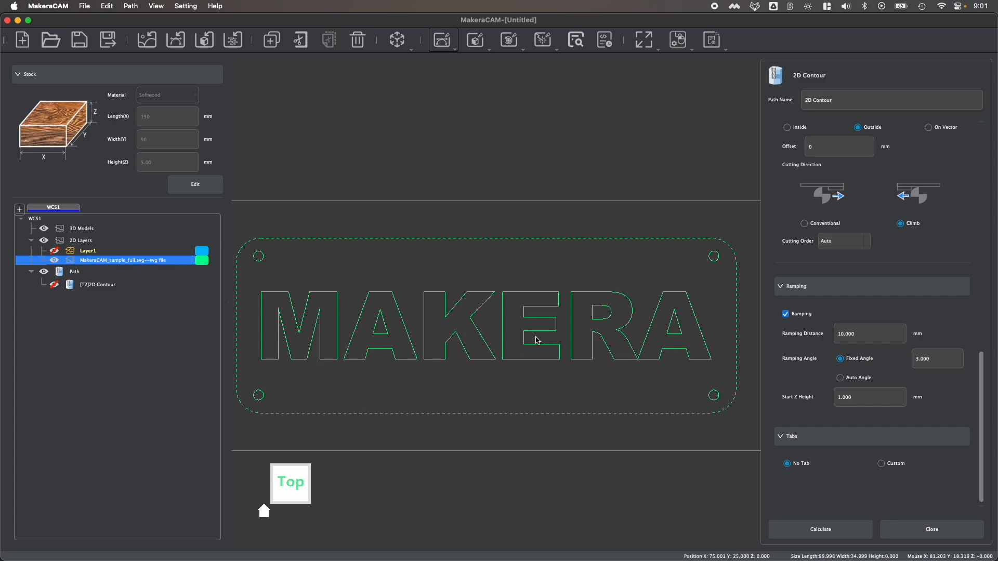
mouse_move(281, 238)
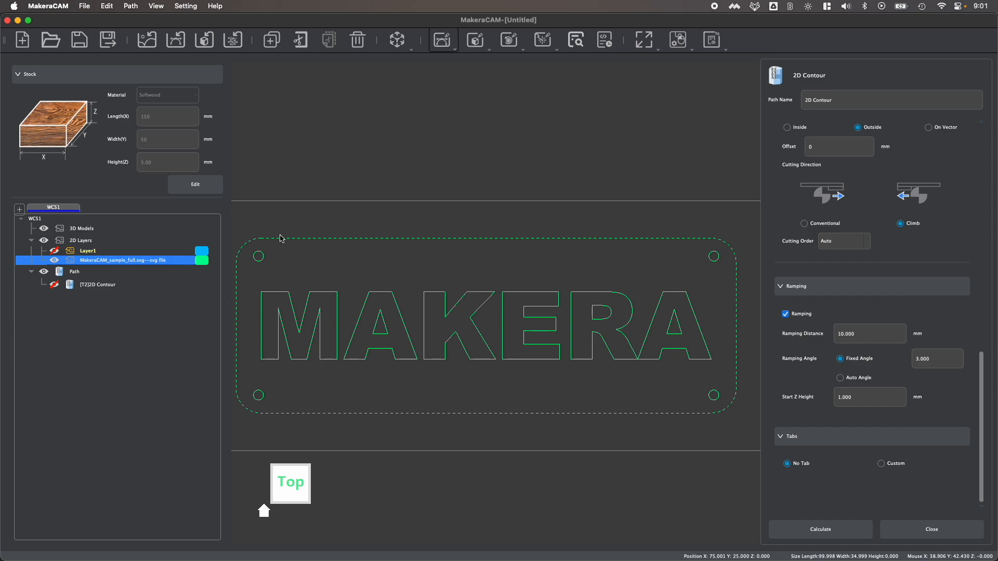
mouse_move(259, 223)
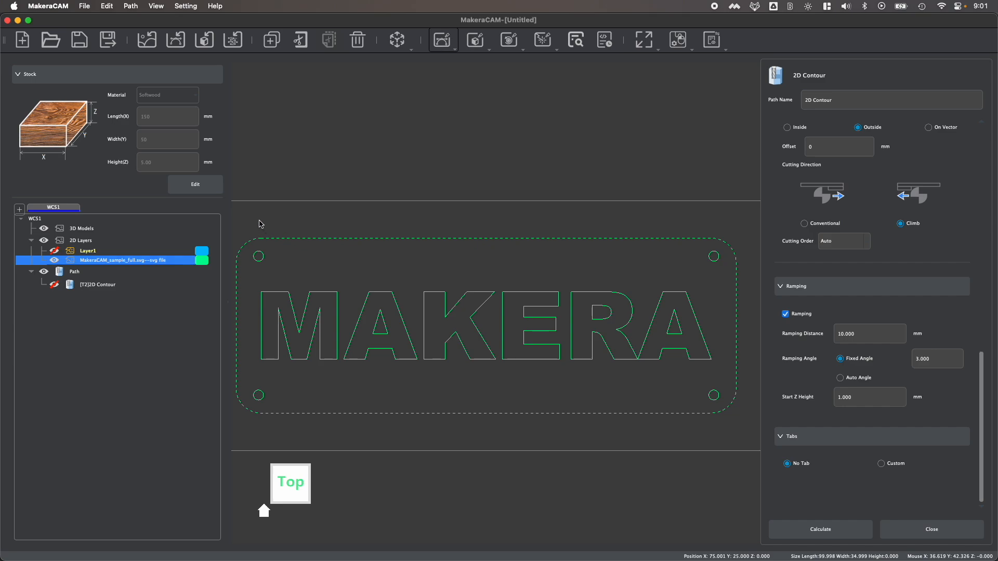
mouse_move(312, 218)
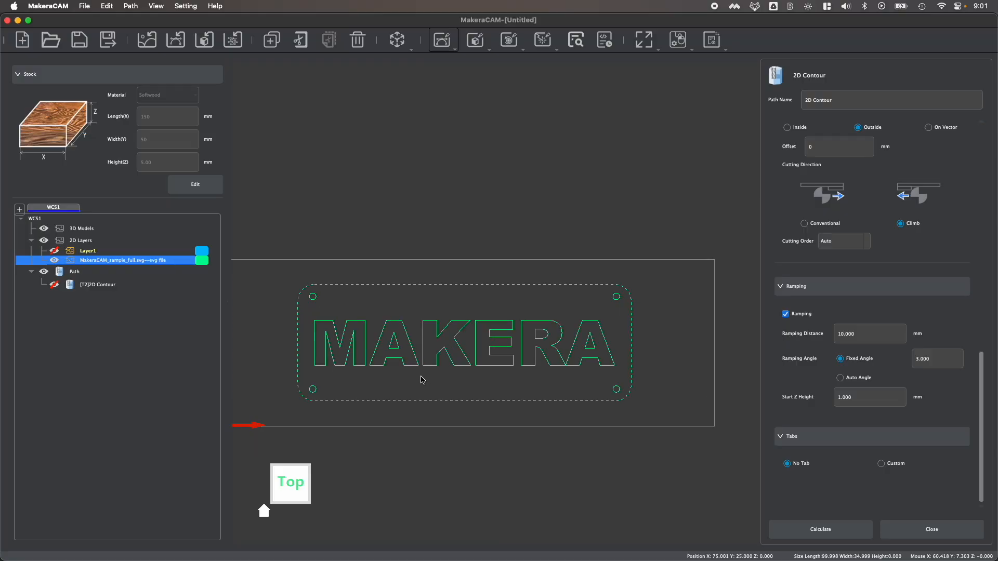
scroll(up, 3)
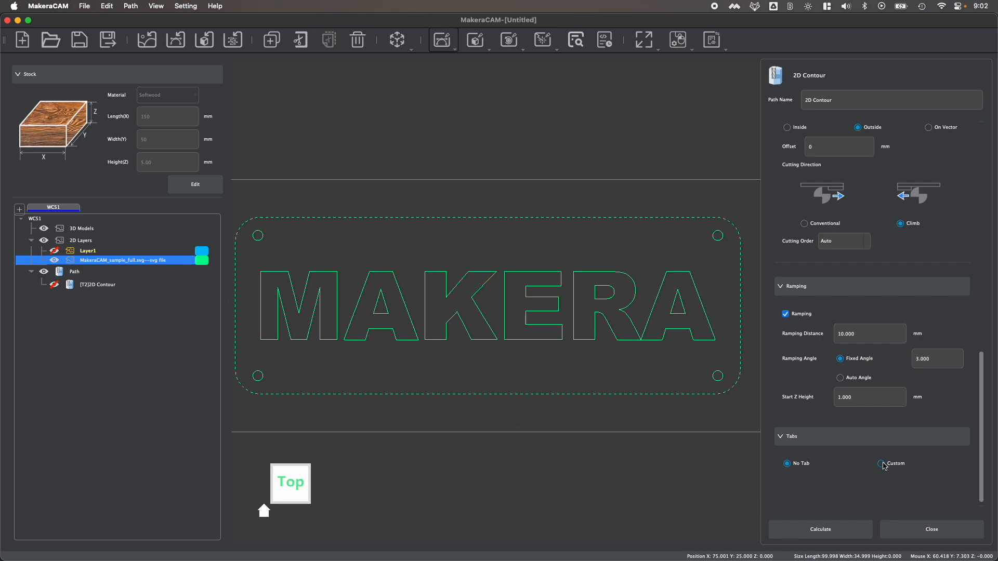
- Switch tabs to Custom rectangles and place tabs on the outline's top and bottom edges
click(882, 463)
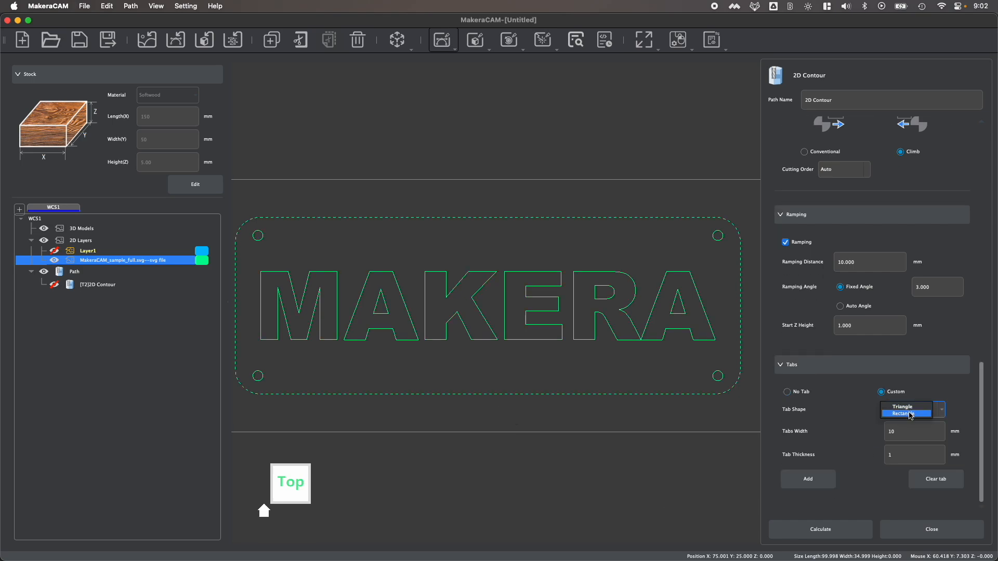
click(901, 414)
text(2)
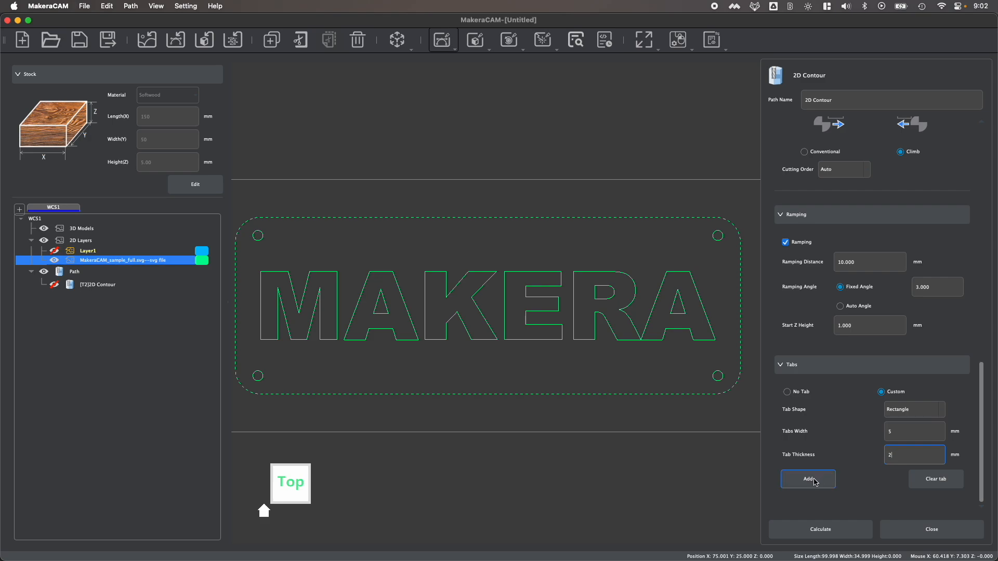
click(808, 479)
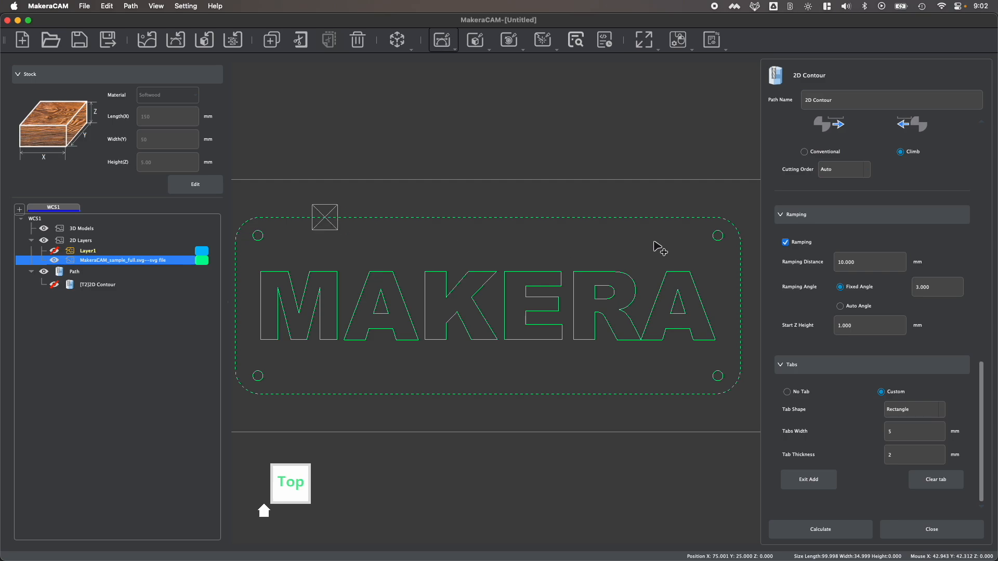
click(641, 217)
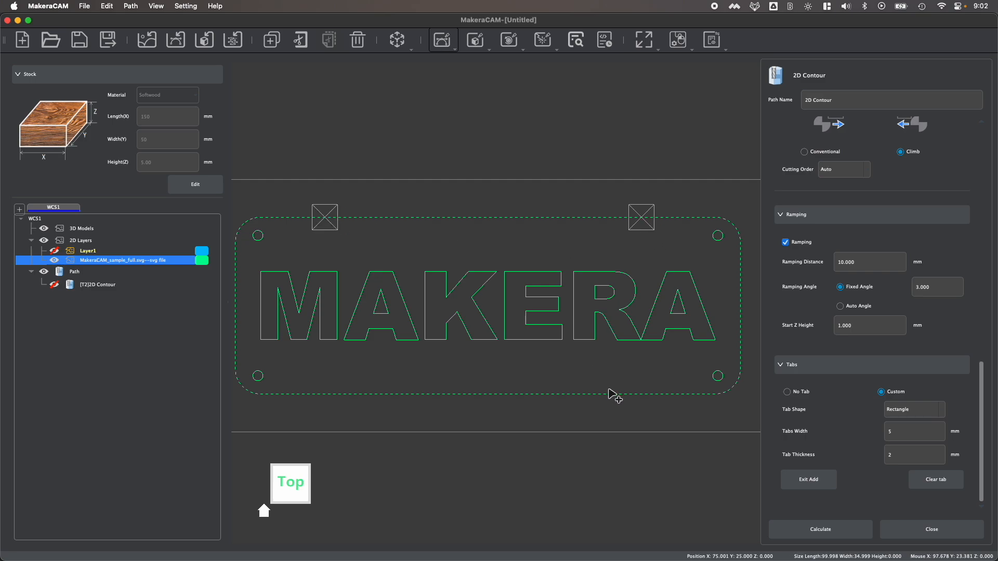
click(621, 394)
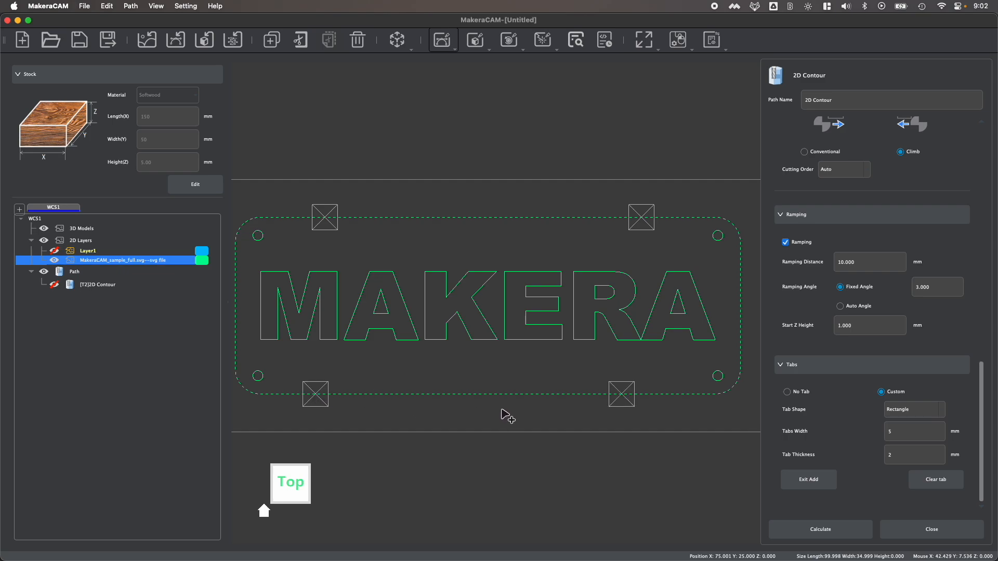
click(808, 479)
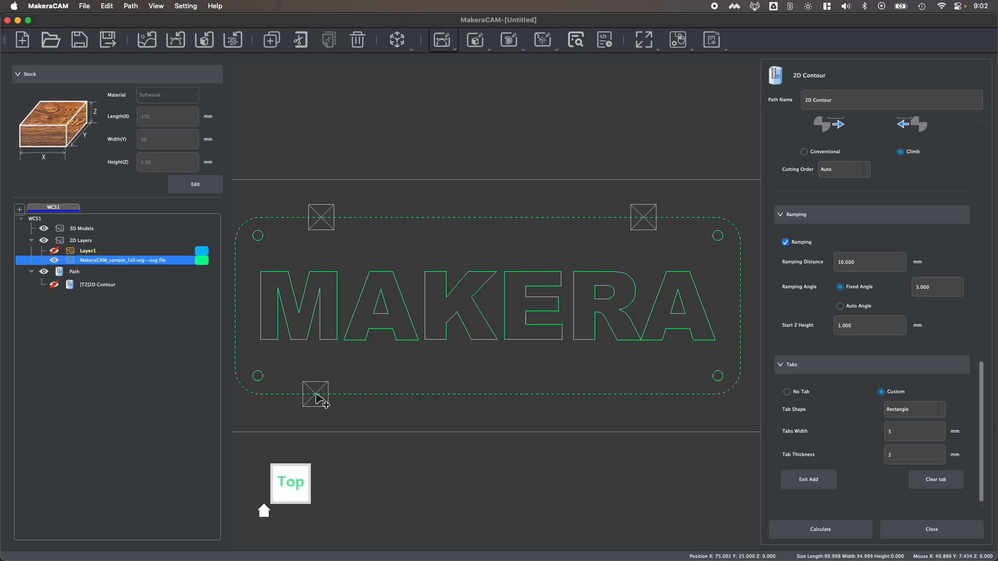
mouse_move(656, 400)
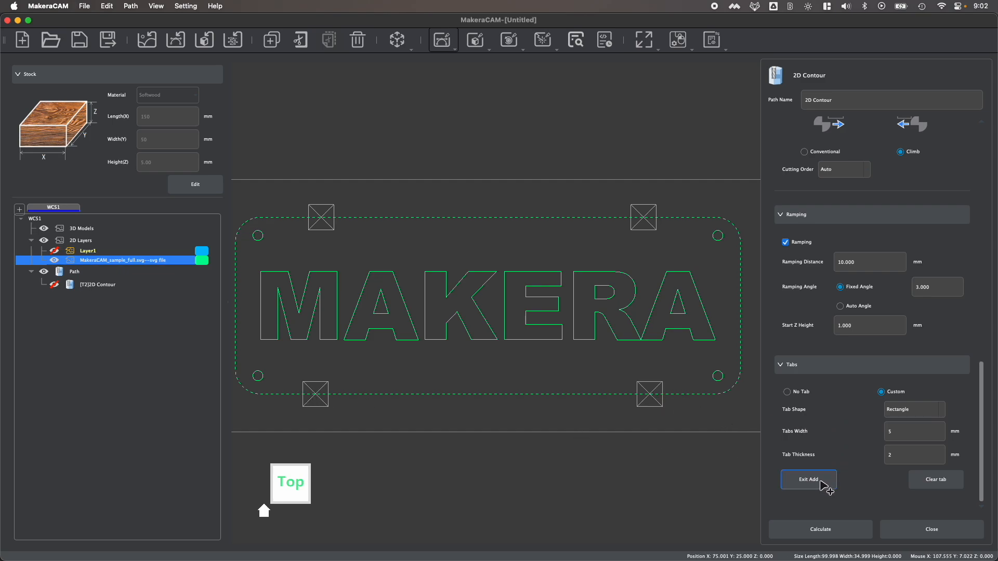
- Exit tab placement, calculate the outline contour, and scroll up to review the Outside strategy
click(808, 479)
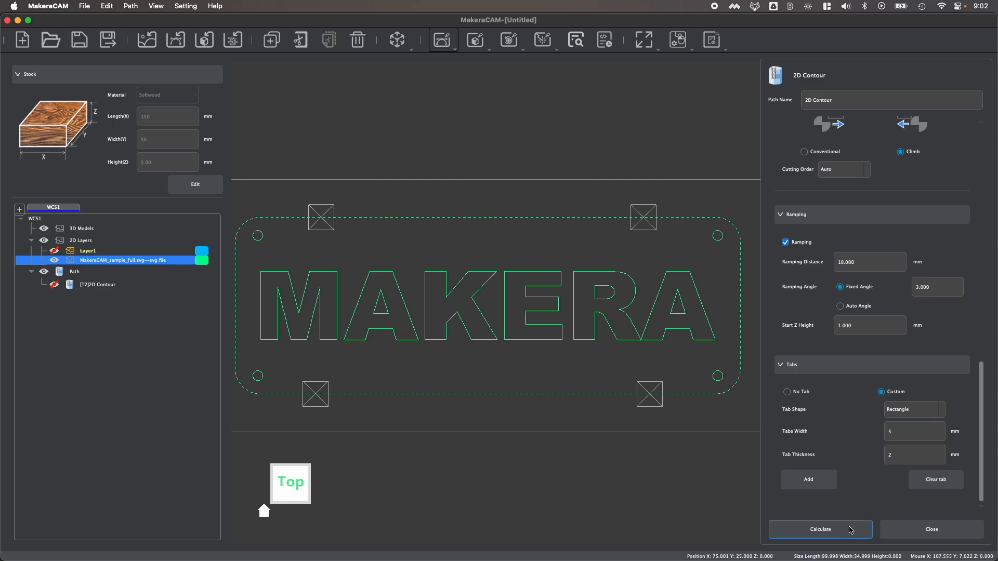
click(820, 530)
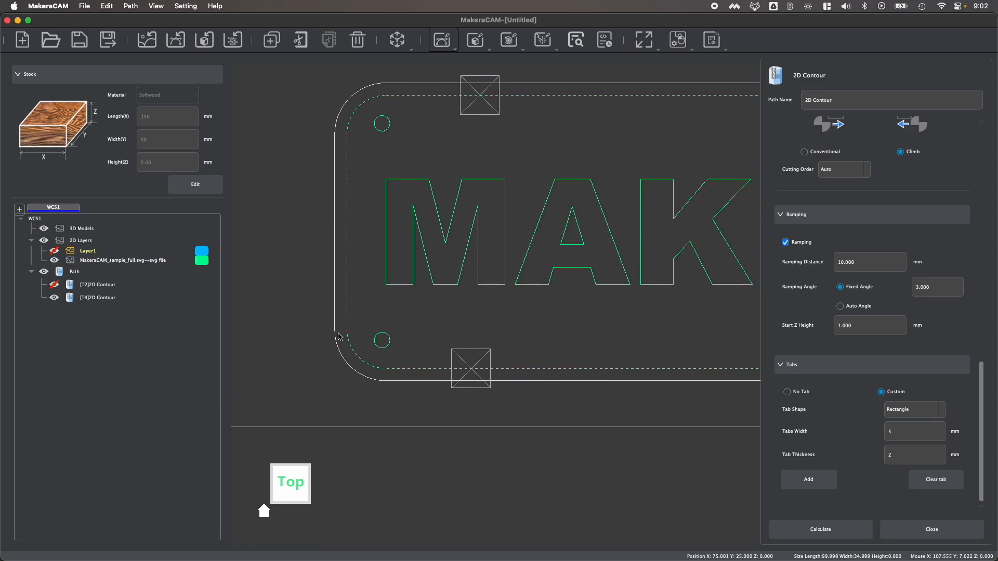
mouse_move(354, 358)
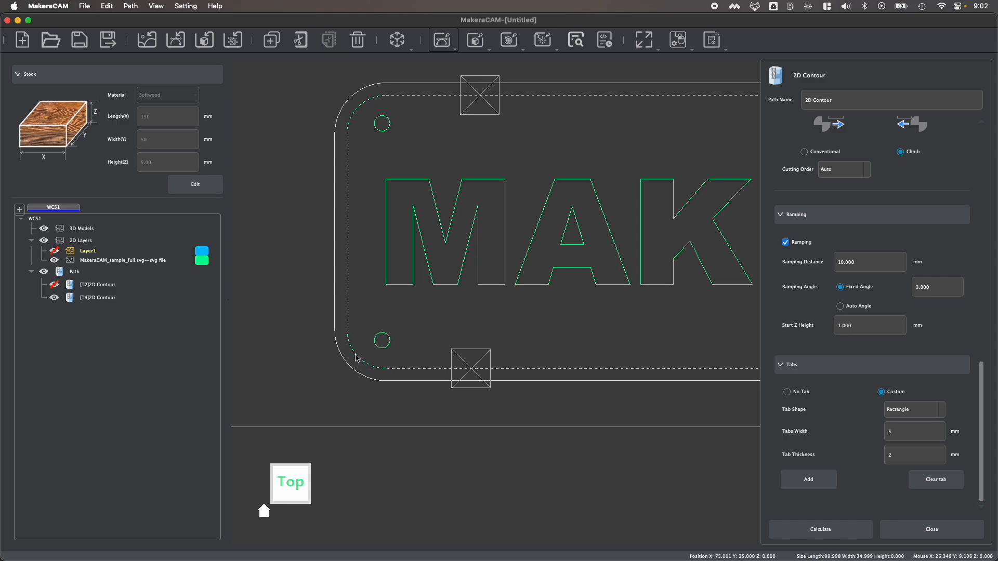
scroll(up, 3)
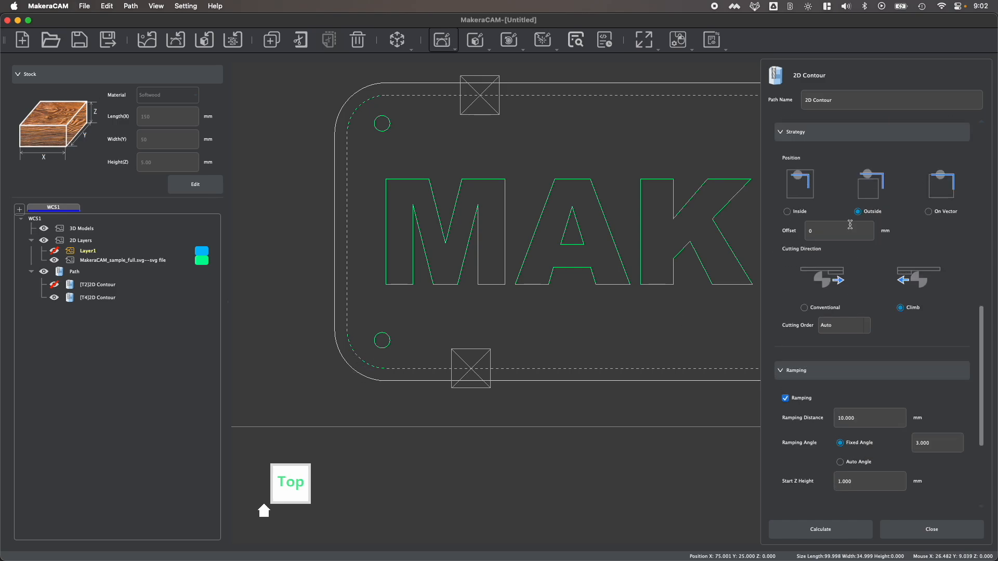
mouse_move(347, 324)
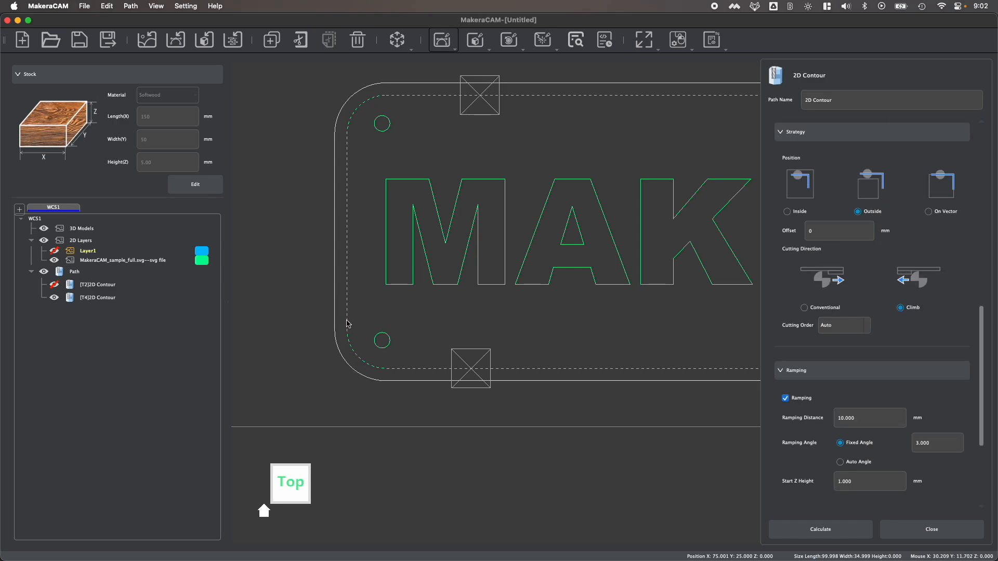
mouse_move(329, 305)
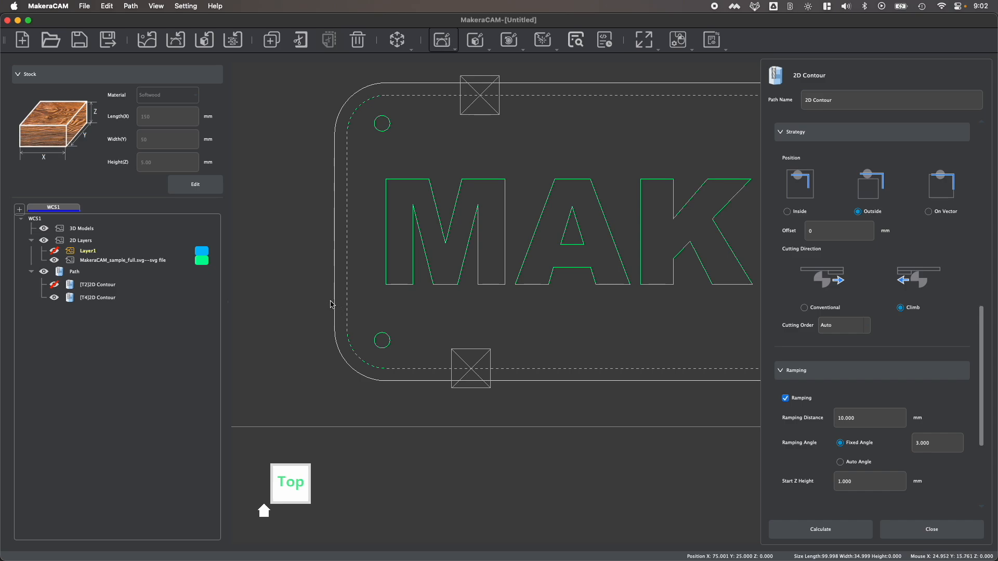
mouse_move(338, 343)
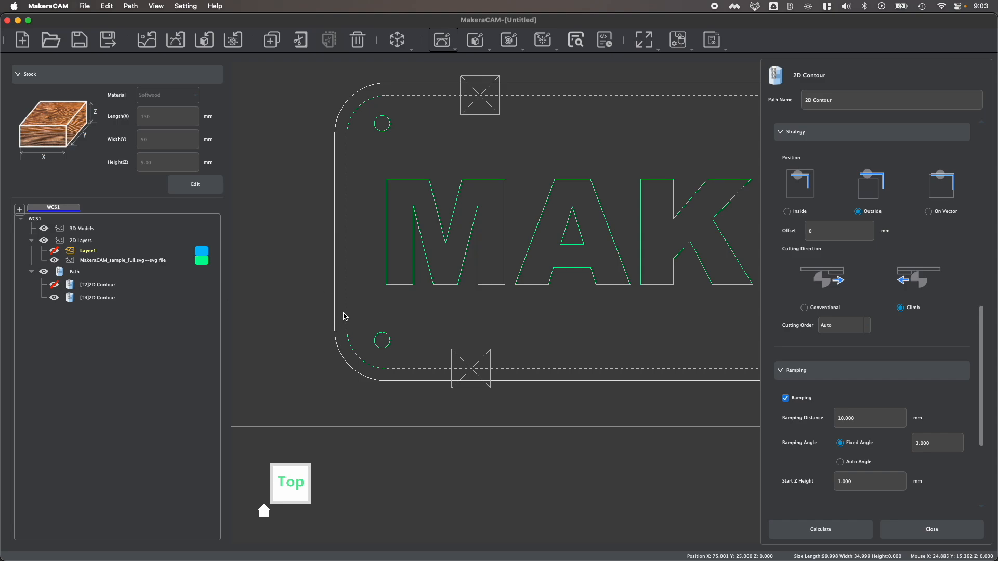
mouse_move(366, 301)
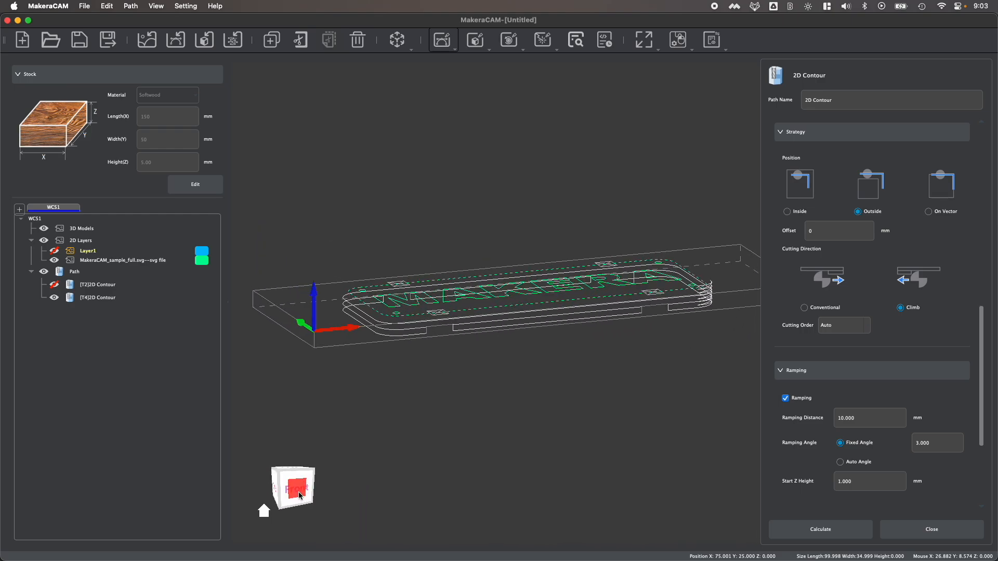
- View the toolpaths from the front, then close the 2D Contour panel
click(291, 487)
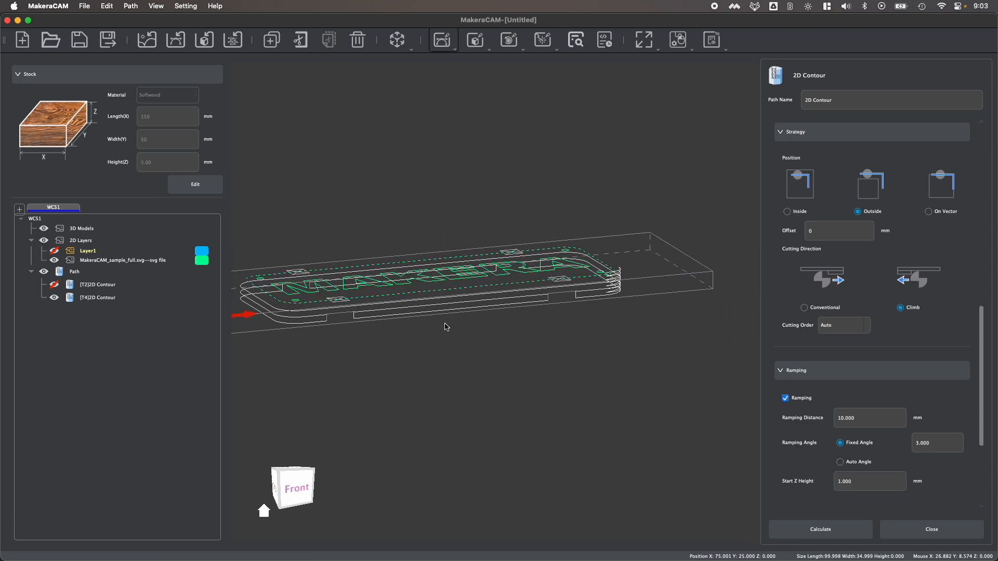
click(292, 487)
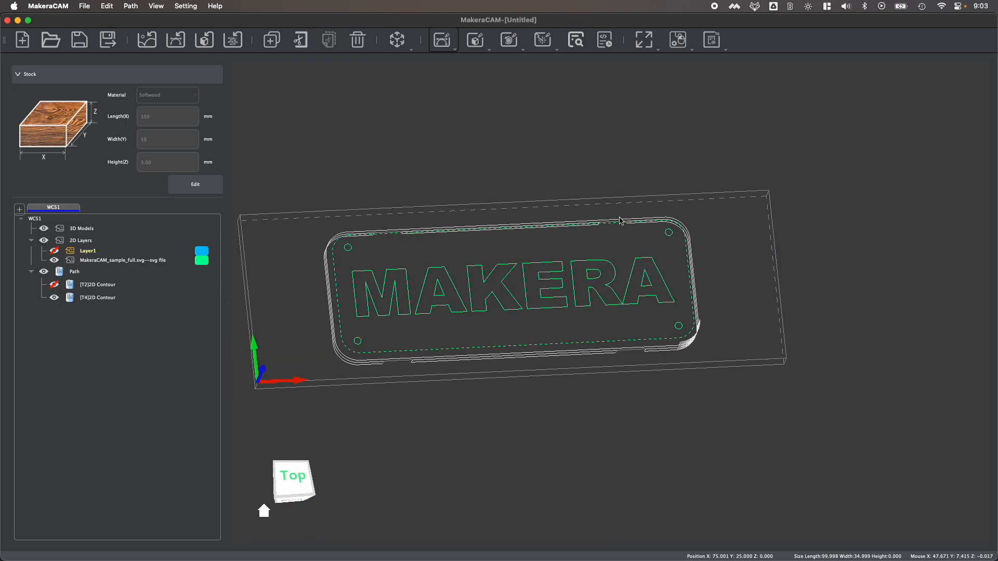
mouse_move(382, 193)
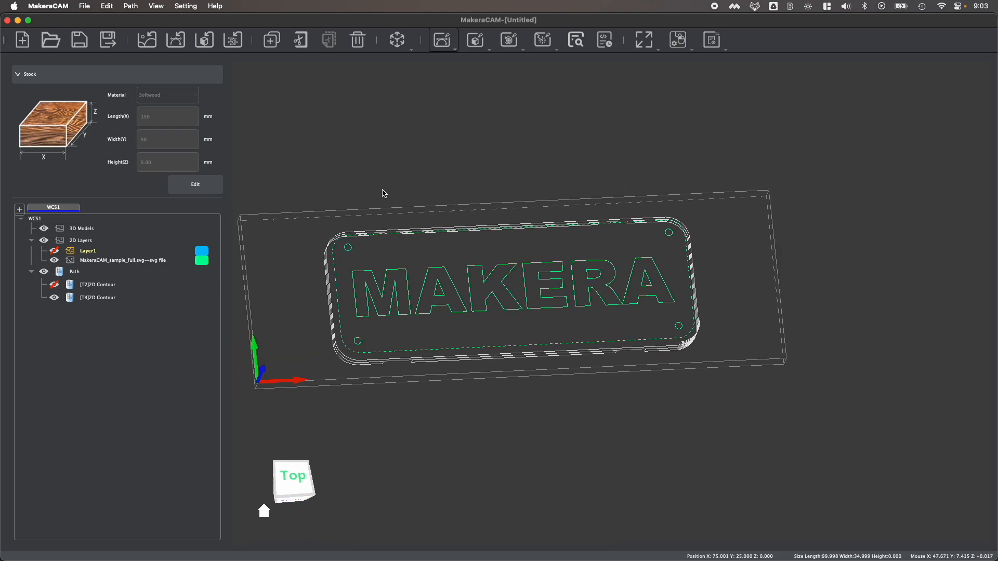
click(476, 39)
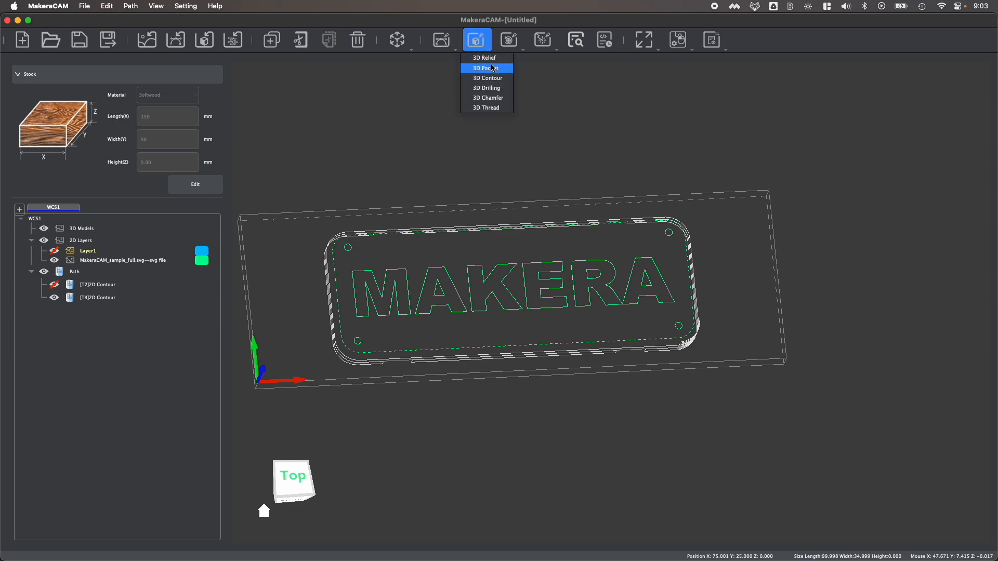
mouse_move(438, 51)
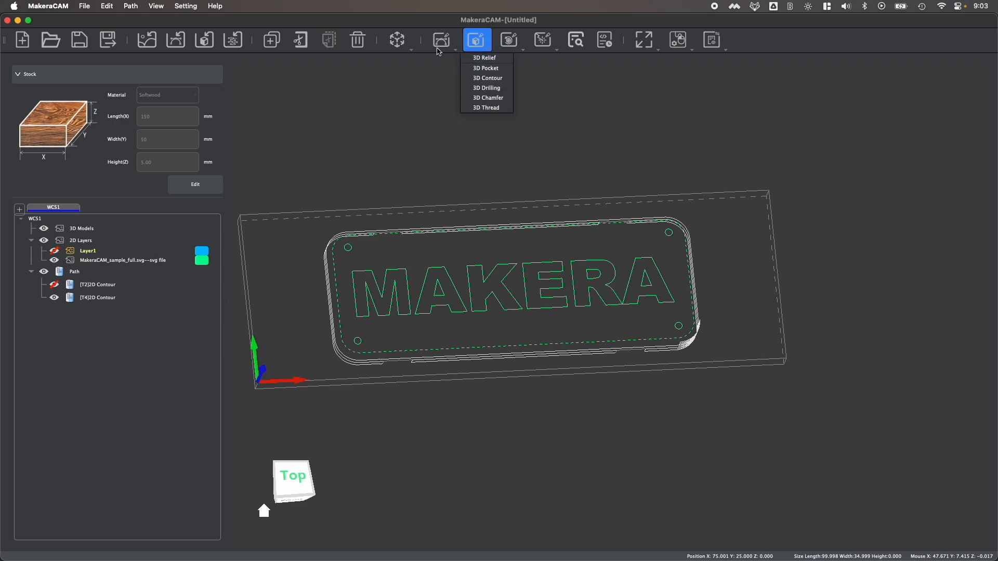
click(443, 39)
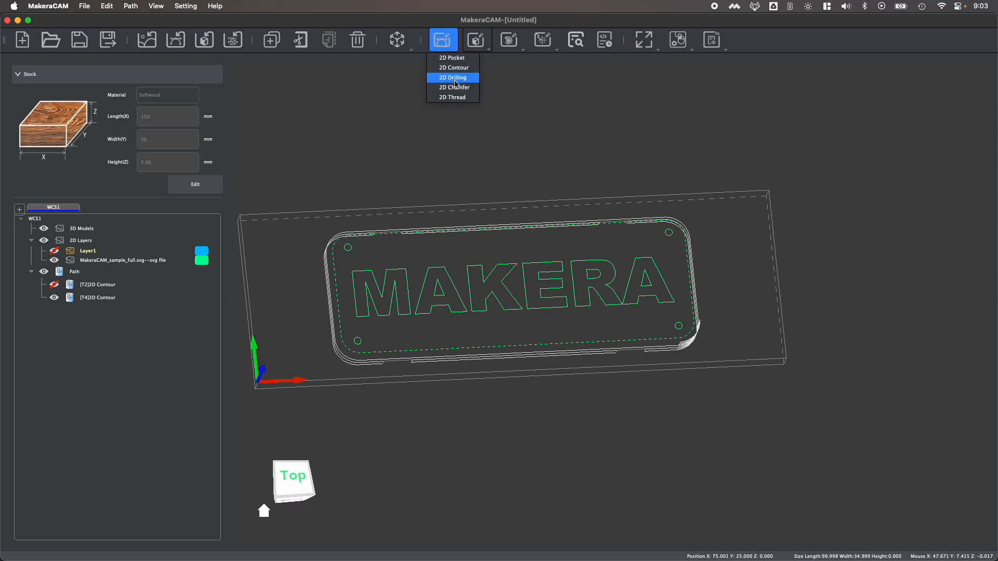
mouse_move(547, 170)
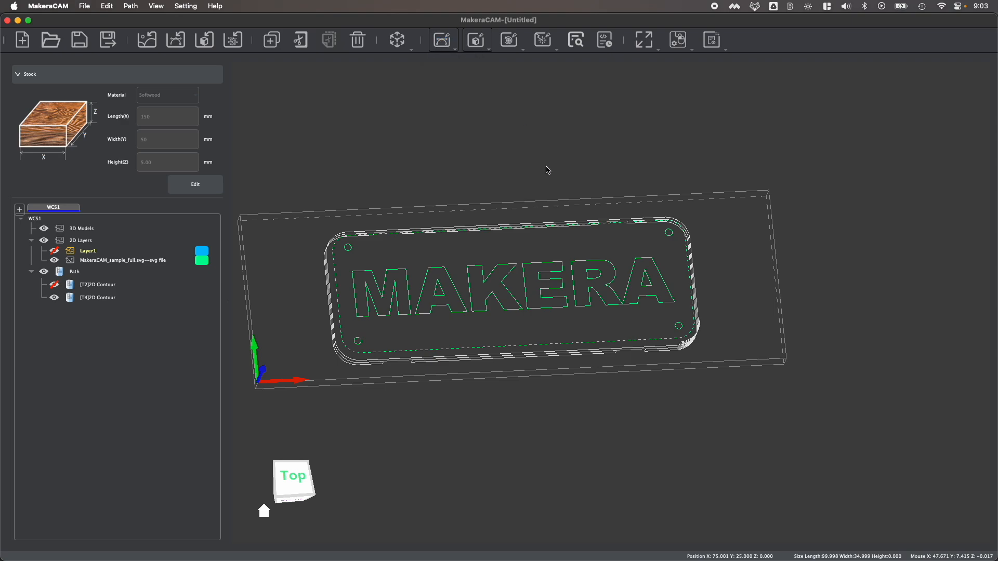
mouse_move(561, 149)
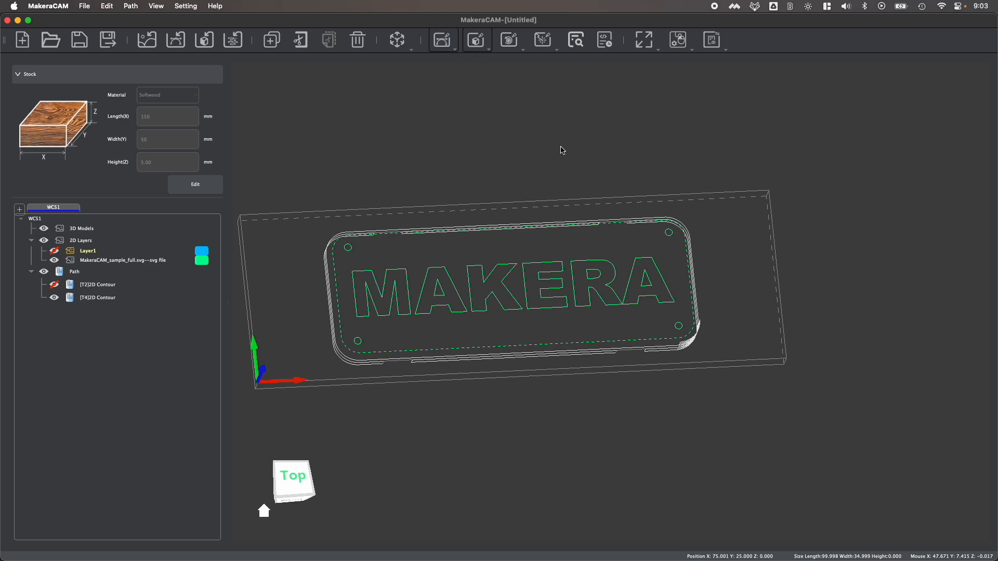
mouse_move(509, 102)
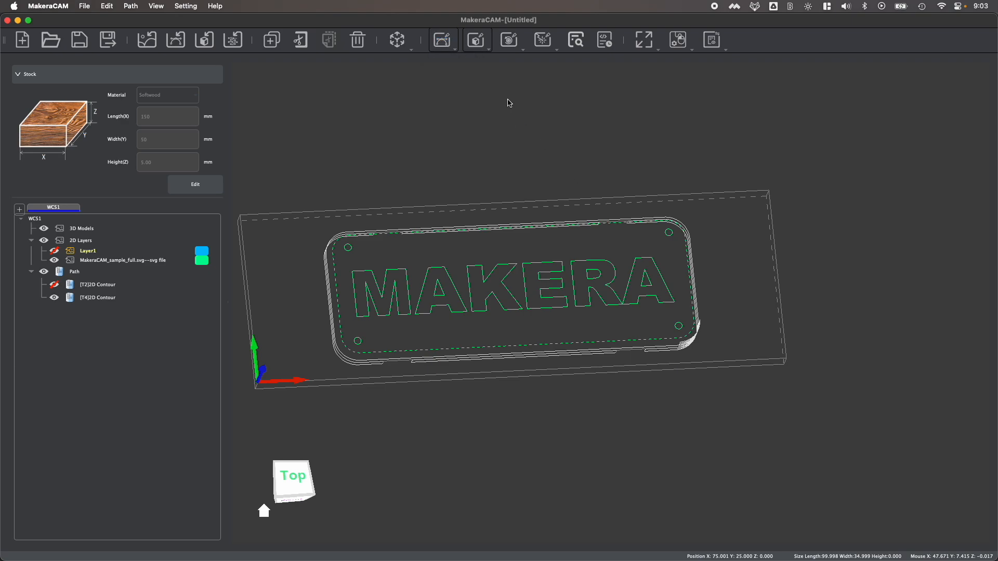
mouse_move(492, 195)
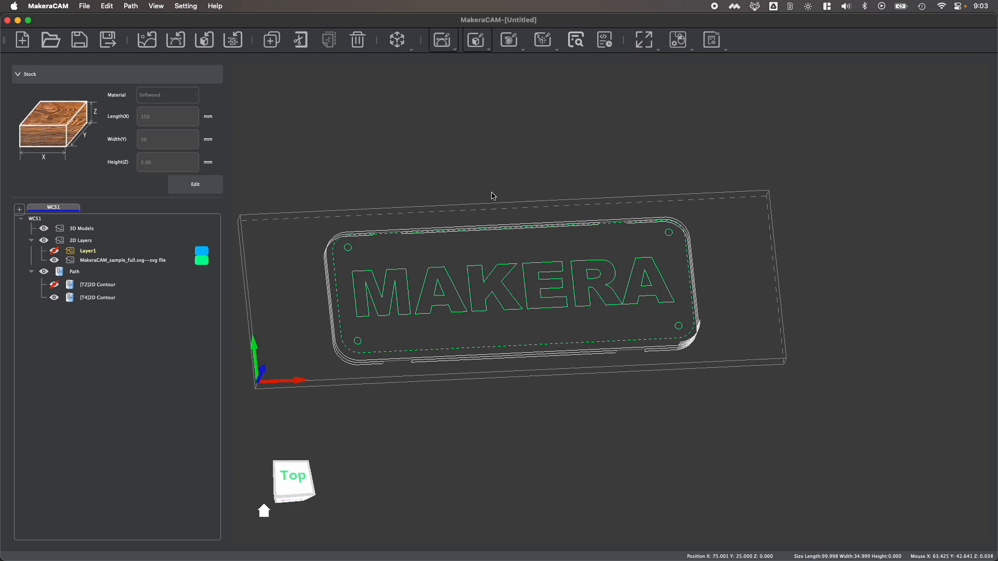
mouse_move(496, 190)
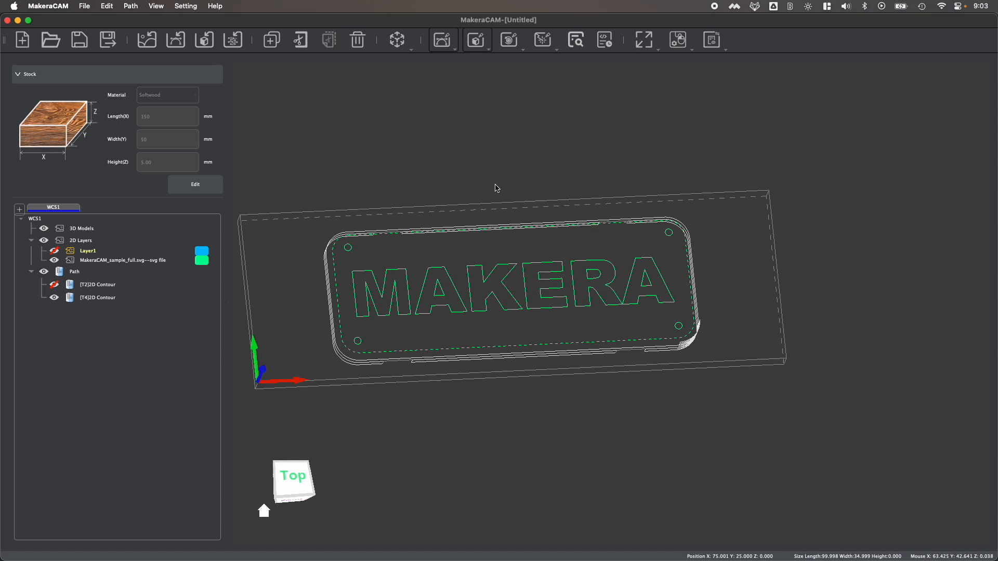
mouse_move(566, 142)
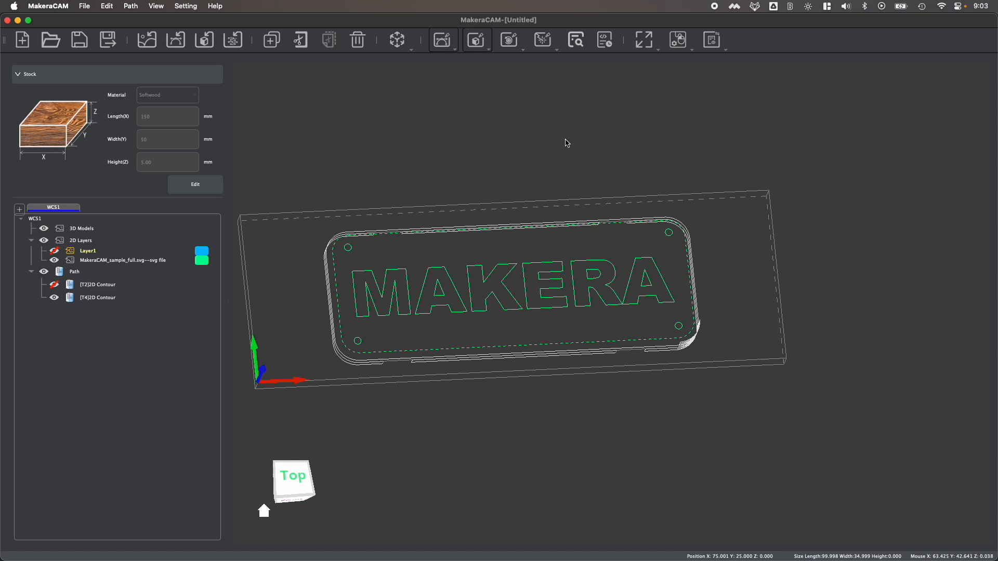